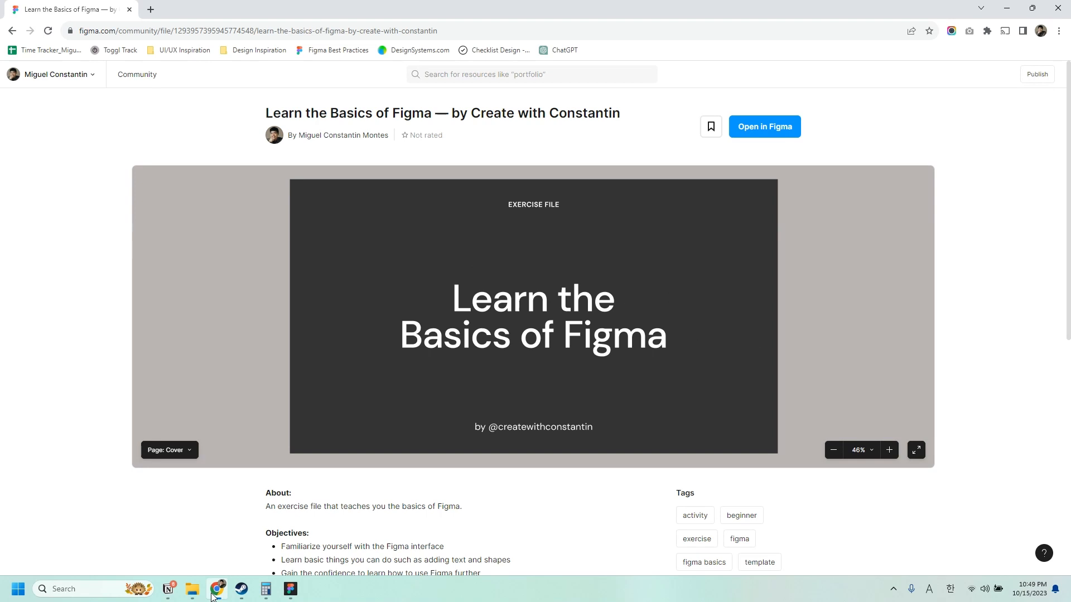
pyautogui.moveTo(725, 219)
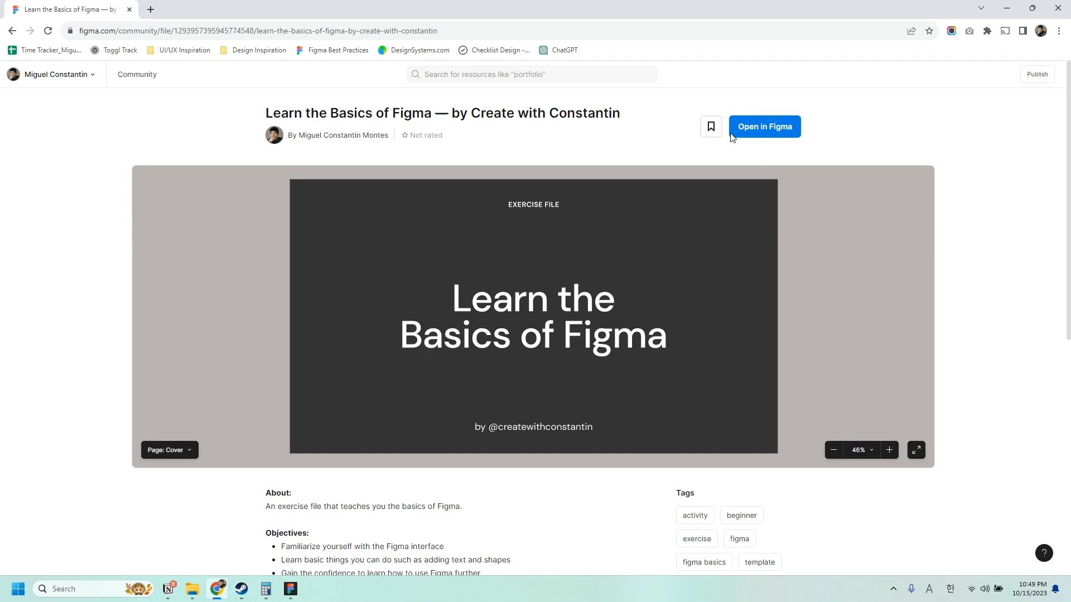
pyautogui.moveTo(755, 163)
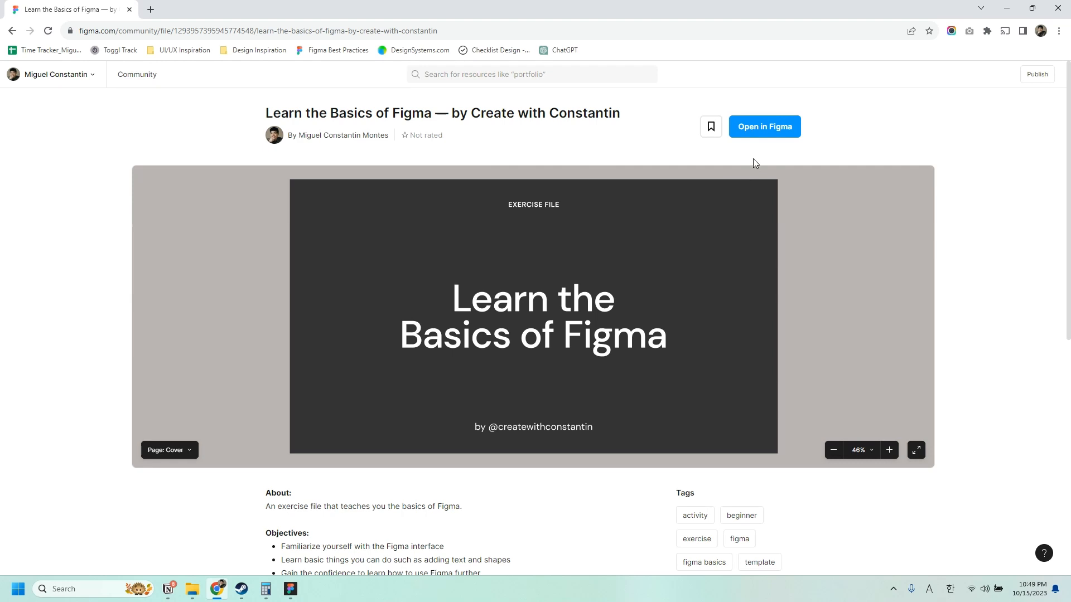
pyautogui.moveTo(600, 227)
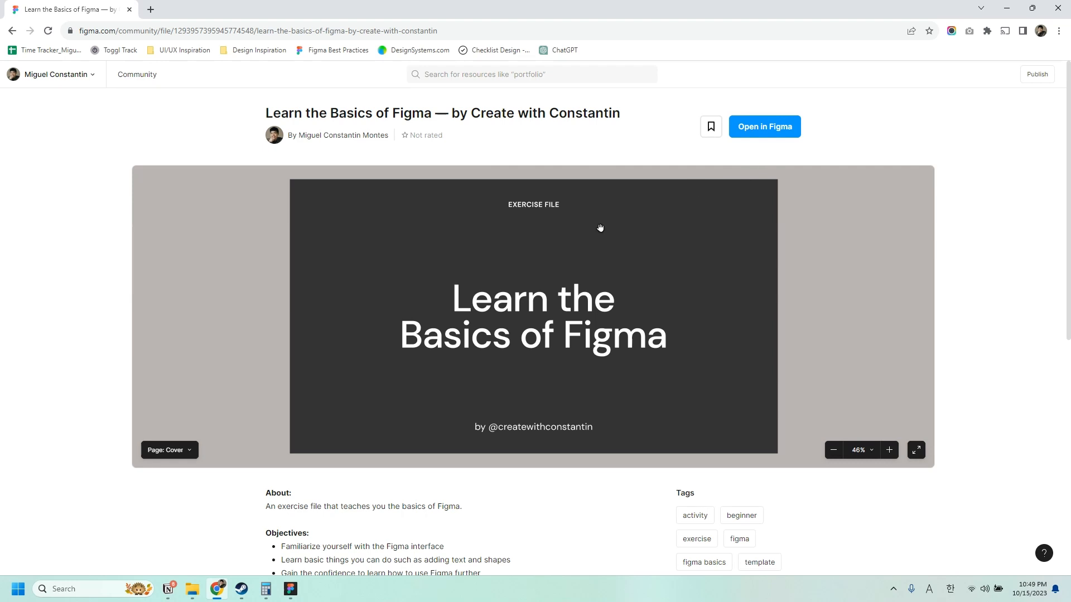
# Step: Open the 'Learn the Basics of Figma' community file as an editable draft copy
pyautogui.click(763, 126)
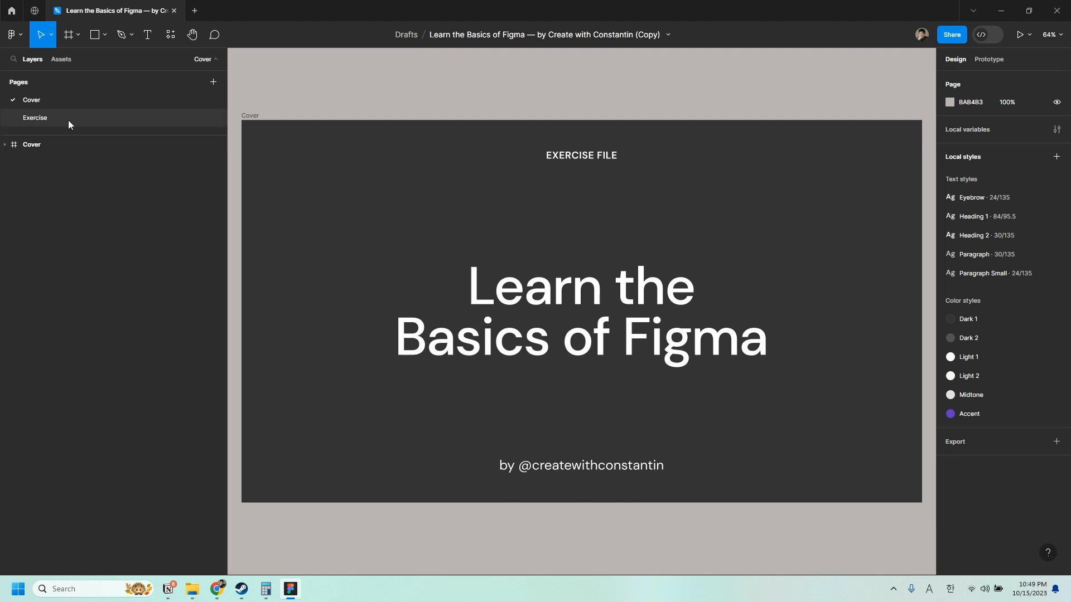
# Step: Switch to the Exercise page and scan across its tutorial slides
pyautogui.click(34, 117)
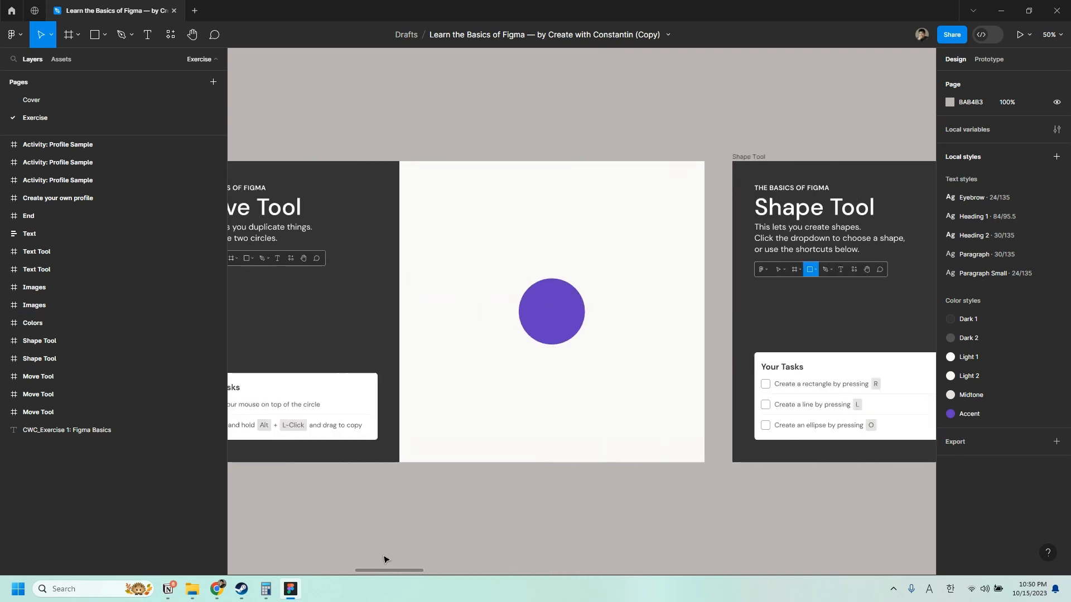
pyautogui.hscroll(3)
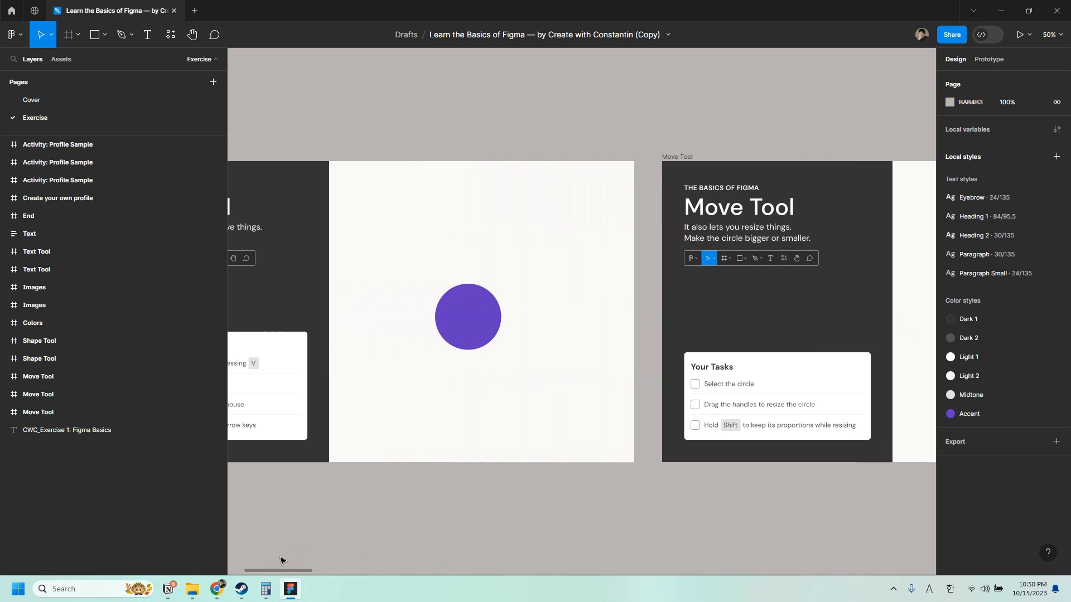
pyautogui.hscroll(-3)
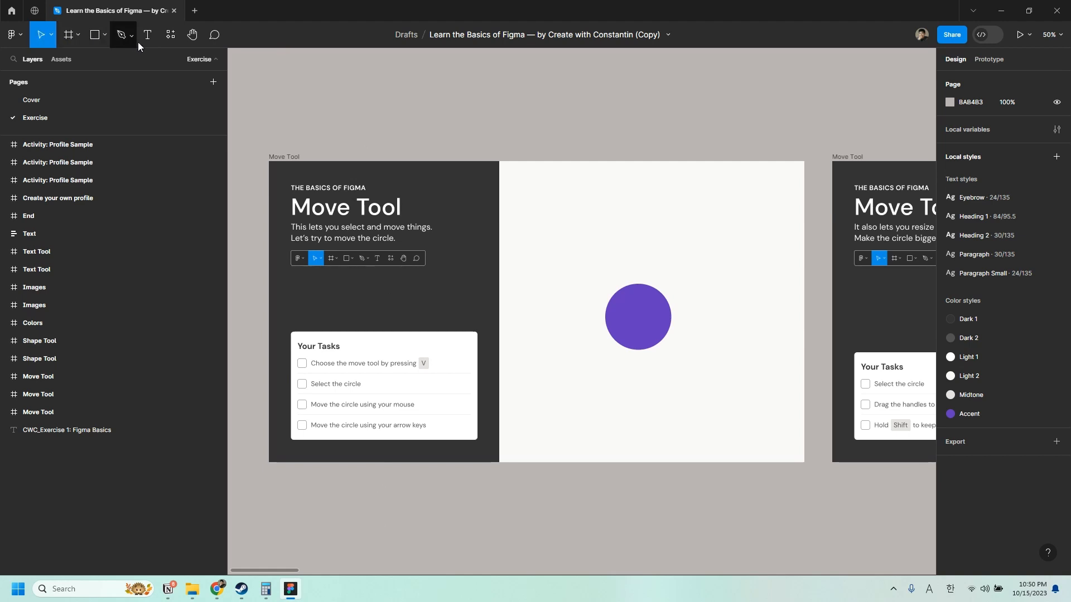
pyautogui.moveTo(192, 34)
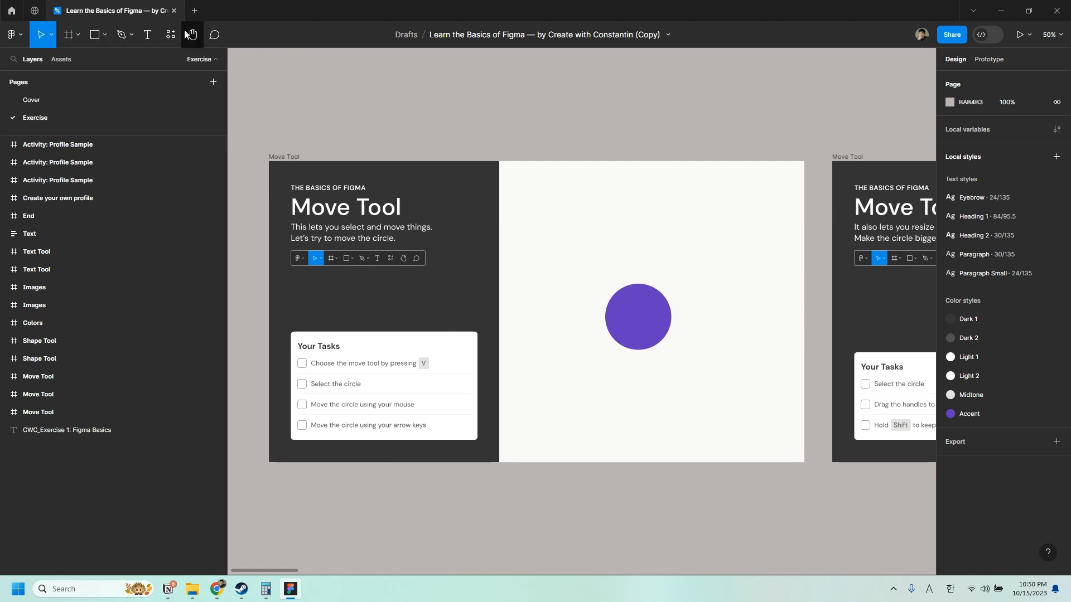
pyautogui.moveTo(147, 34)
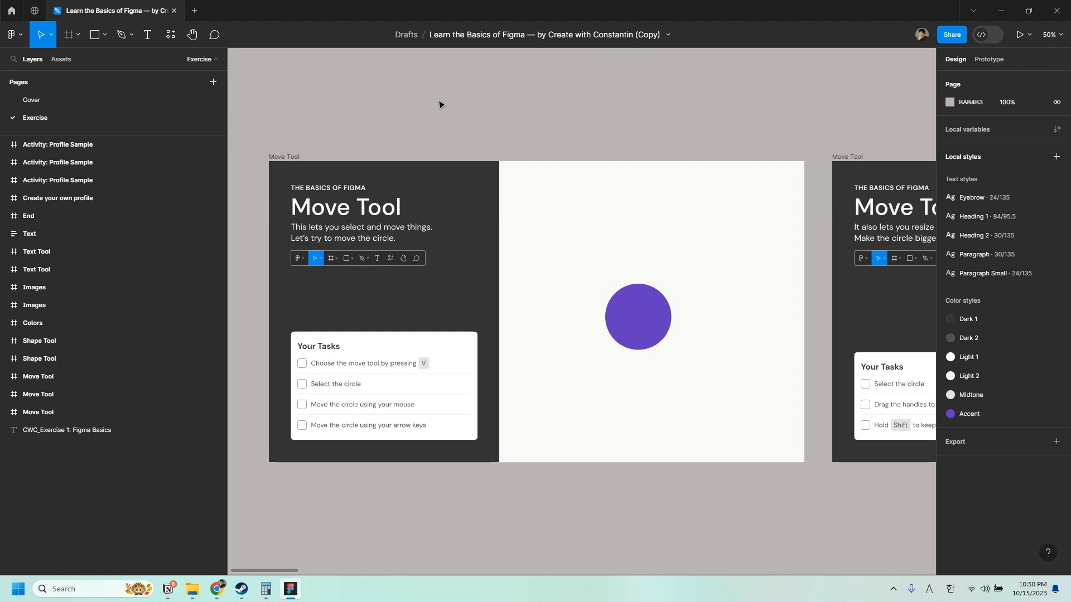
pyautogui.click(637, 316)
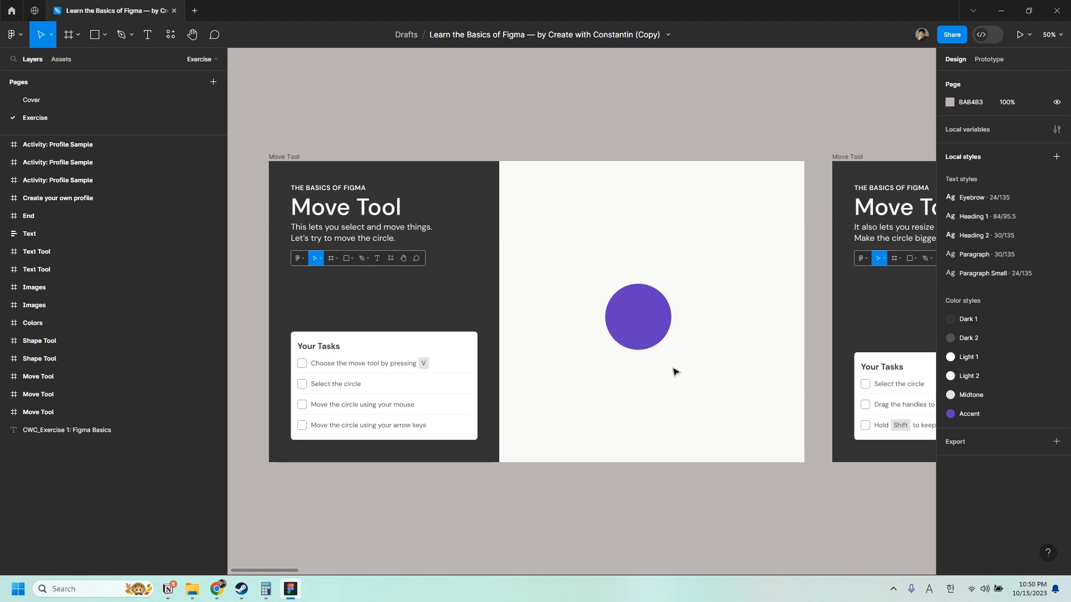
pyautogui.click(382, 382)
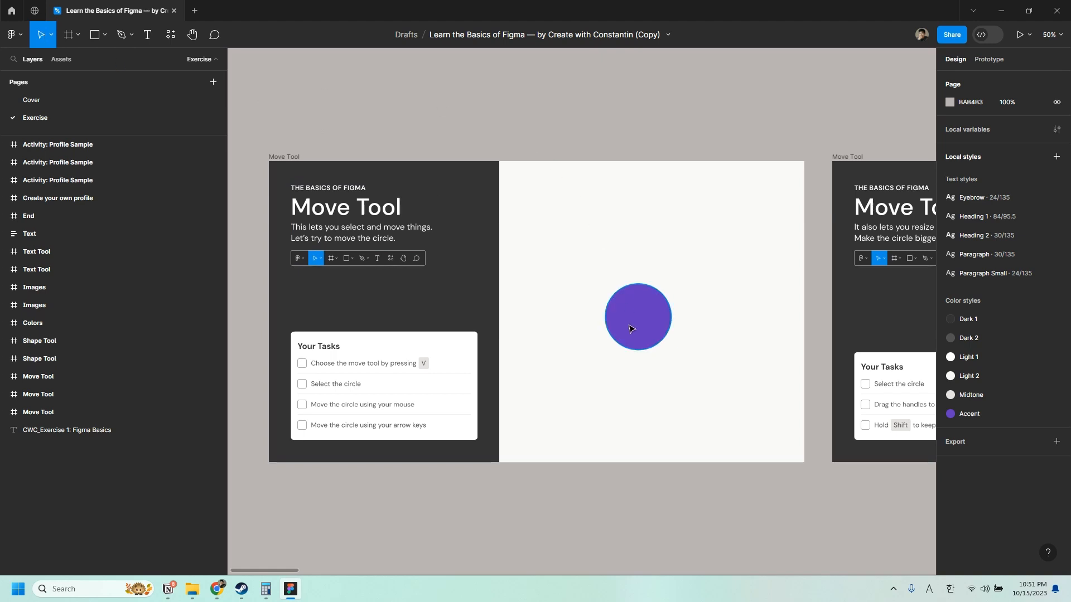
# Step: Drag and nudge the purple circle to end up slightly up and to the right, then deselect it
pyautogui.click(637, 315)
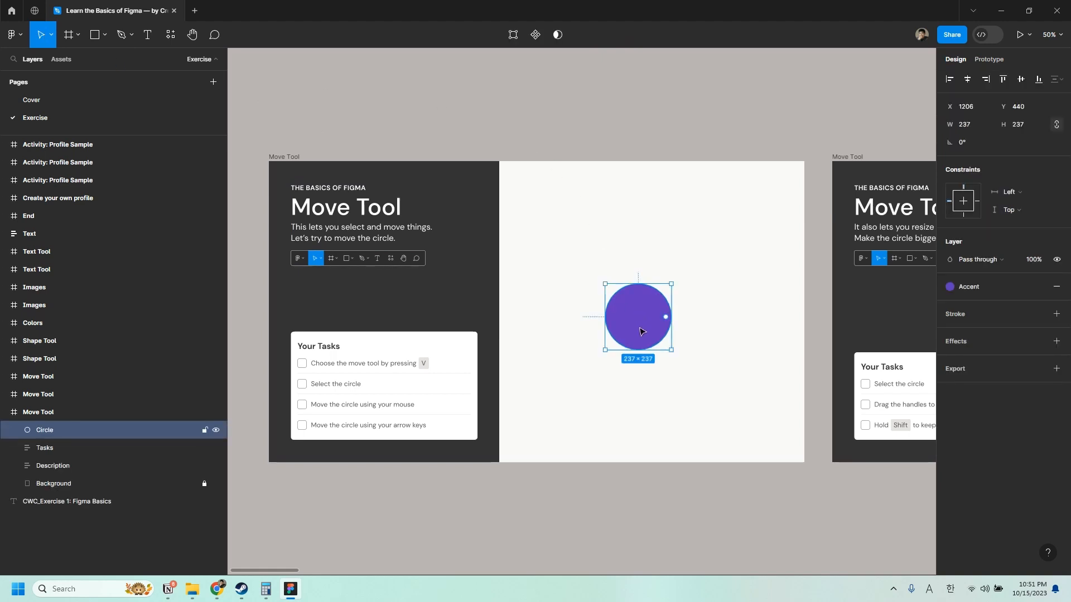
pyautogui.moveTo(638, 316); pyautogui.dragTo(631, 344)
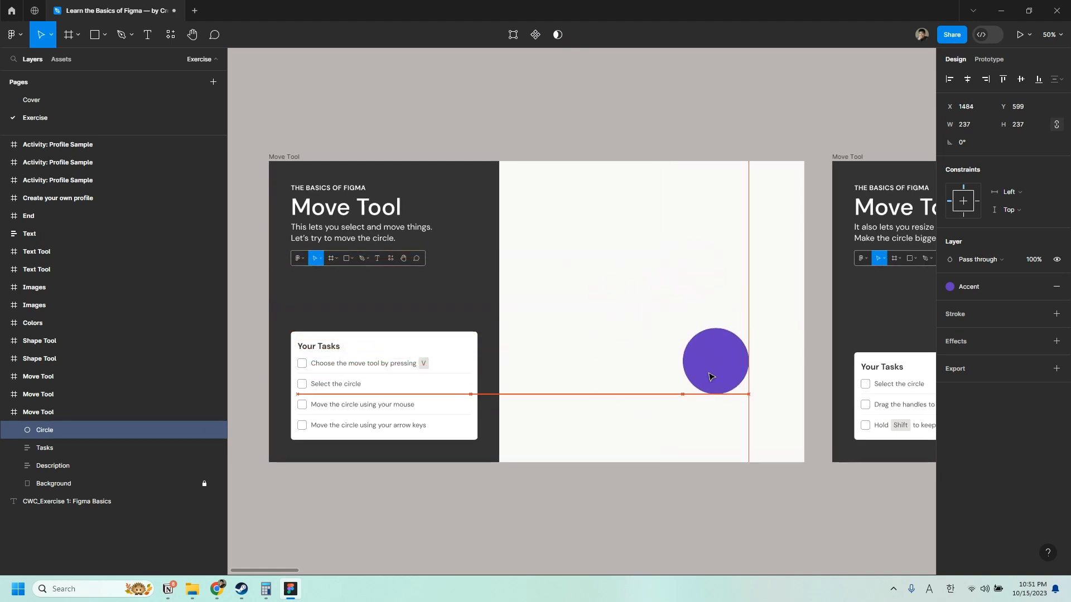
pyautogui.moveTo(715, 360); pyautogui.dragTo(637, 318)
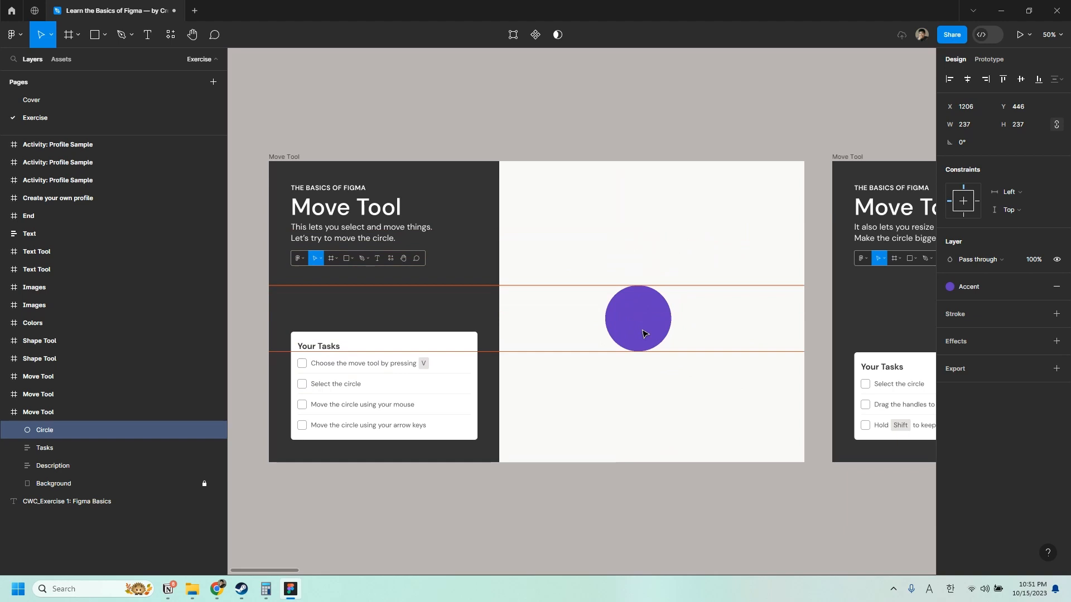
pyautogui.moveTo(637, 317); pyautogui.dragTo(653, 318)
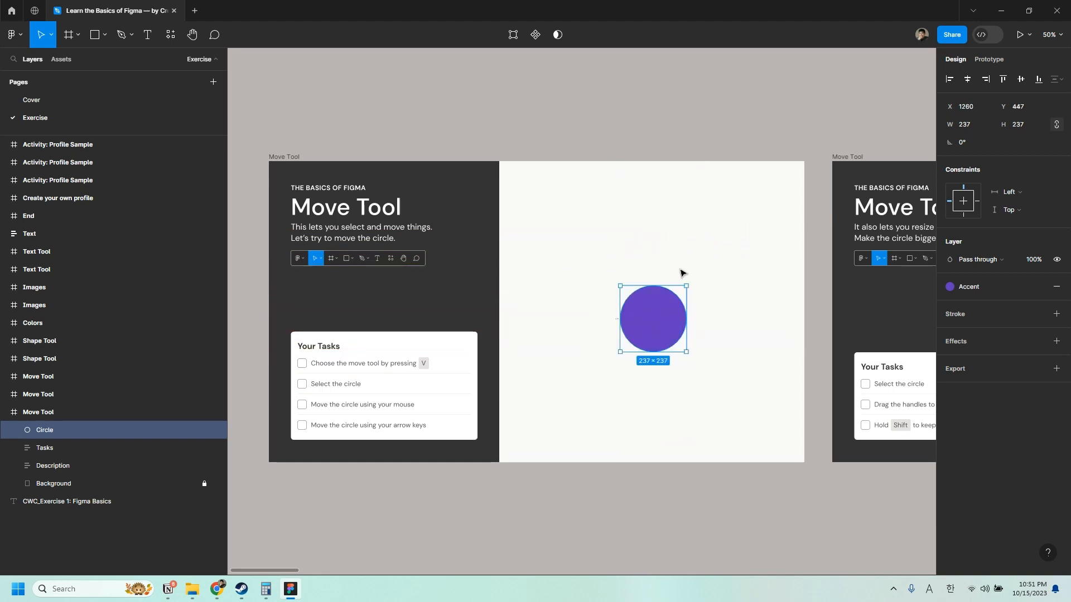
pyautogui.moveTo(652, 319); pyautogui.dragTo(652, 298)
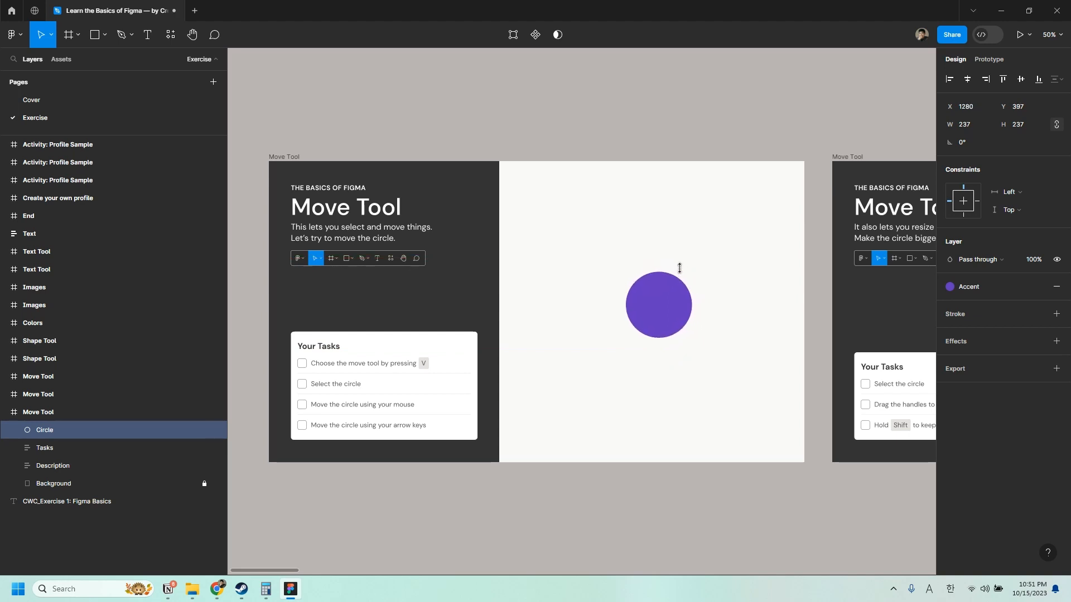
pyautogui.moveTo(658, 304); pyautogui.dragTo(671, 305)
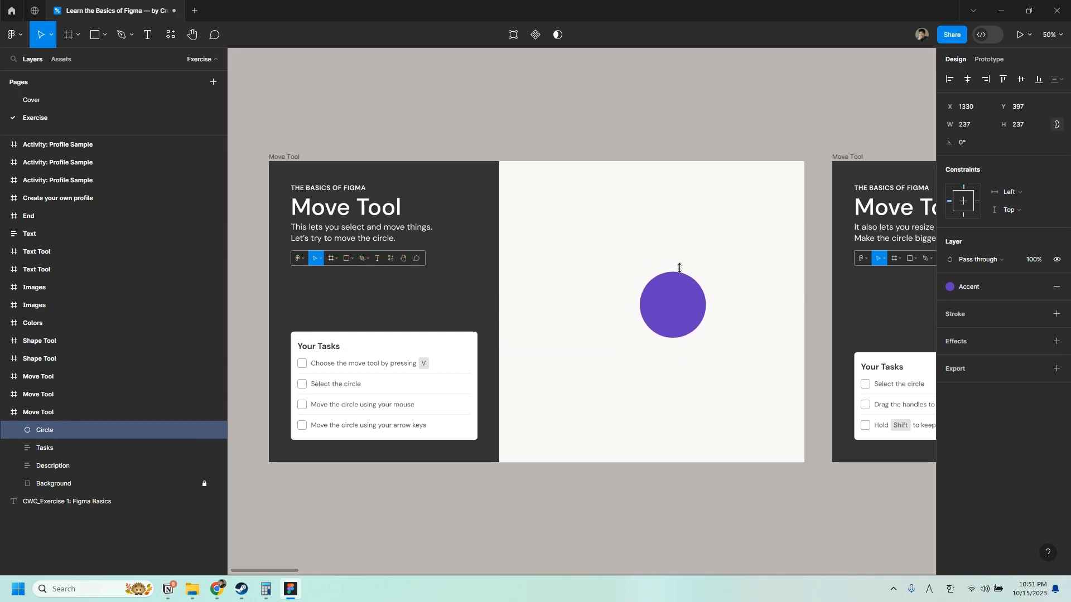
pyautogui.moveTo(671, 304); pyautogui.dragTo(677, 305)
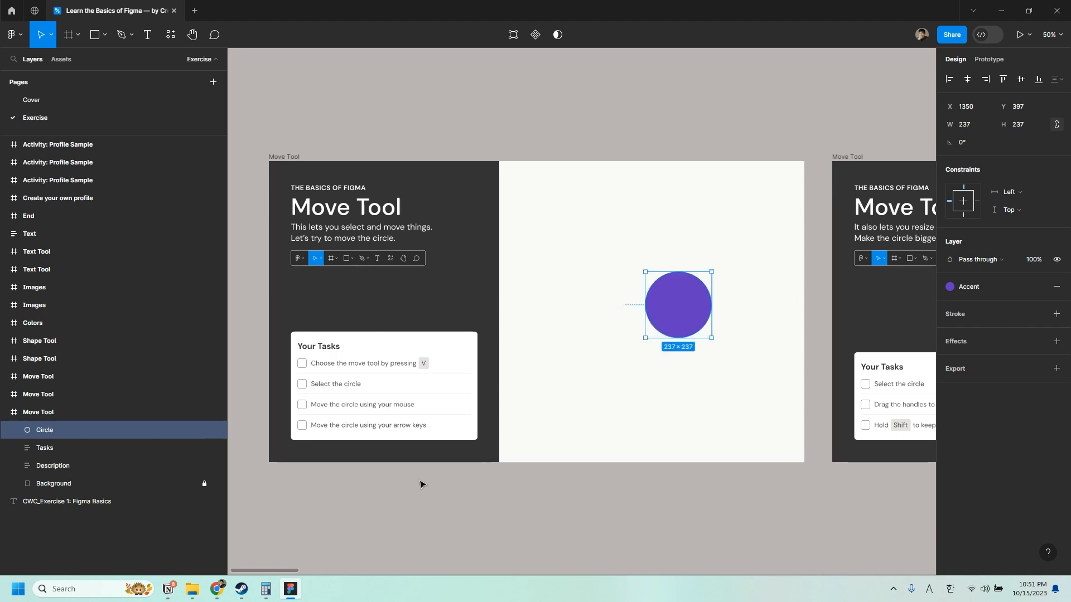
pyautogui.click(419, 485)
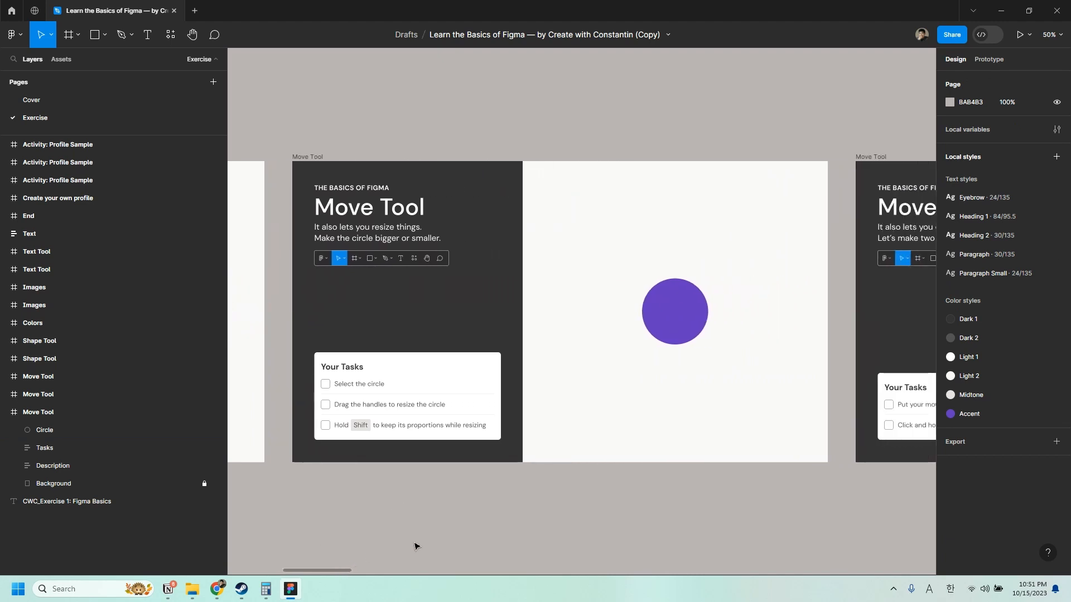
pyautogui.moveTo(624, 312)
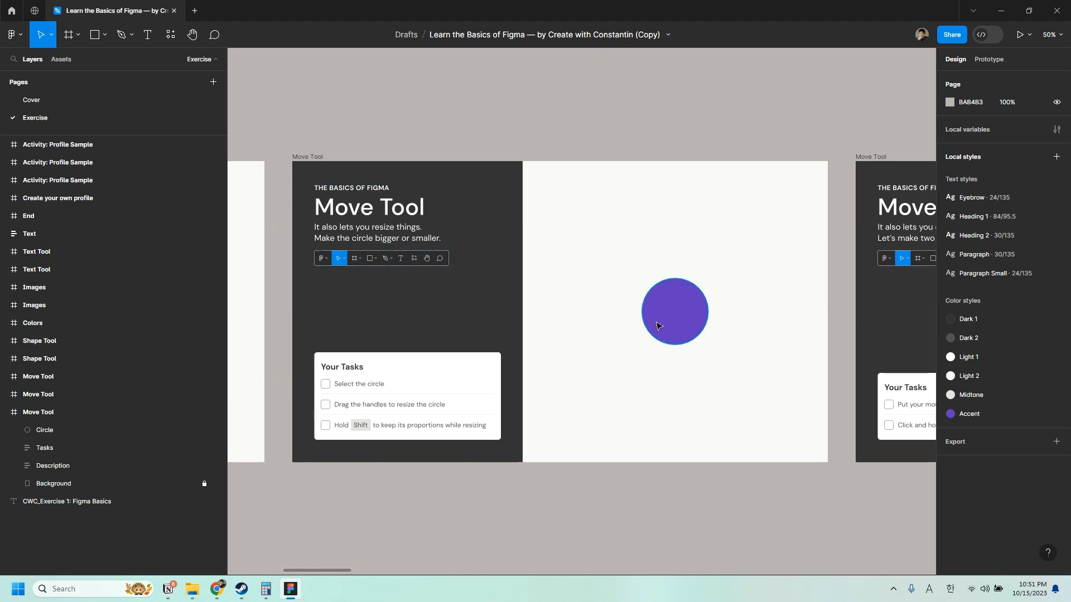
pyautogui.moveTo(681, 319)
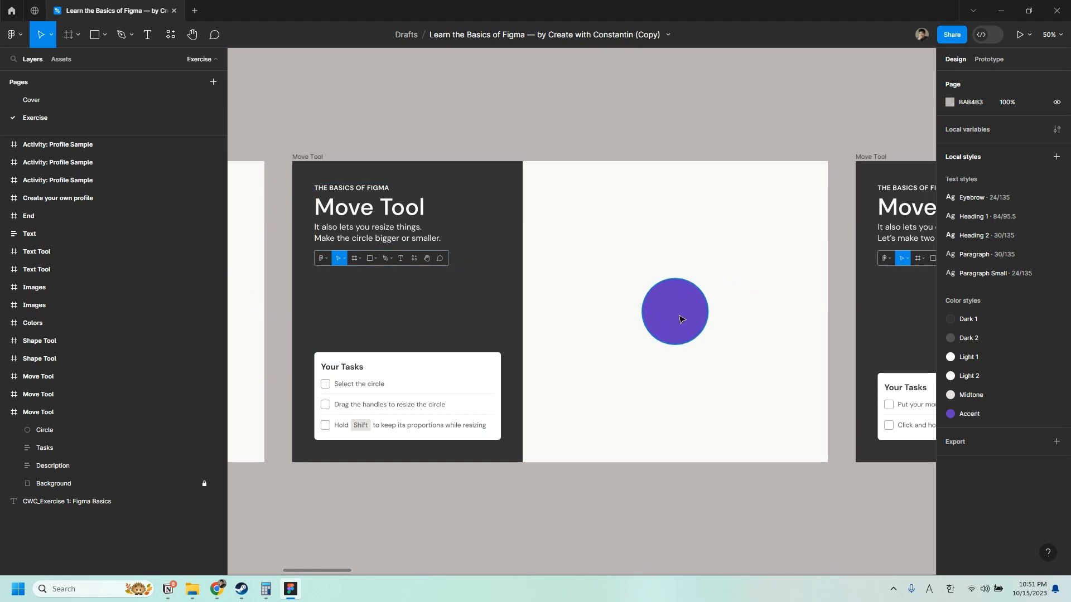
# Step: Scale the purple circle larger then smaller by its corner handles, keeping it round
pyautogui.click(673, 312)
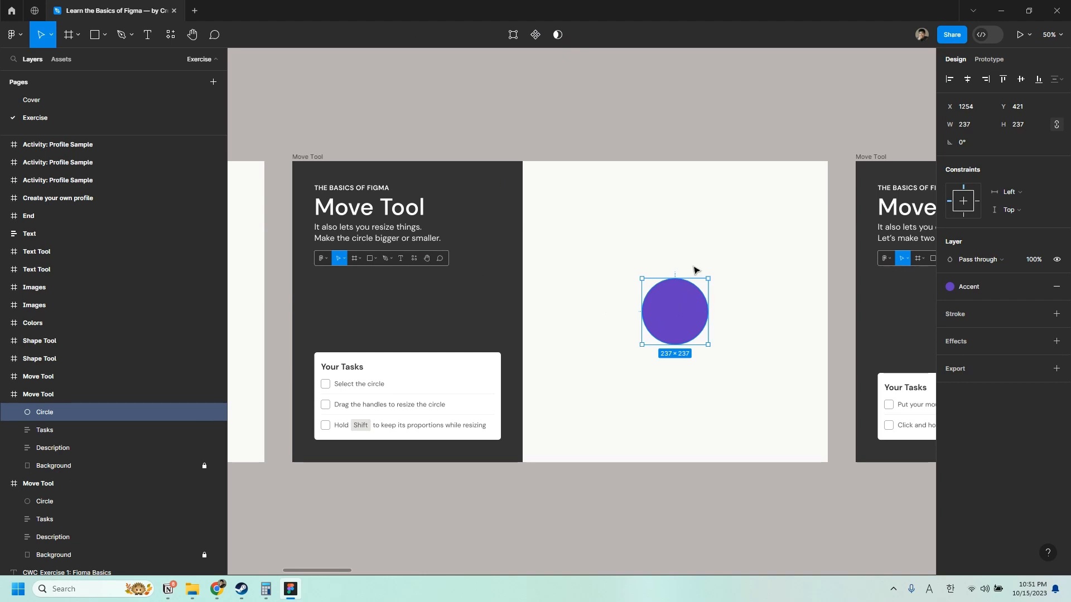
pyautogui.moveTo(703, 275)
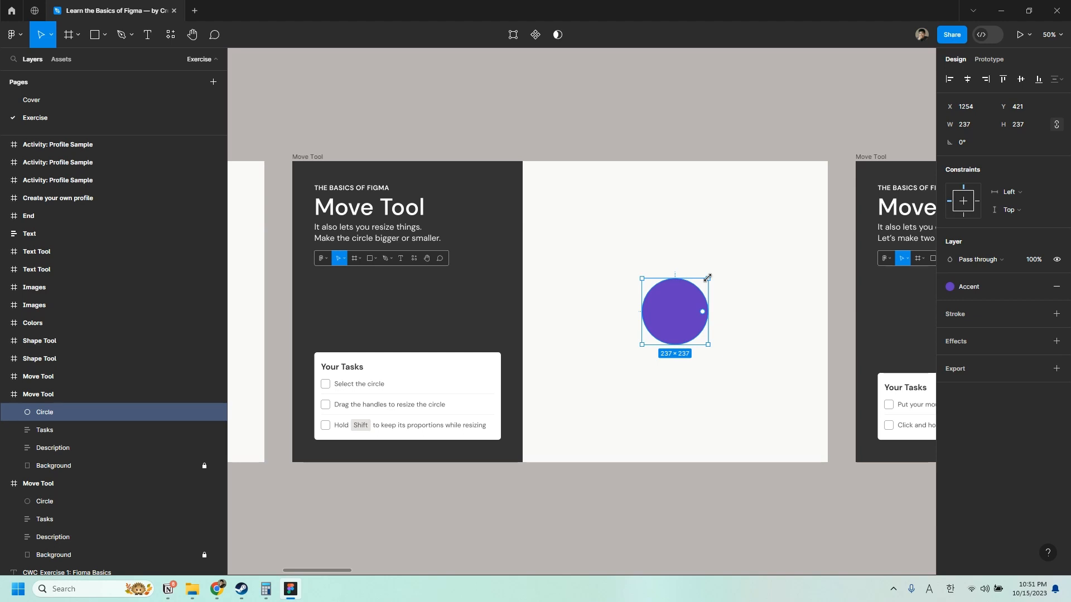
pyautogui.moveTo(708, 278); pyautogui.dragTo(758, 222)
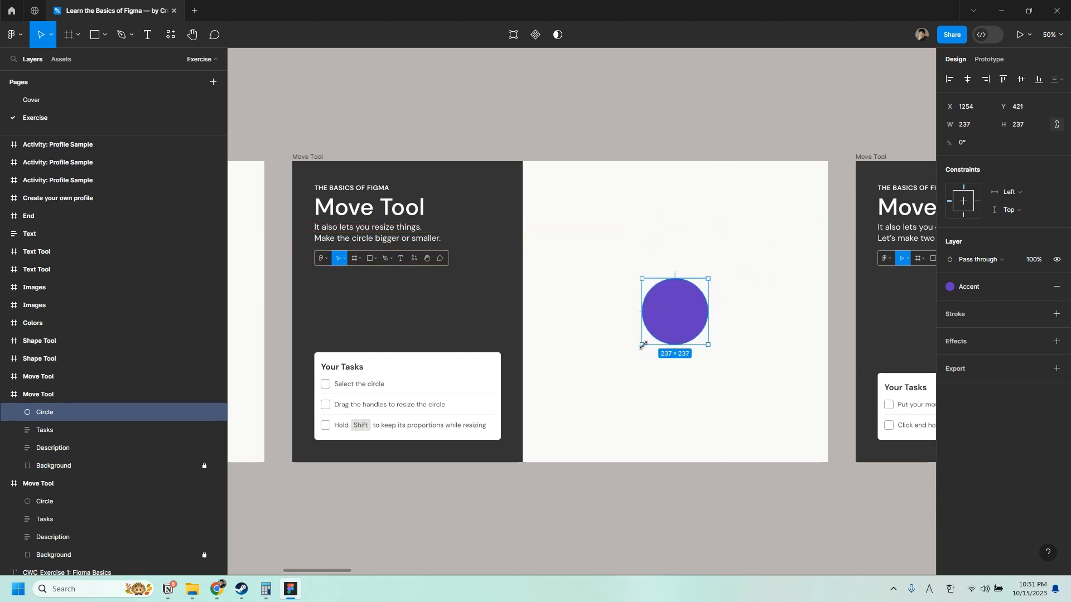
pyautogui.moveTo(640, 342); pyautogui.dragTo(609, 376)
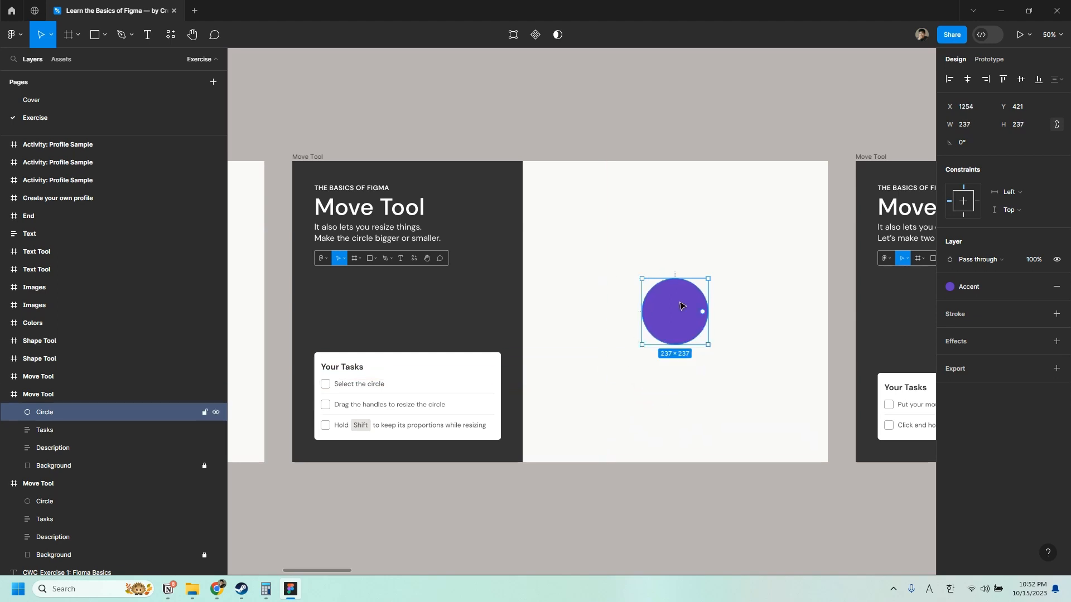
pyautogui.moveTo(708, 280); pyautogui.dragTo(722, 262)
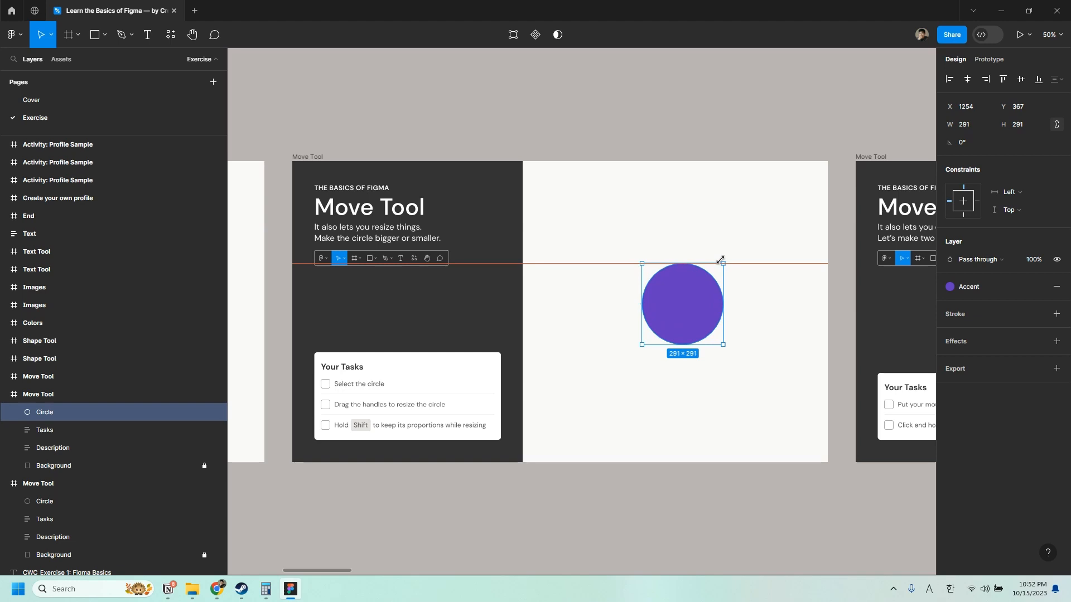
pyautogui.moveTo(722, 263); pyautogui.dragTo(697, 290)
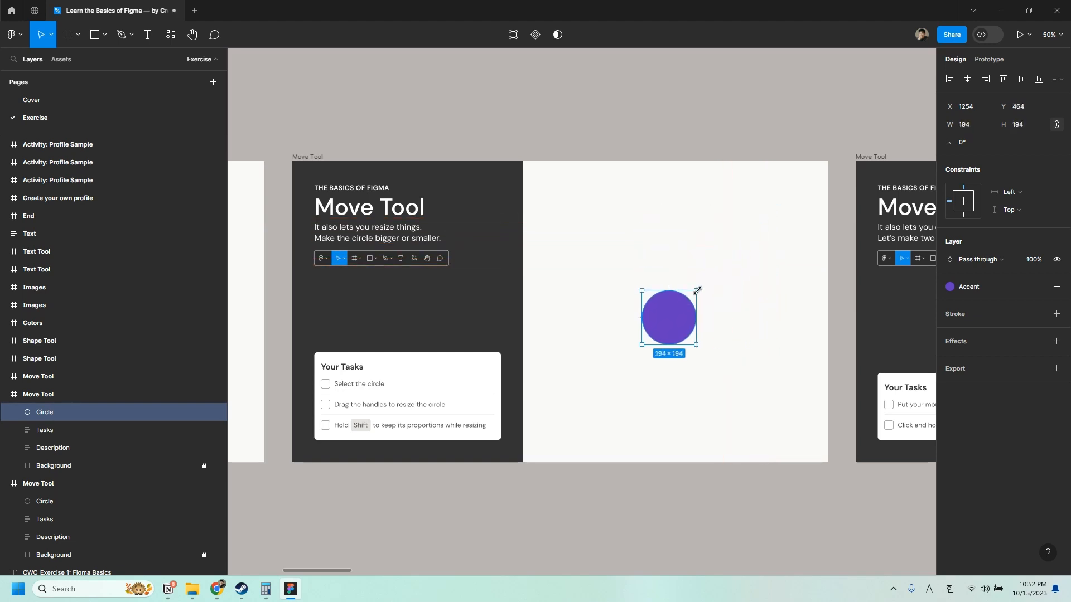
pyautogui.moveTo(697, 289); pyautogui.dragTo(704, 281)
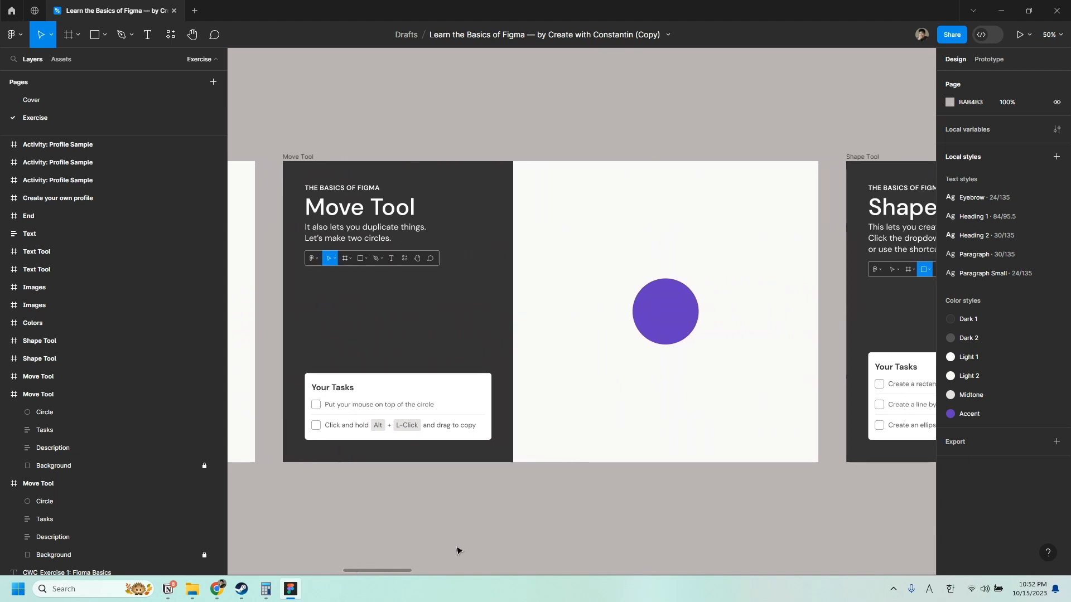
pyautogui.moveTo(502, 553)
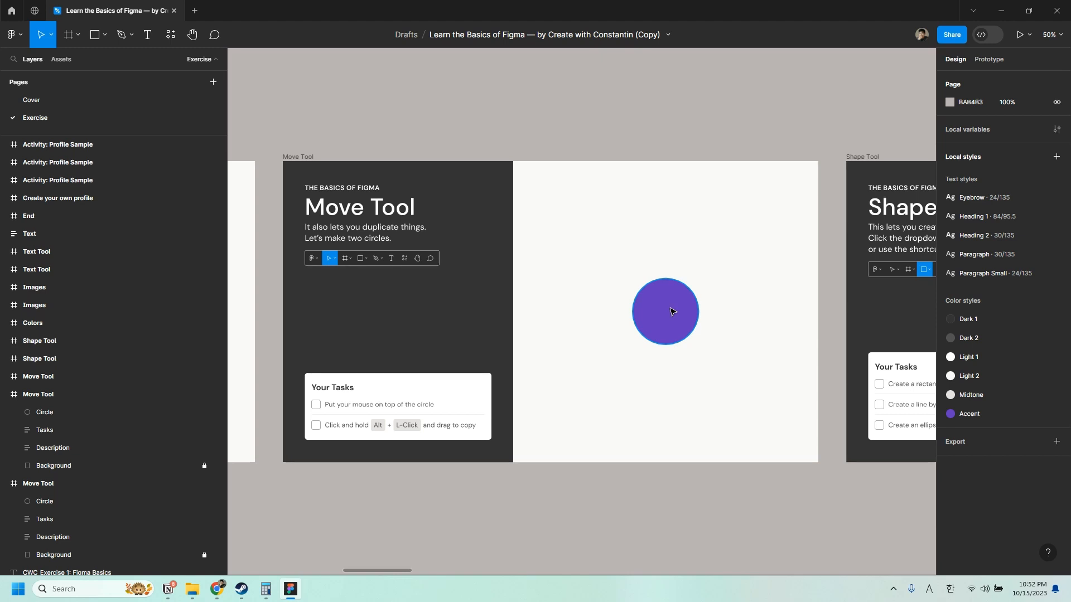
pyautogui.moveTo(673, 312)
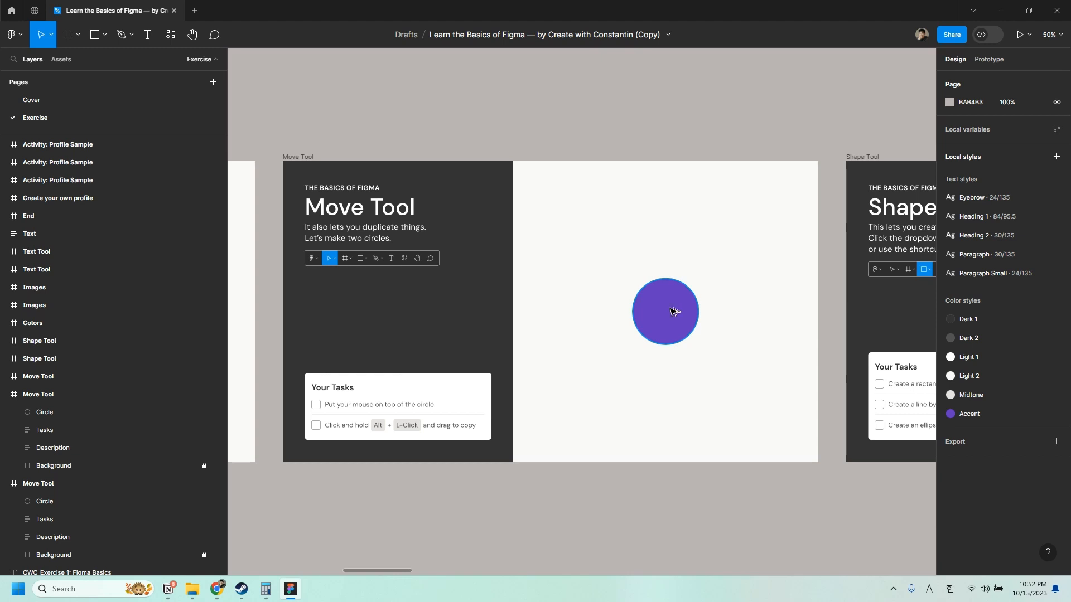
# Step: Alt-drag copies of the purple circle around the slide until eight circles are scattered
pyautogui.moveTo(665, 312); pyautogui.dragTo(693, 251)
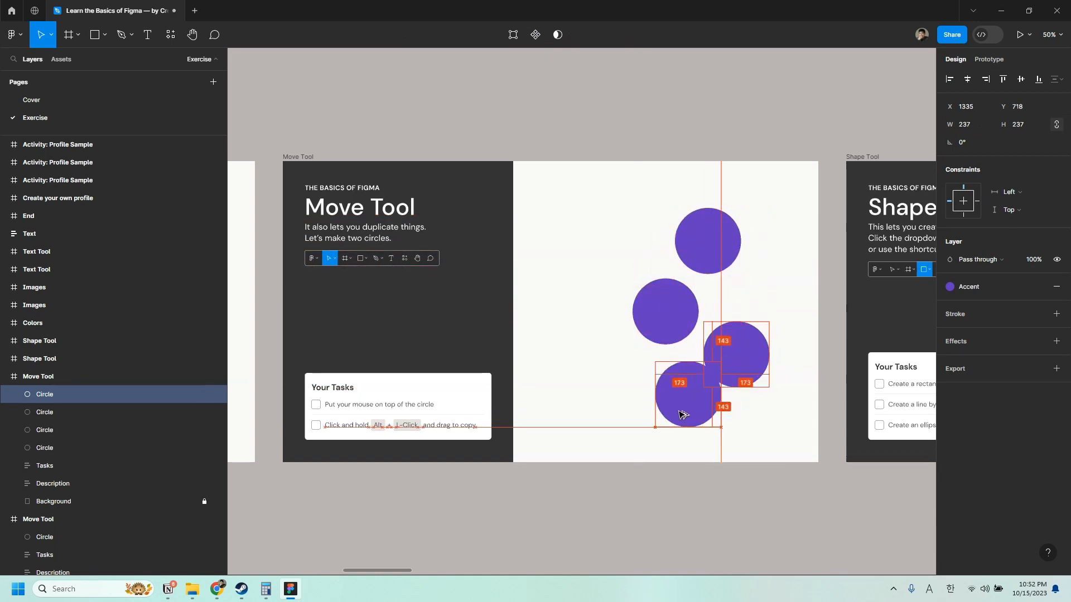
pyautogui.moveTo(686, 393); pyautogui.dragTo(665, 311)
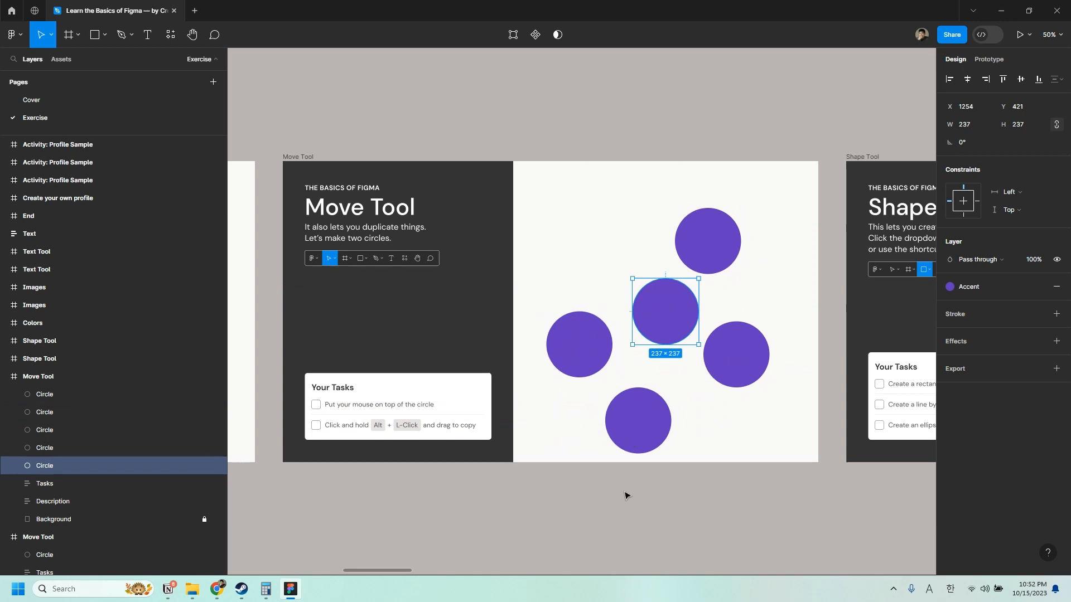
pyautogui.moveTo(664, 311); pyautogui.dragTo(623, 251)
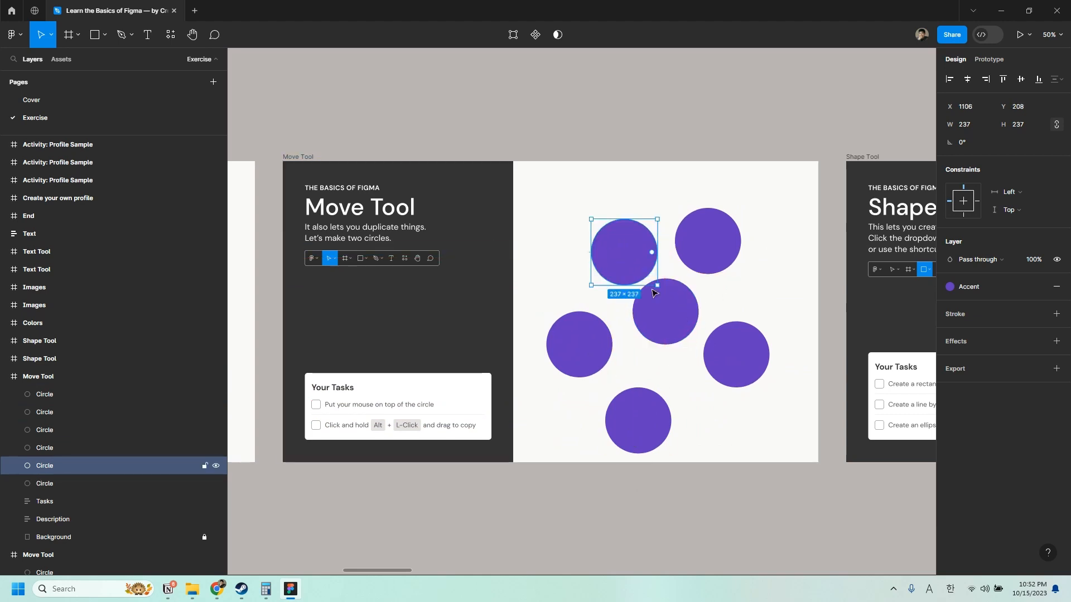
pyautogui.moveTo(622, 251); pyautogui.dragTo(558, 226)
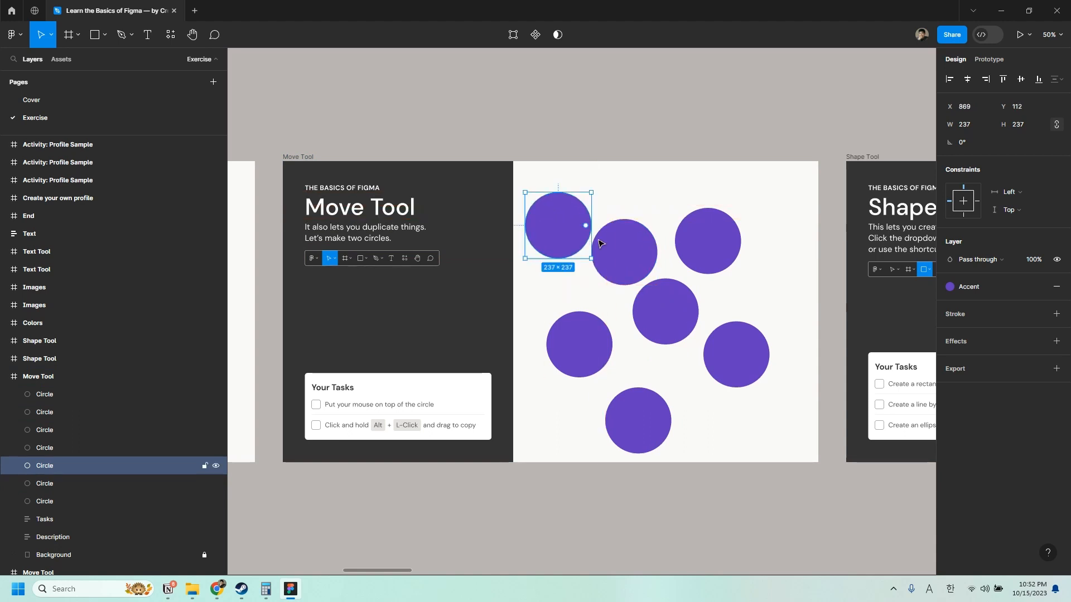
pyautogui.moveTo(558, 225); pyautogui.dragTo(663, 178)
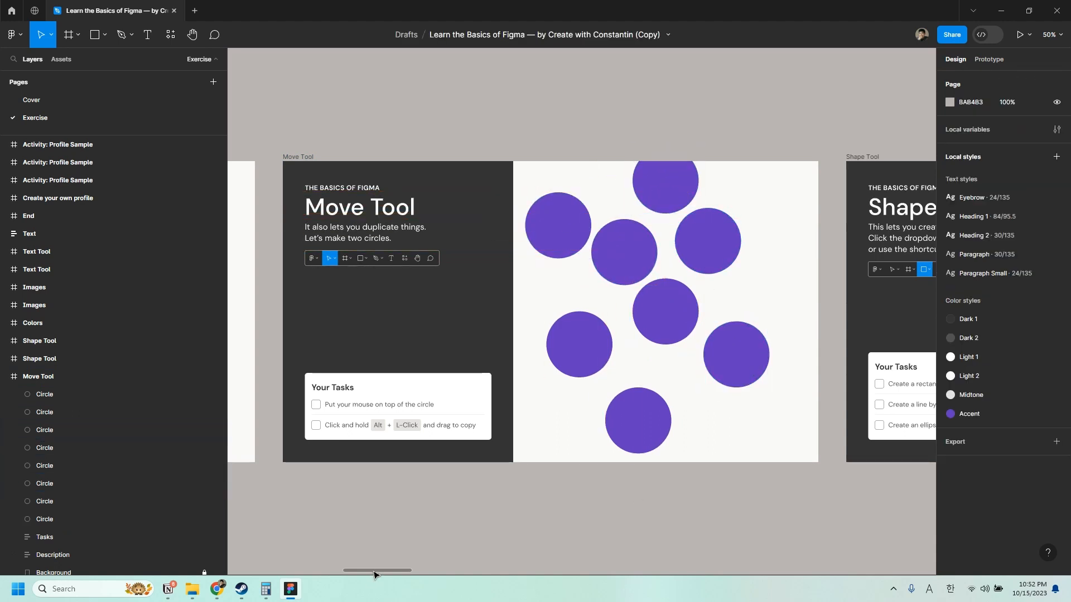
pyautogui.moveTo(375, 571); pyautogui.dragTo(424, 571)
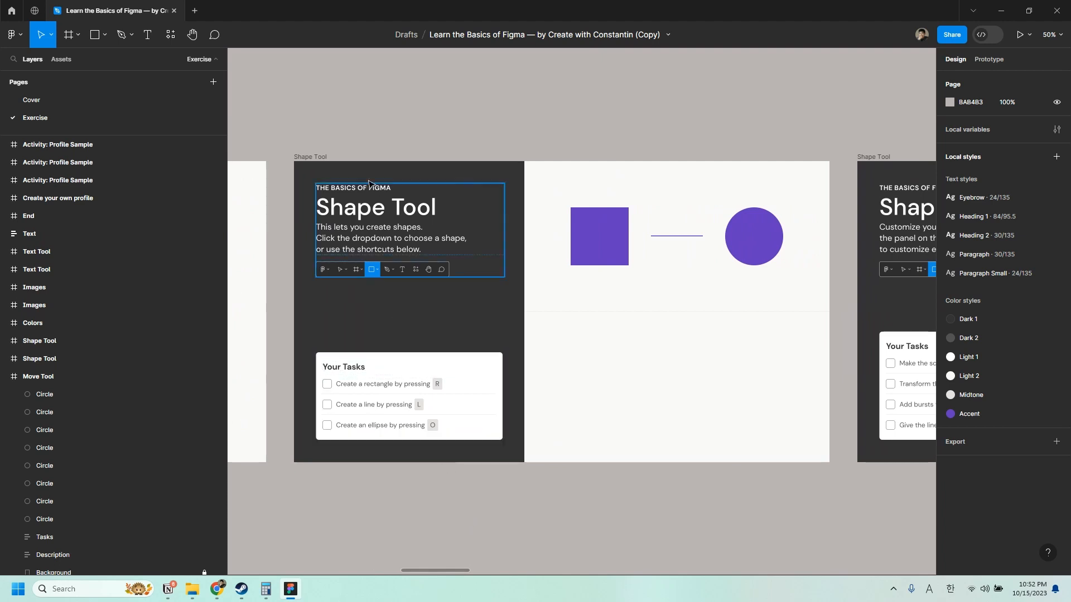
# Step: Pick the Rectangle tool and place a small square on the canvas
pyautogui.click(94, 34)
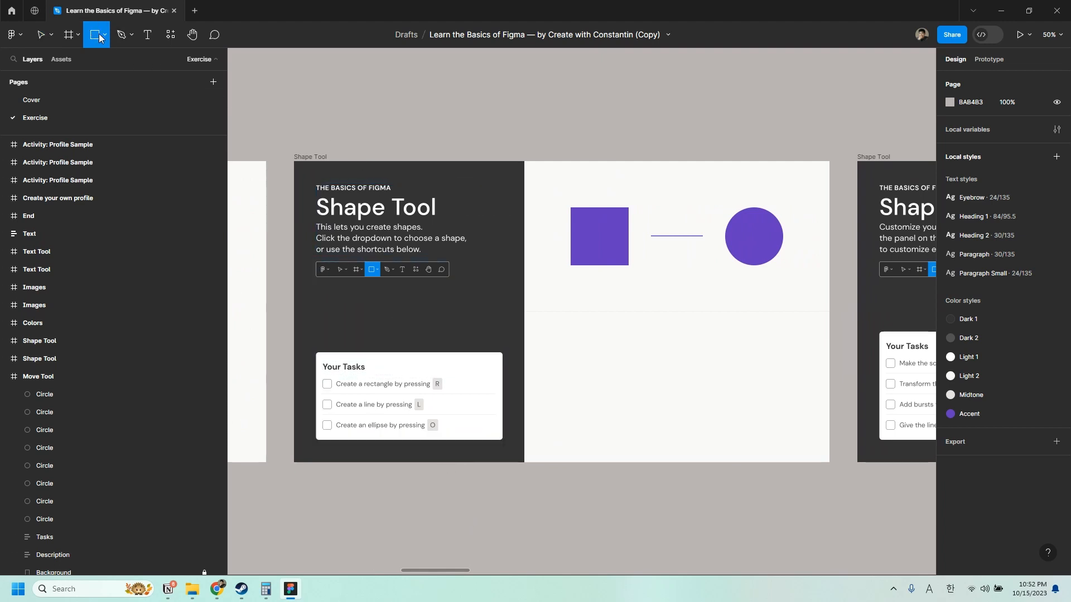
pyautogui.moveTo(96, 35)
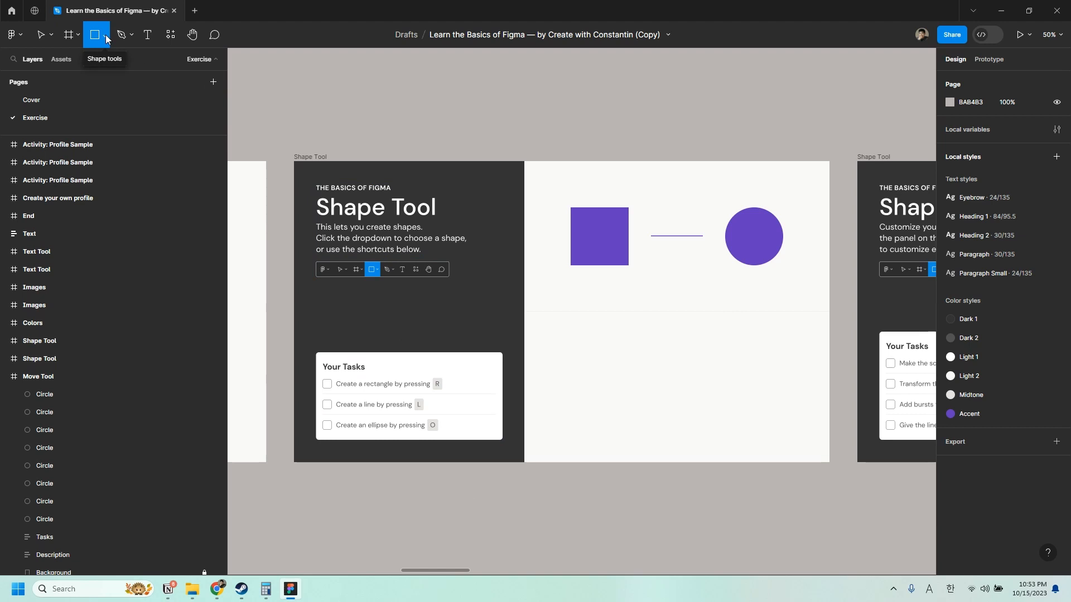
pyautogui.click(105, 34)
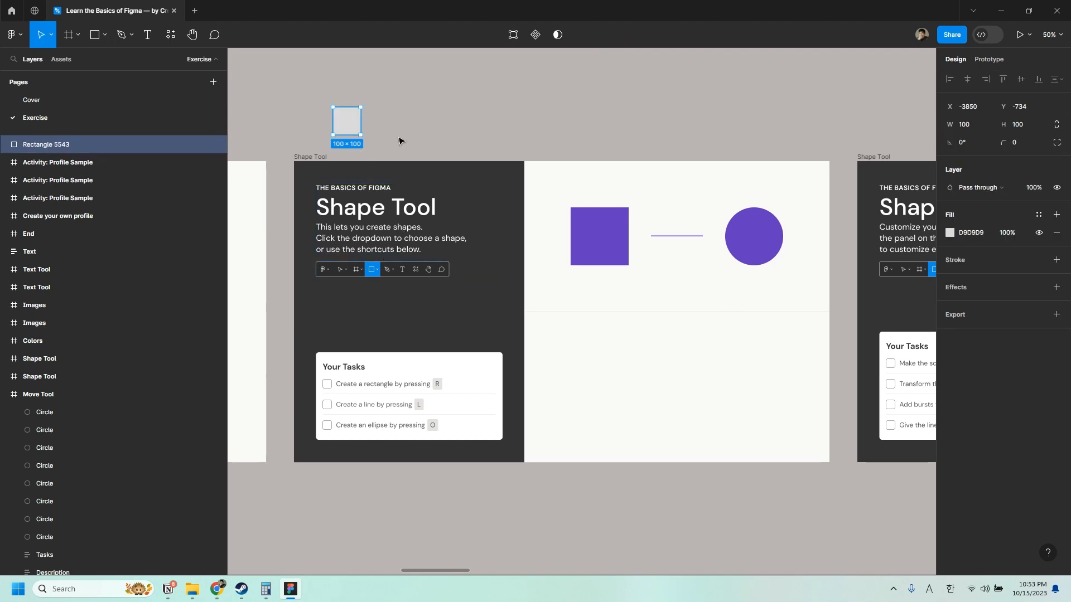
pyautogui.click(402, 122)
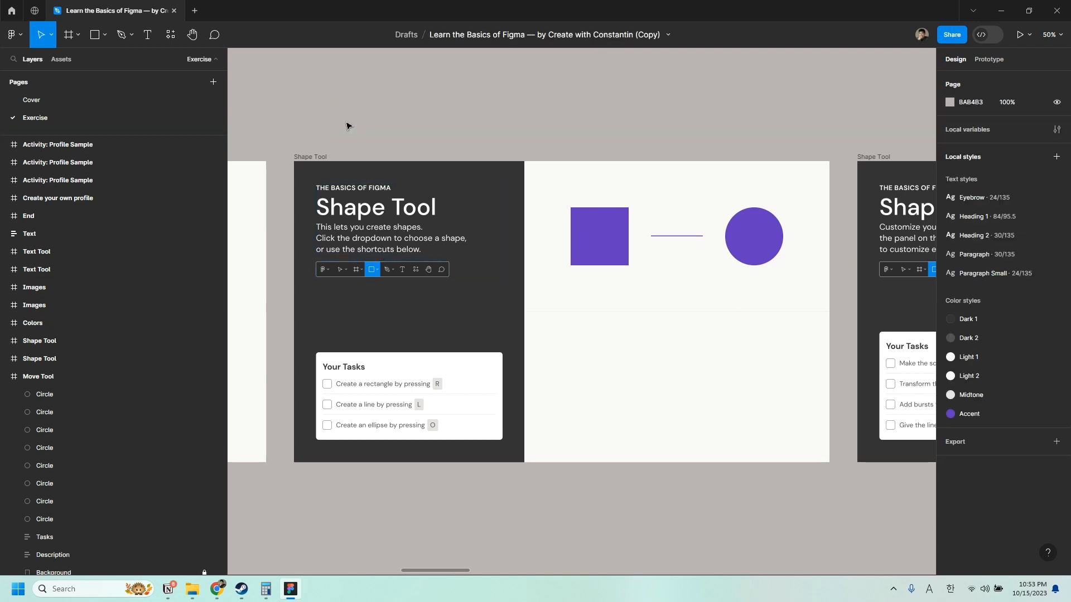
pyautogui.click(408, 396)
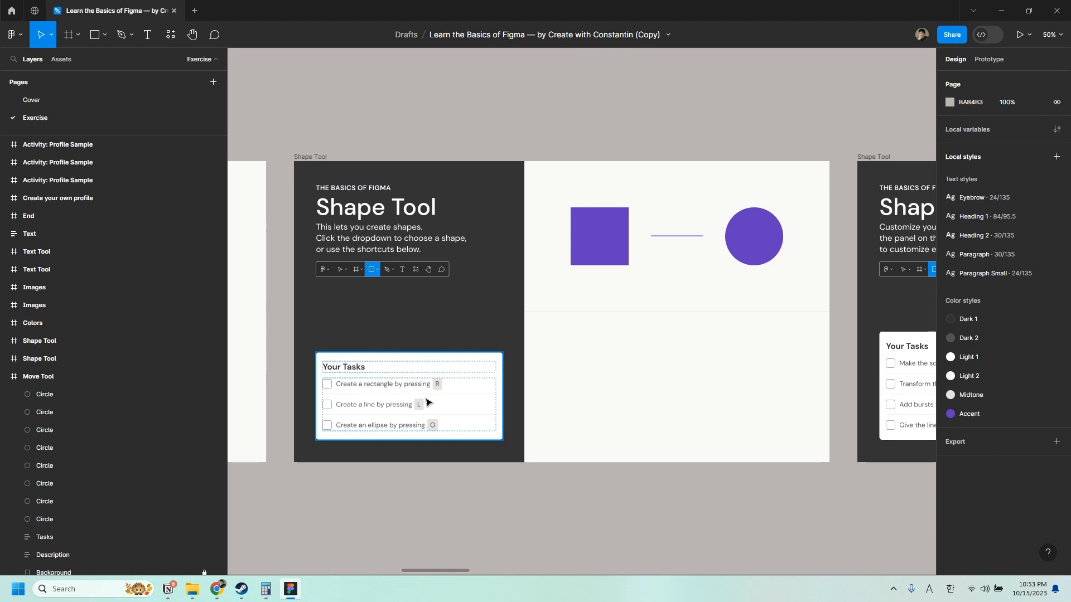
pyautogui.moveTo(478, 427)
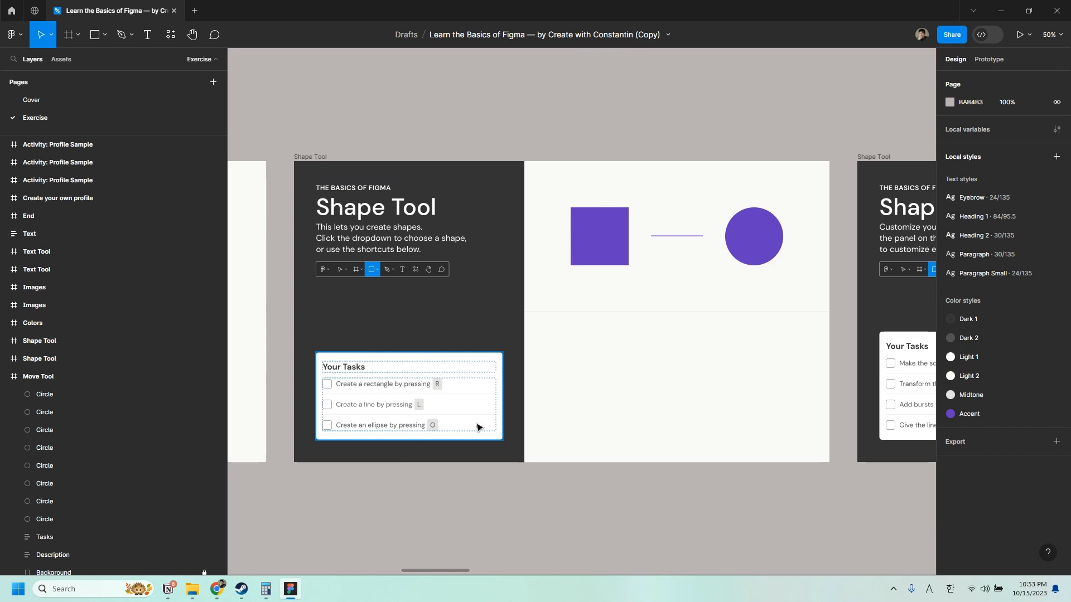
pyautogui.moveTo(408, 397)
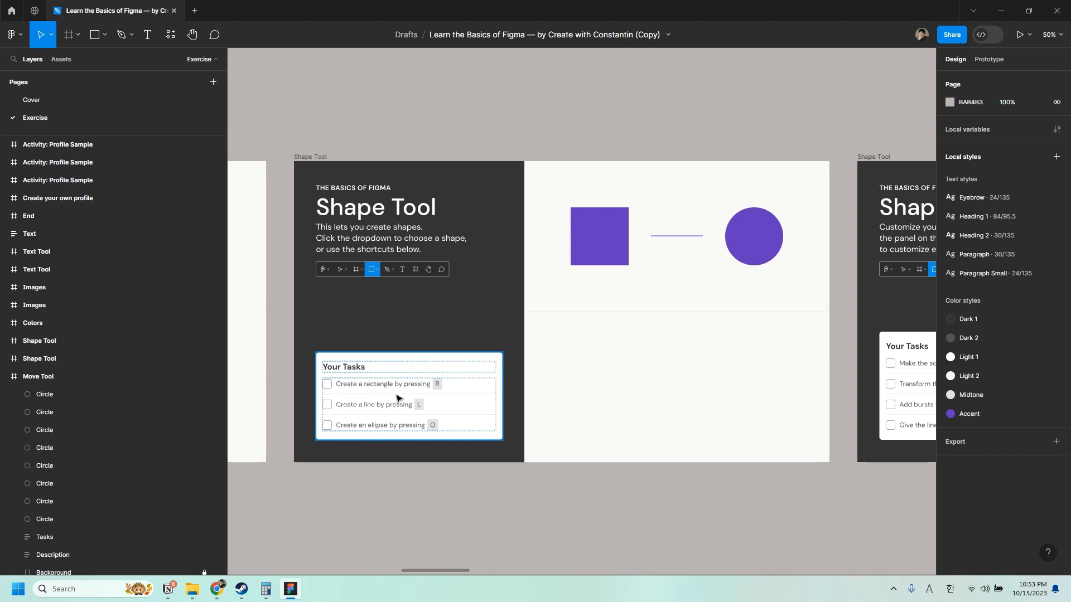
# Step: Draw a square in the slide's lower area, then an ellipse to its right
pyautogui.press('r')
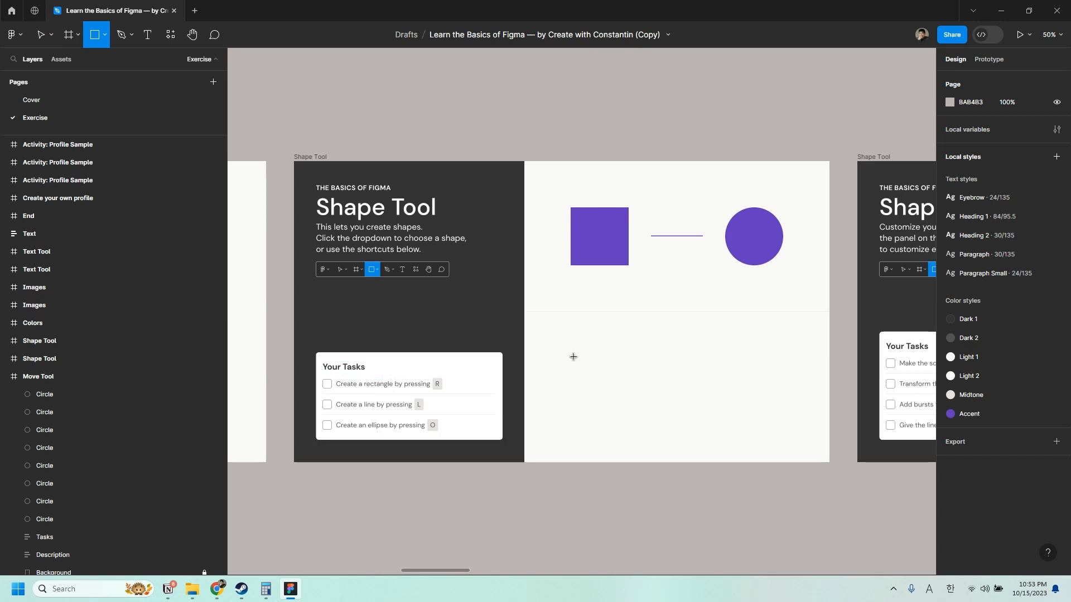
pyautogui.moveTo(573, 351); pyautogui.dragTo(640, 418)
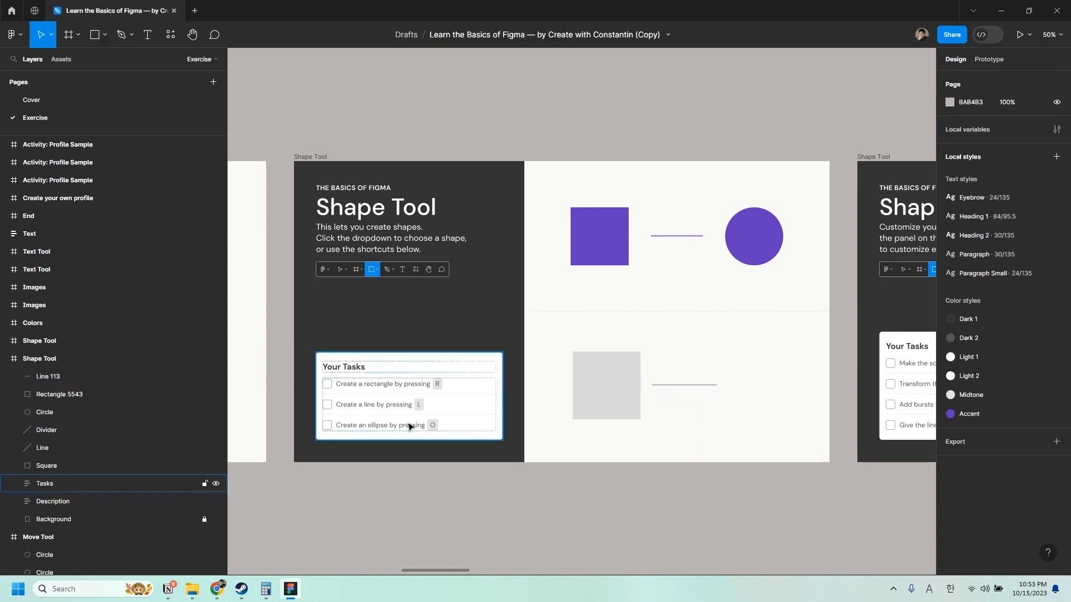
pyautogui.click(560, 424)
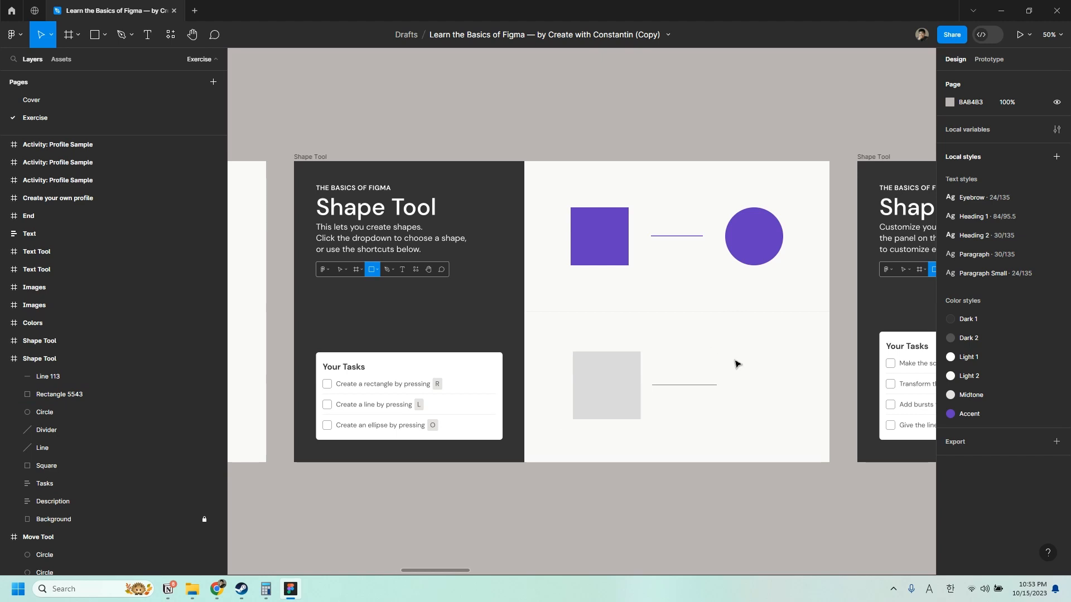
pyautogui.moveTo(737, 362)
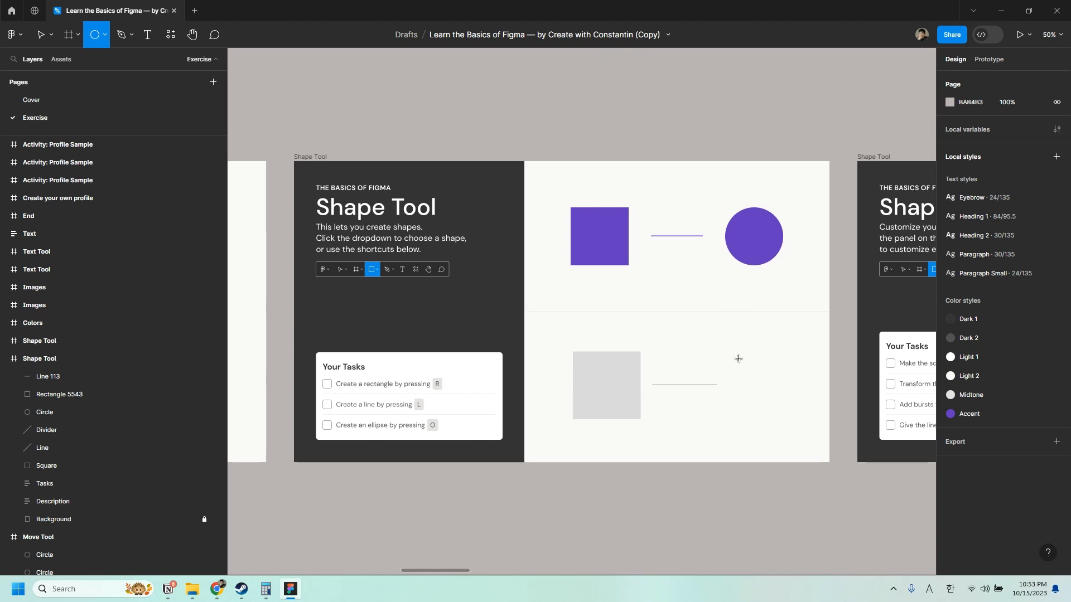
pyautogui.moveTo(732, 359)
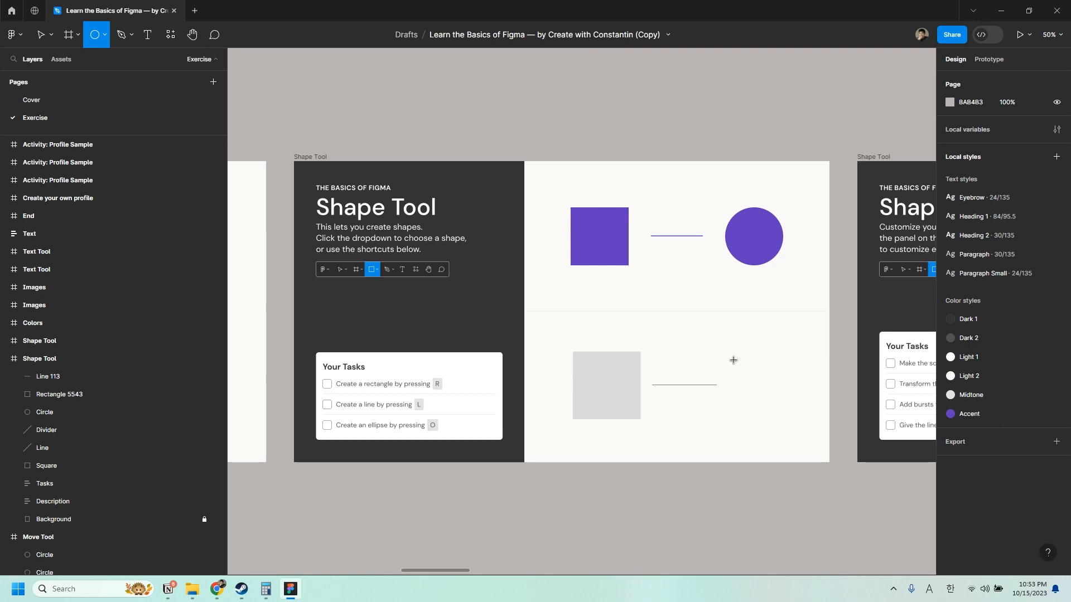
pyautogui.moveTo(729, 360); pyautogui.dragTo(785, 416)
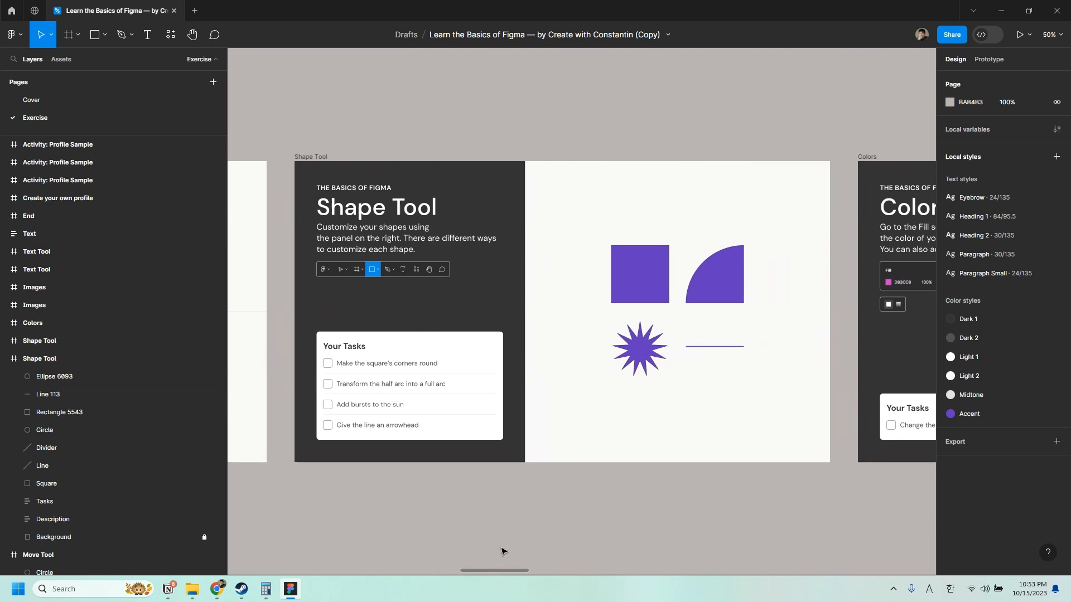
pyautogui.moveTo(645, 153)
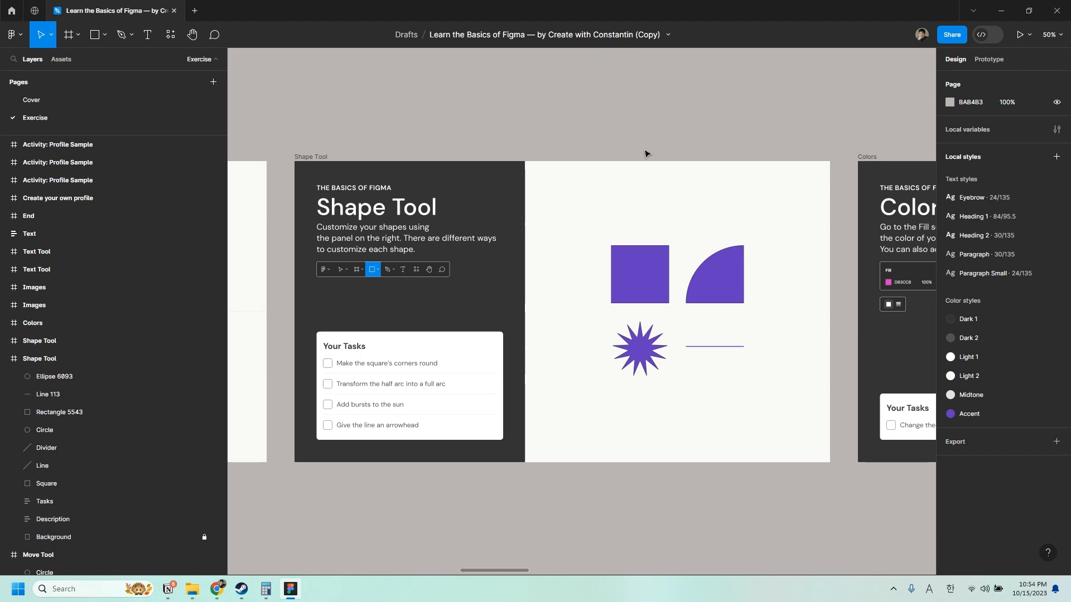
pyautogui.moveTo(646, 159)
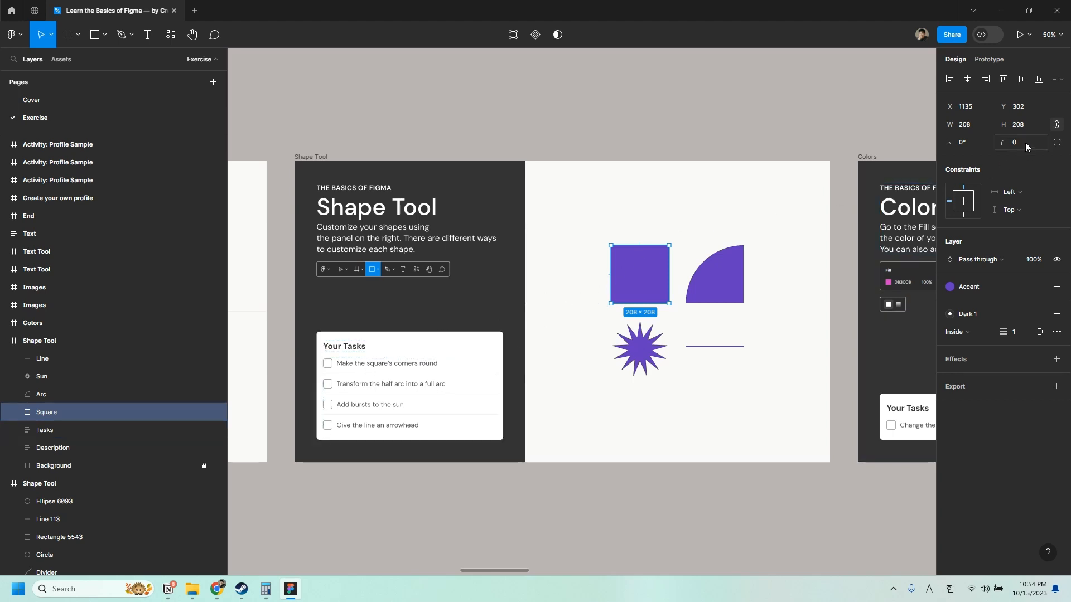
pyautogui.moveTo(1022, 141)
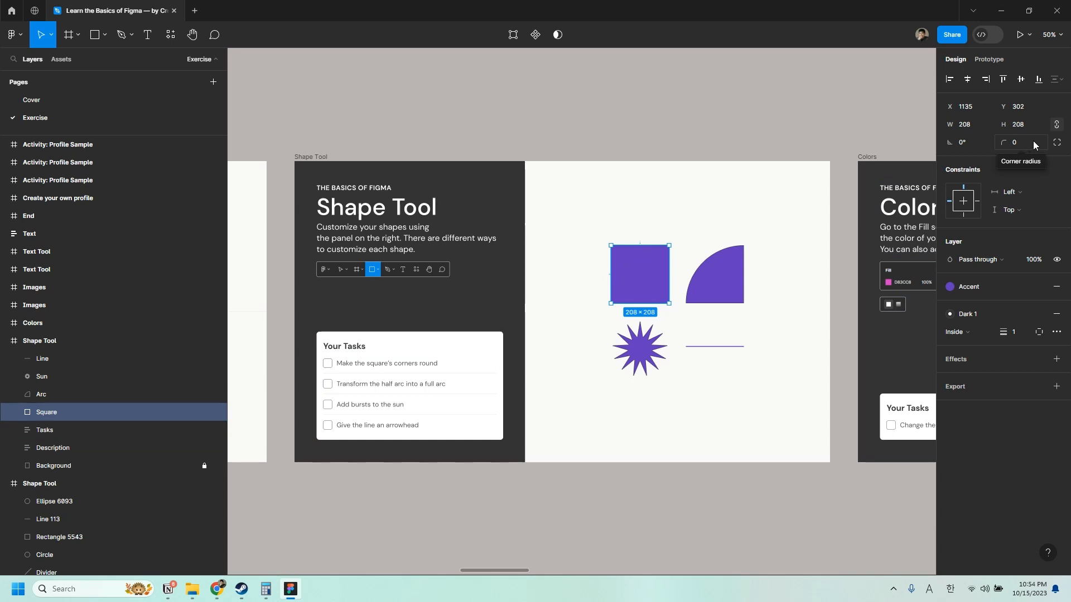
# Step: Try corner radius values 30, 110, 20, 50, 10 on the purple square, ending at 0
pyautogui.click(1021, 142)
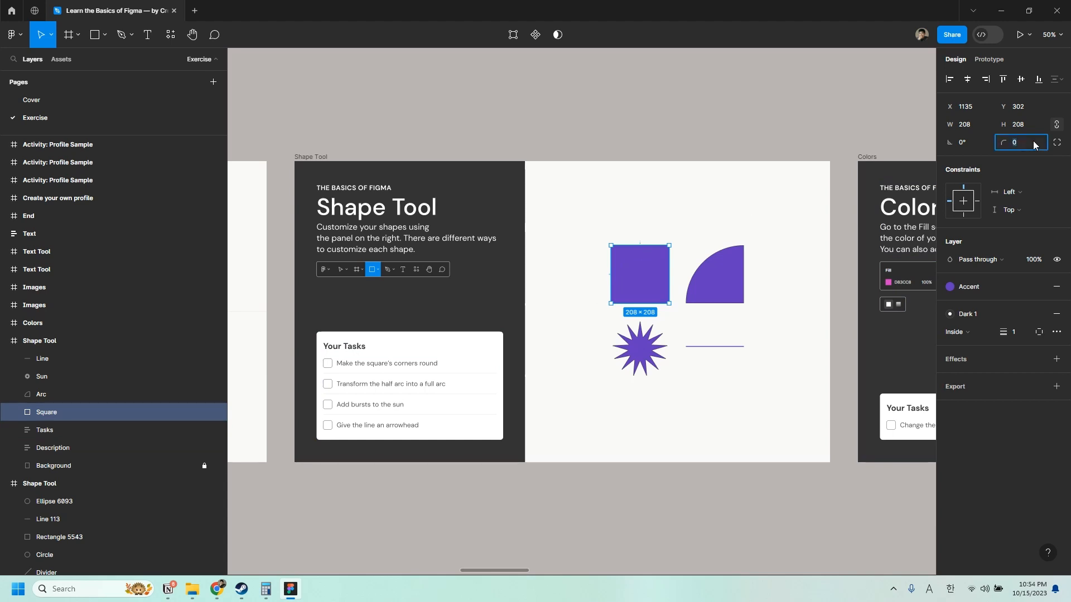
pyautogui.write('30')
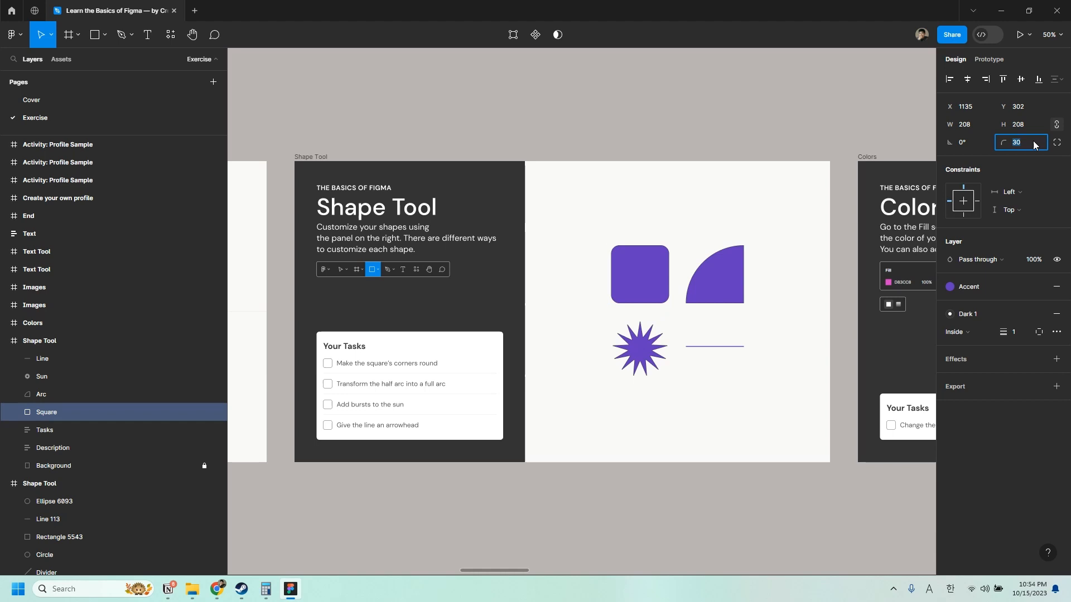
pyautogui.write('110')
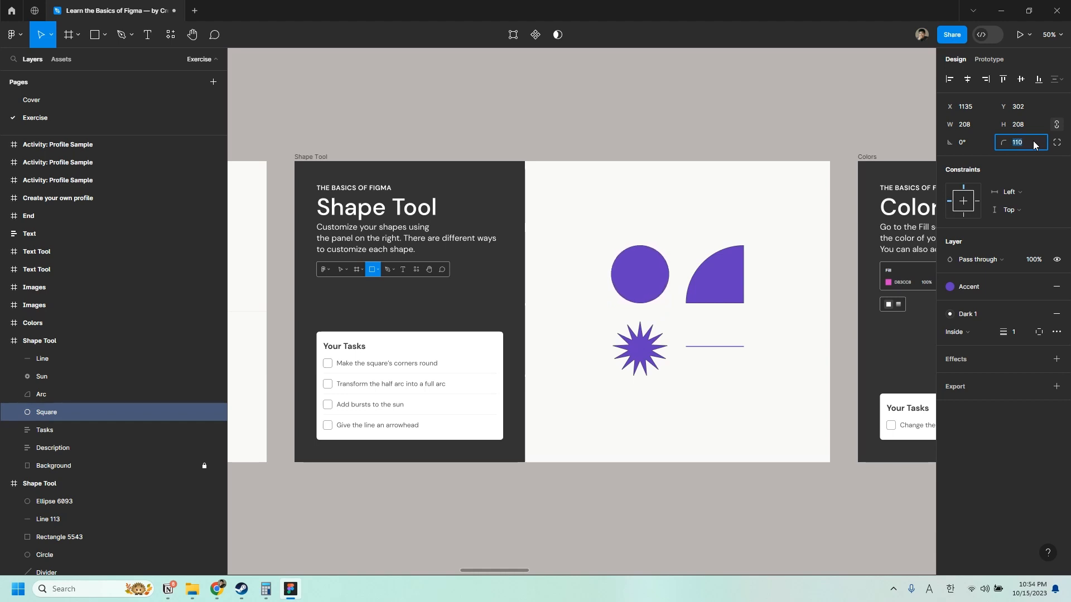
pyautogui.write('20')
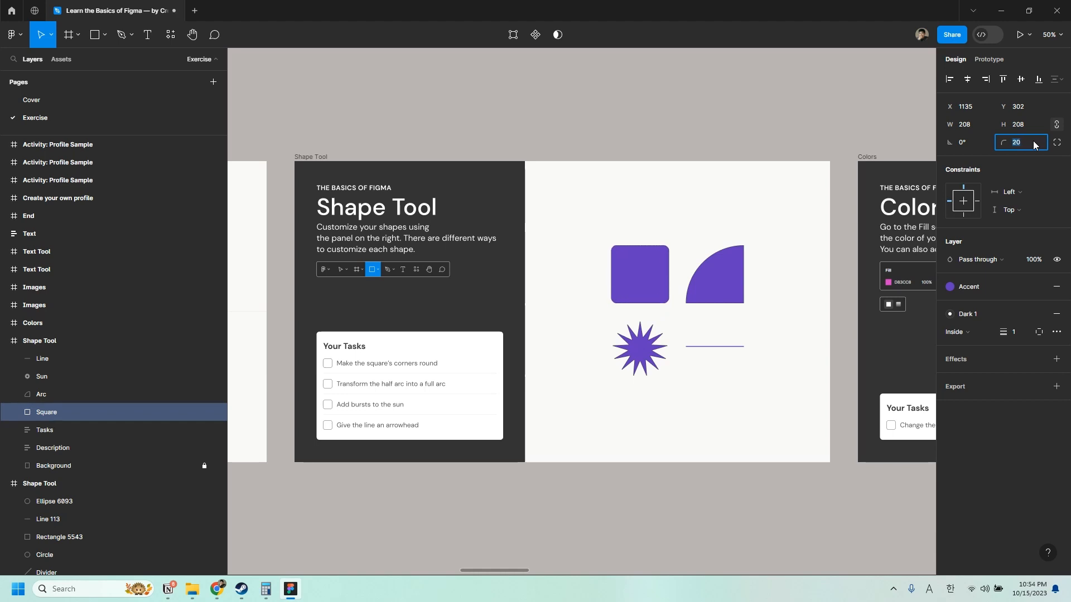
pyautogui.write('50')
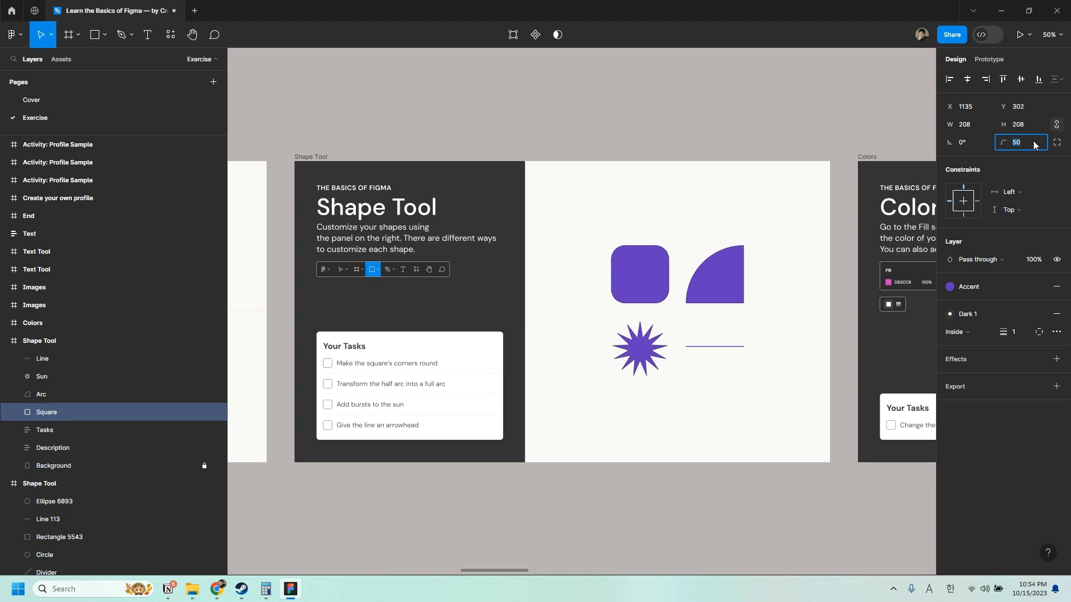
pyautogui.write('10')
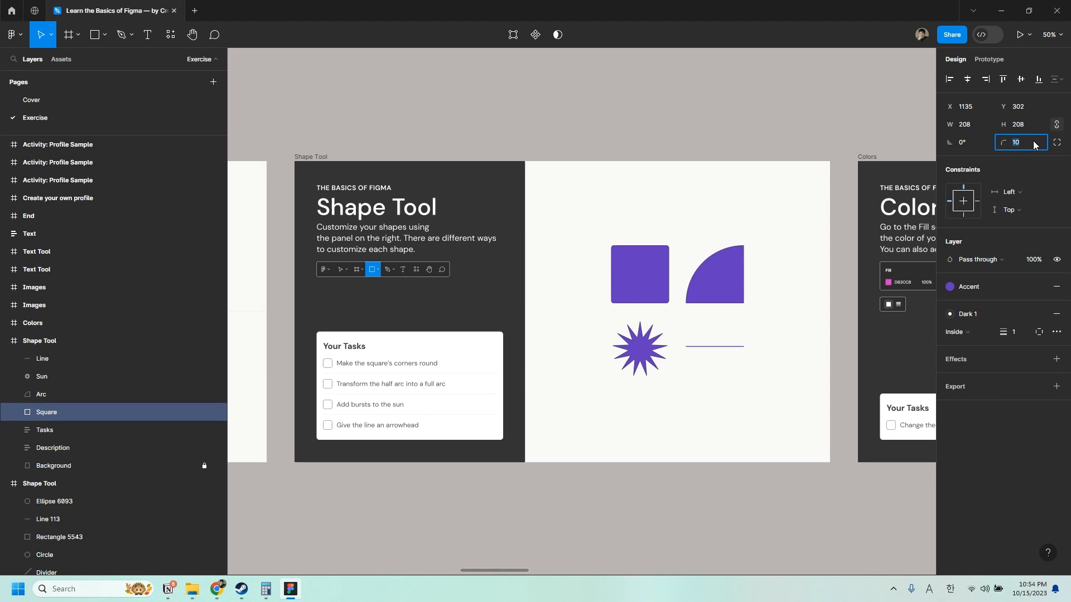
pyautogui.write('0')
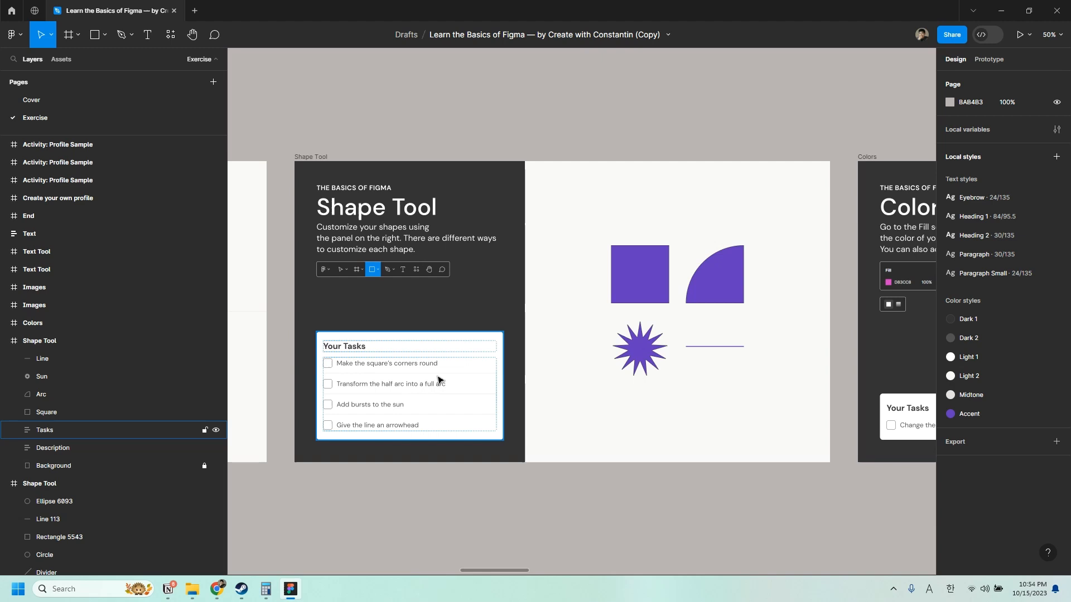
# Step: Select the quarter-arc shape and round its top-left corner
pyautogui.click(704, 289)
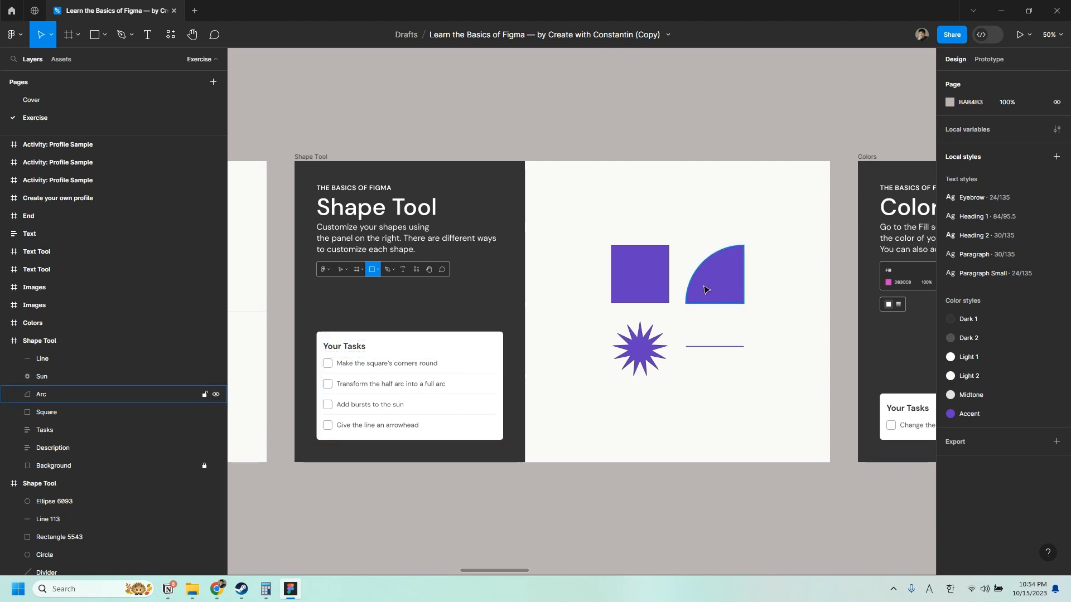
pyautogui.click(713, 274)
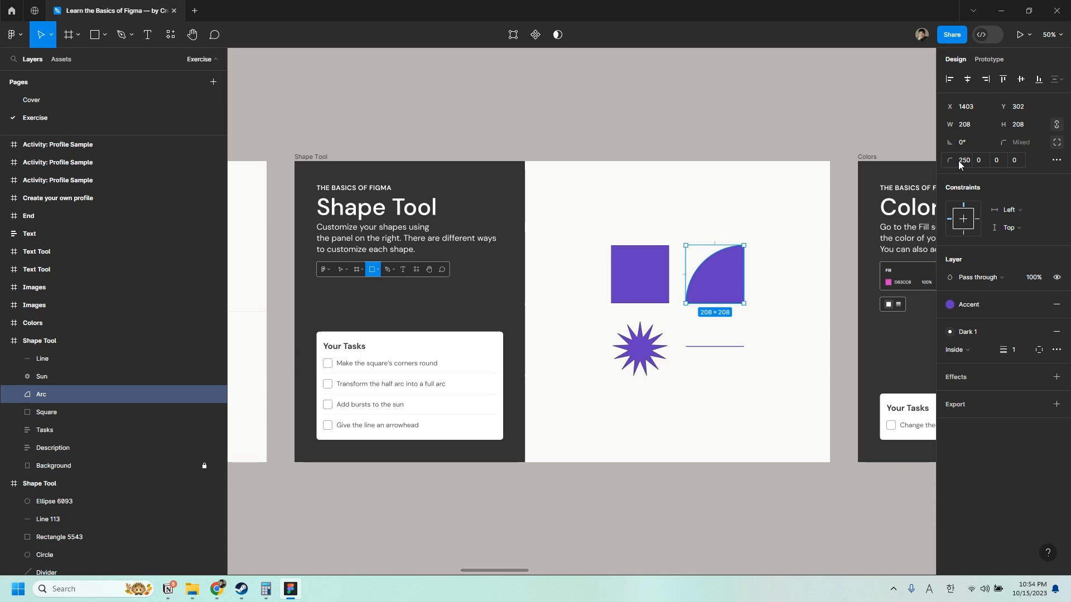
pyautogui.click(965, 159)
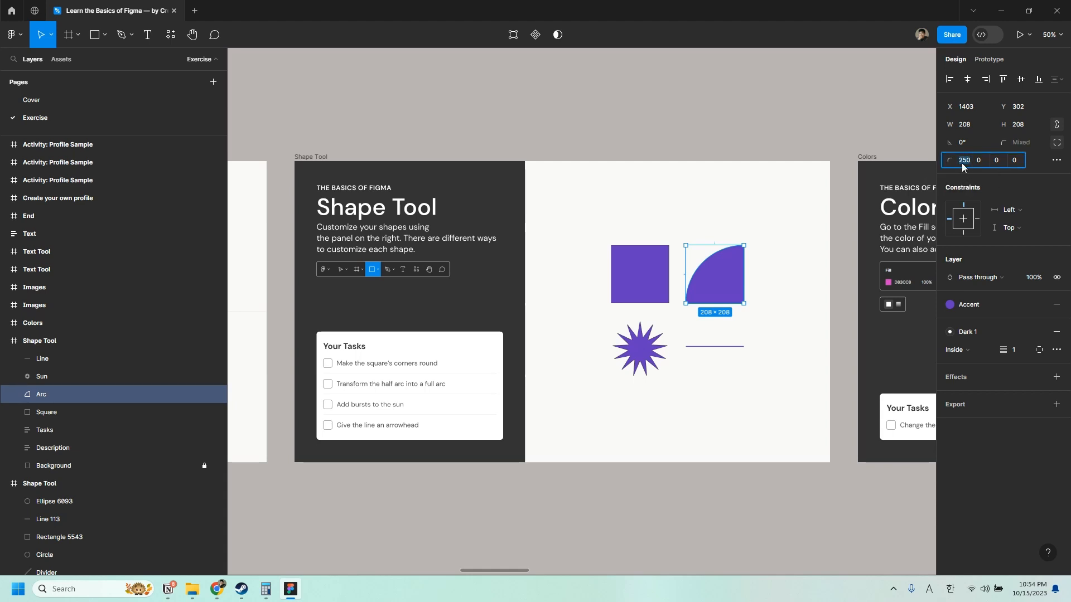
pyautogui.moveTo(963, 159)
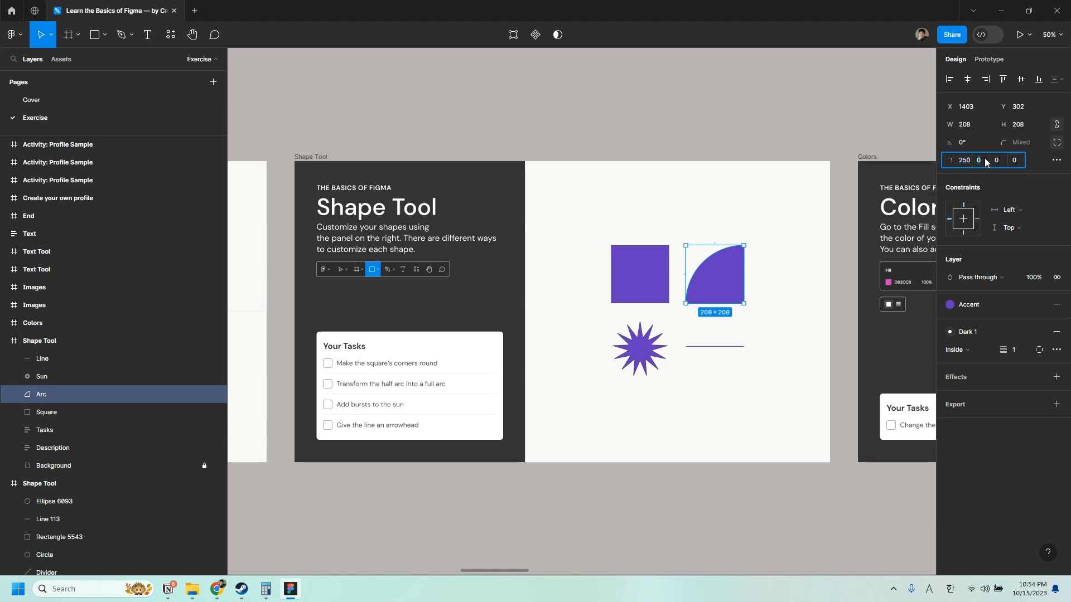
pyautogui.moveTo(995, 159)
pyautogui.write('250')
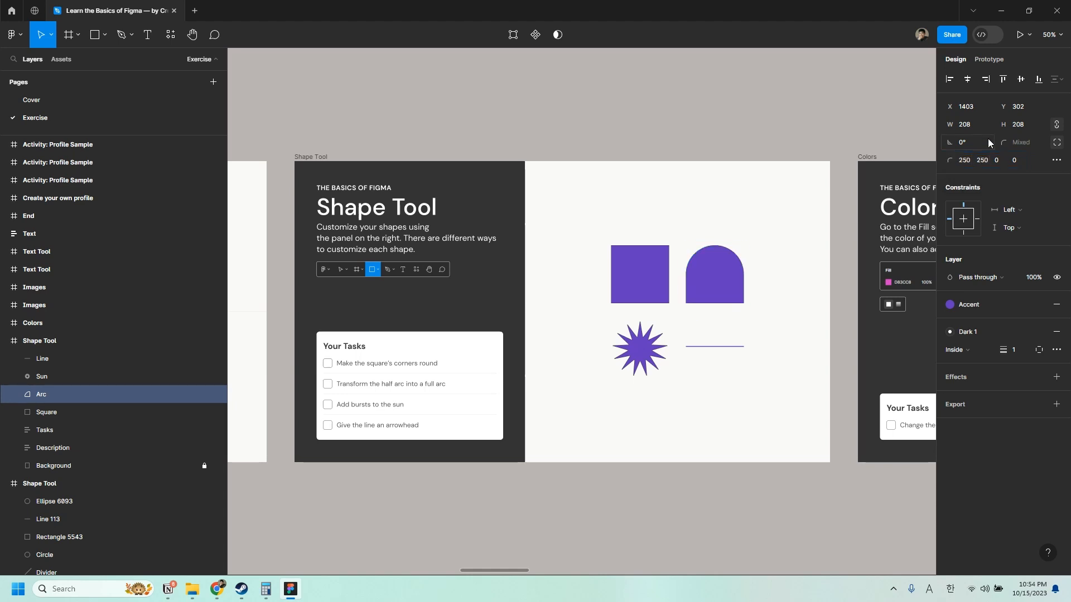
# Step: Set the arc's top-right corner radius to 50 to form an arch, then deselect
pyautogui.click(713, 273)
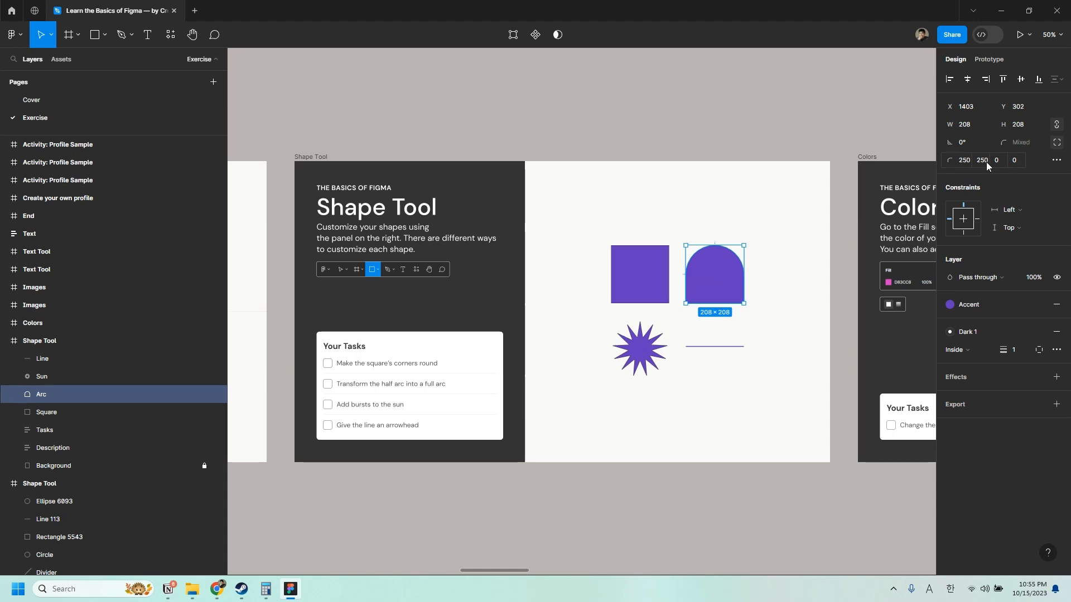
pyautogui.click(981, 160)
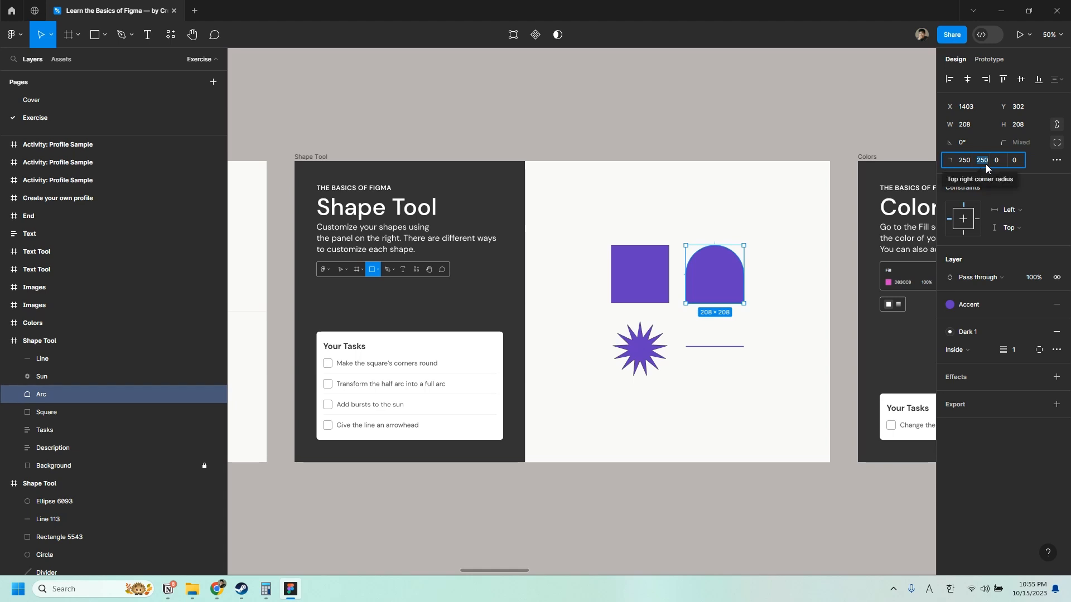
pyautogui.write('50')
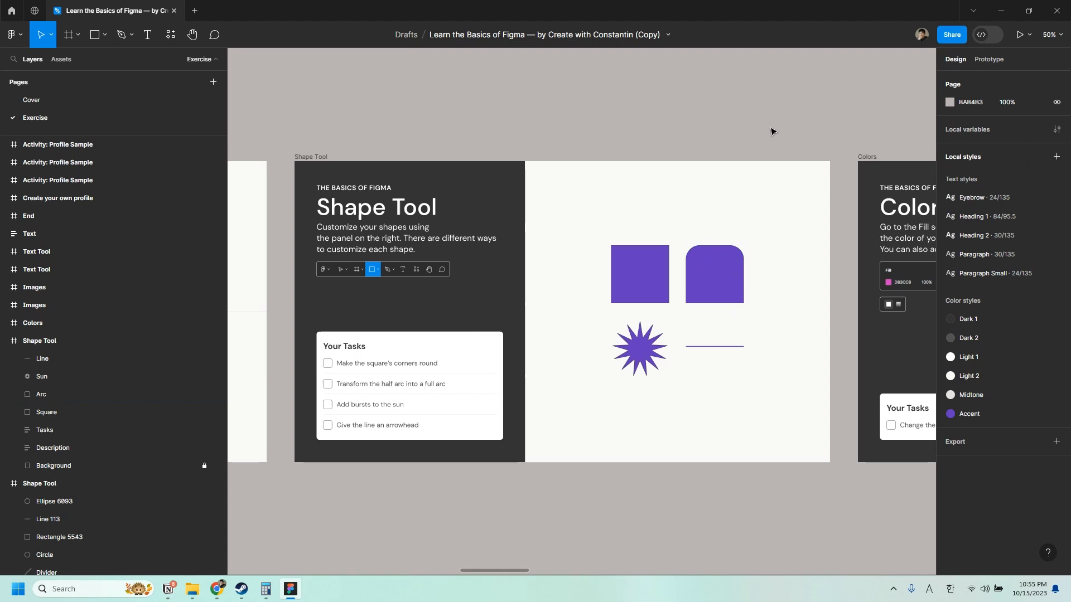
pyautogui.click(713, 275)
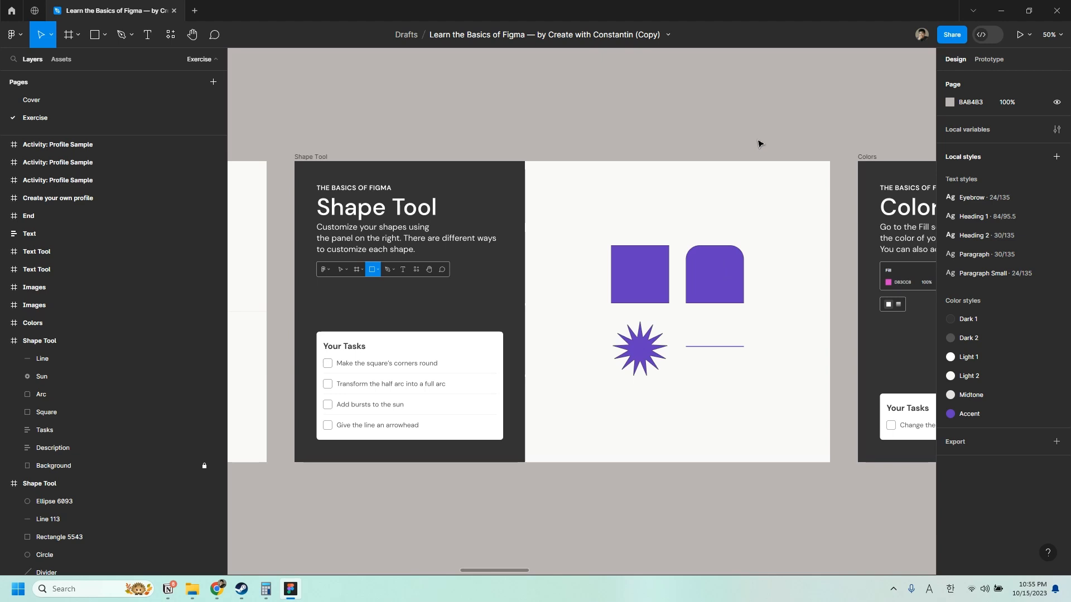
# Step: Try point counts 8, 5, 3 and 4 on the sun starburst
pyautogui.click(639, 348)
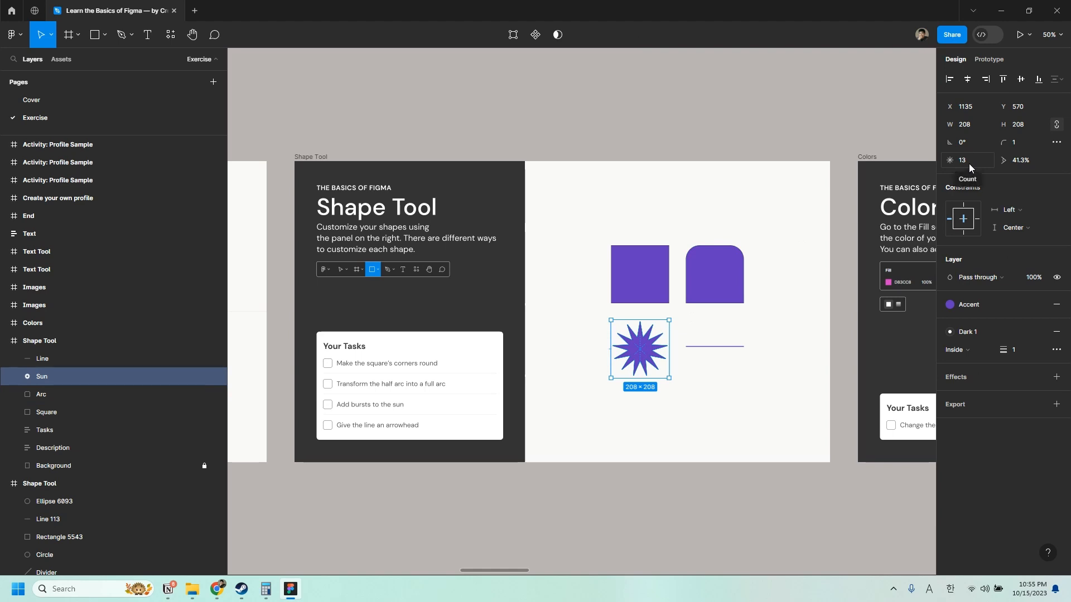
pyautogui.click(965, 160)
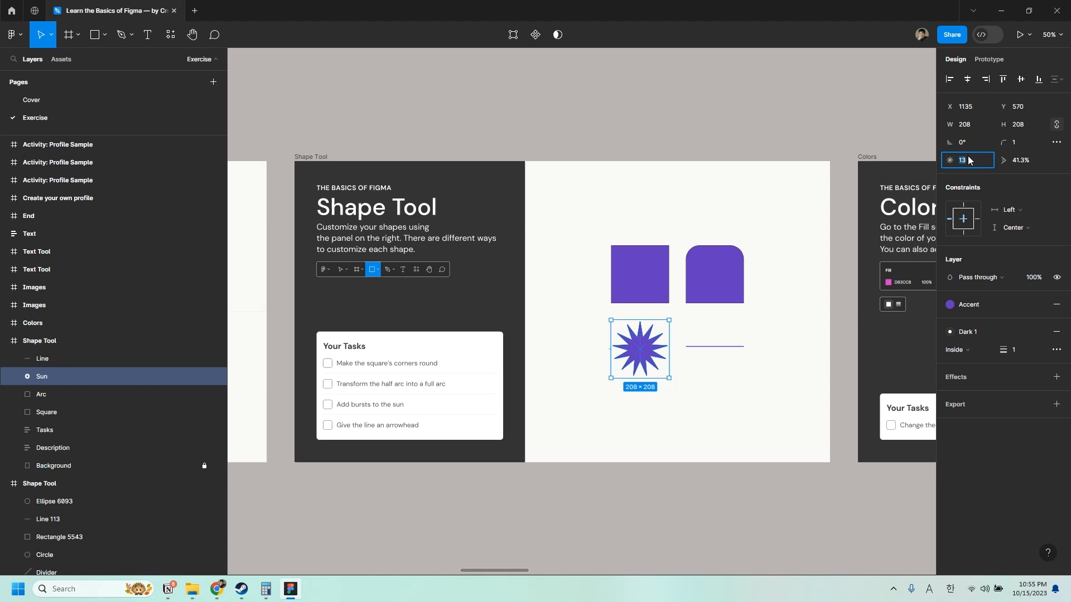
pyautogui.write('8')
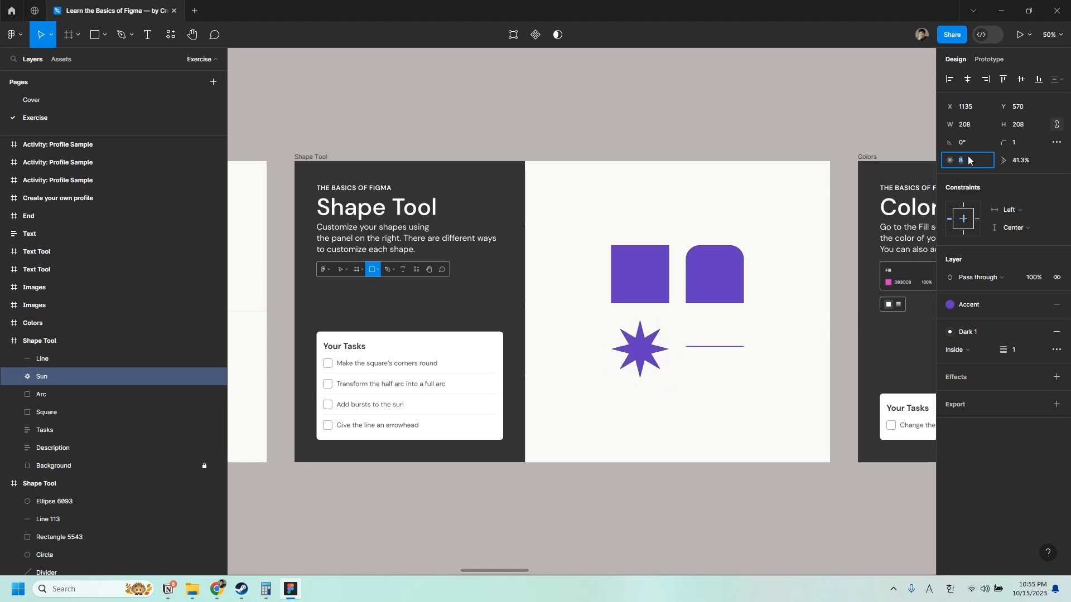
pyautogui.write('5')
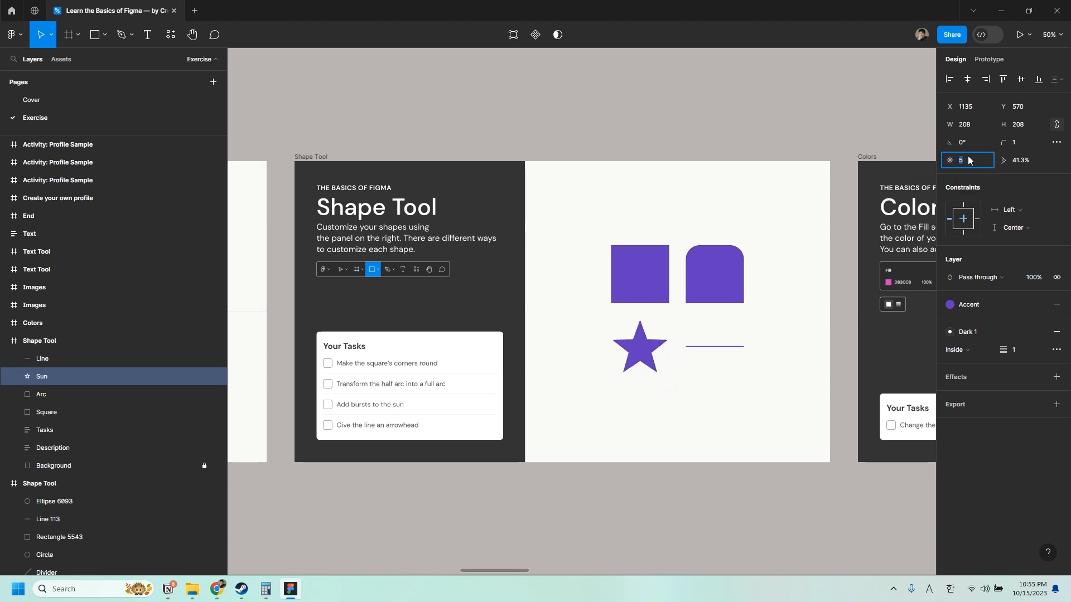
pyautogui.write('3')
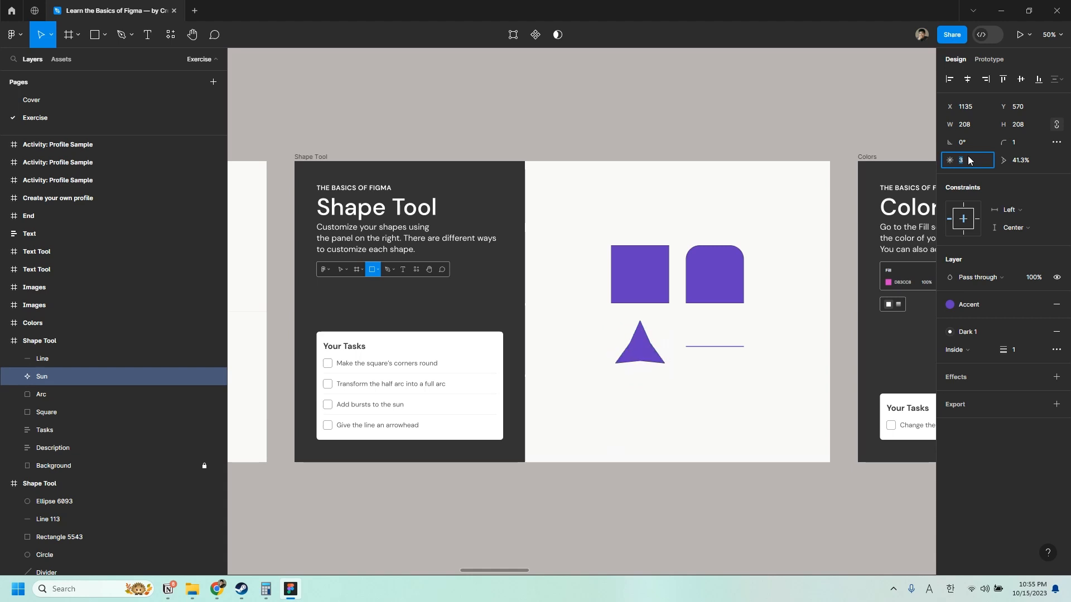
pyautogui.write('4')
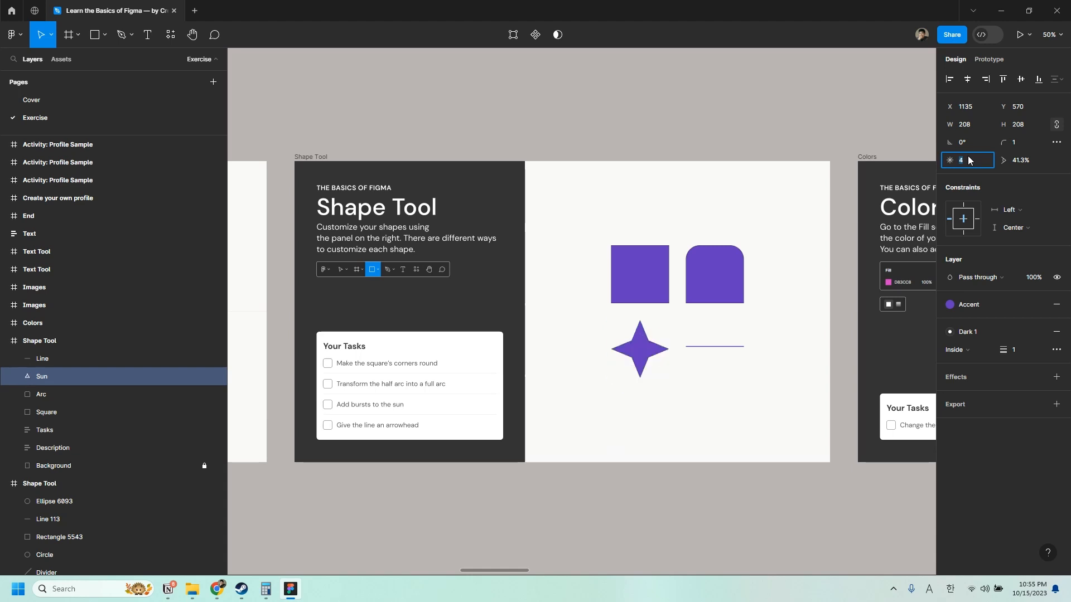
# Step: Settle the sun's point count on 20 for a spiky sunburst
pyautogui.click(639, 349)
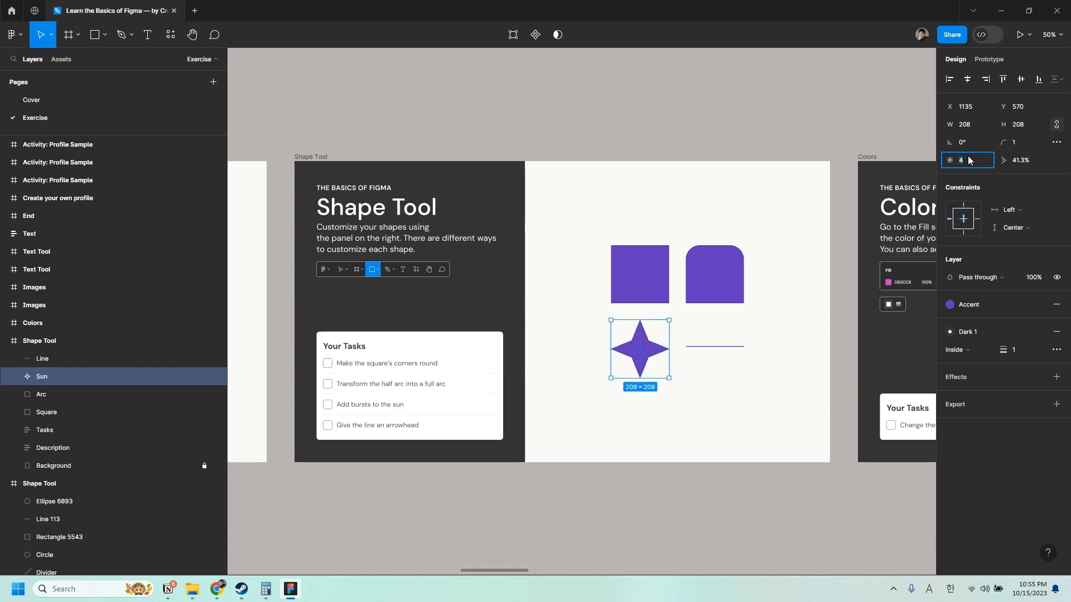
pyautogui.write('8')
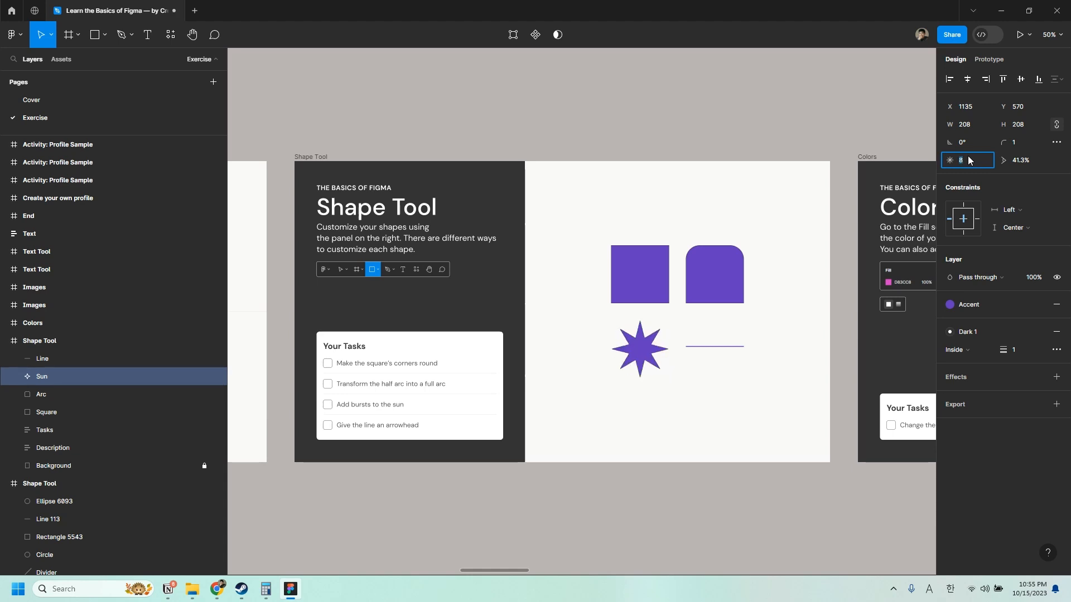
pyautogui.write('20')
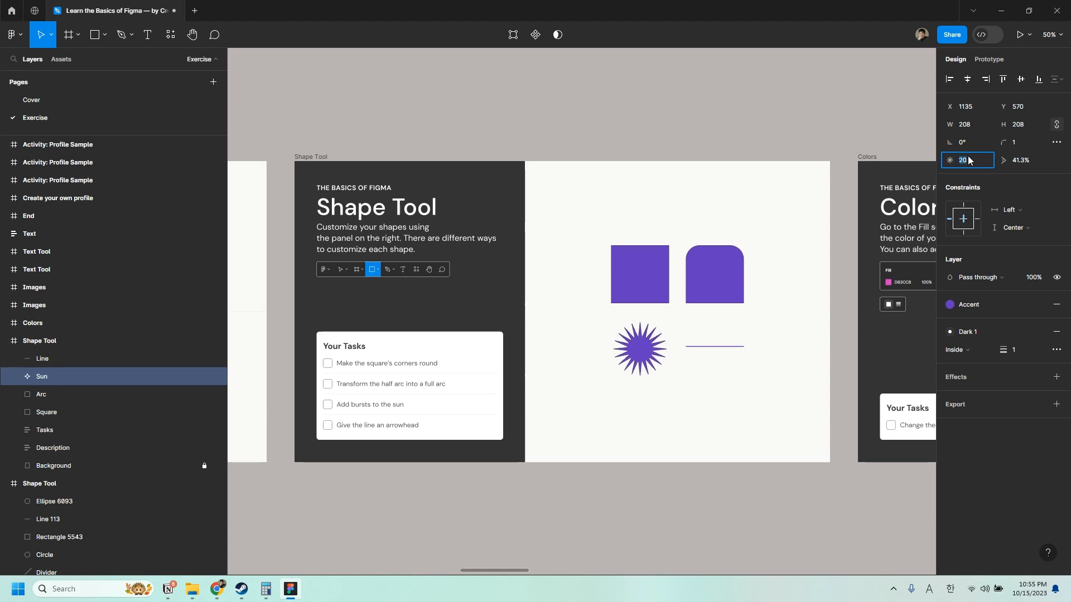
pyautogui.click(639, 349)
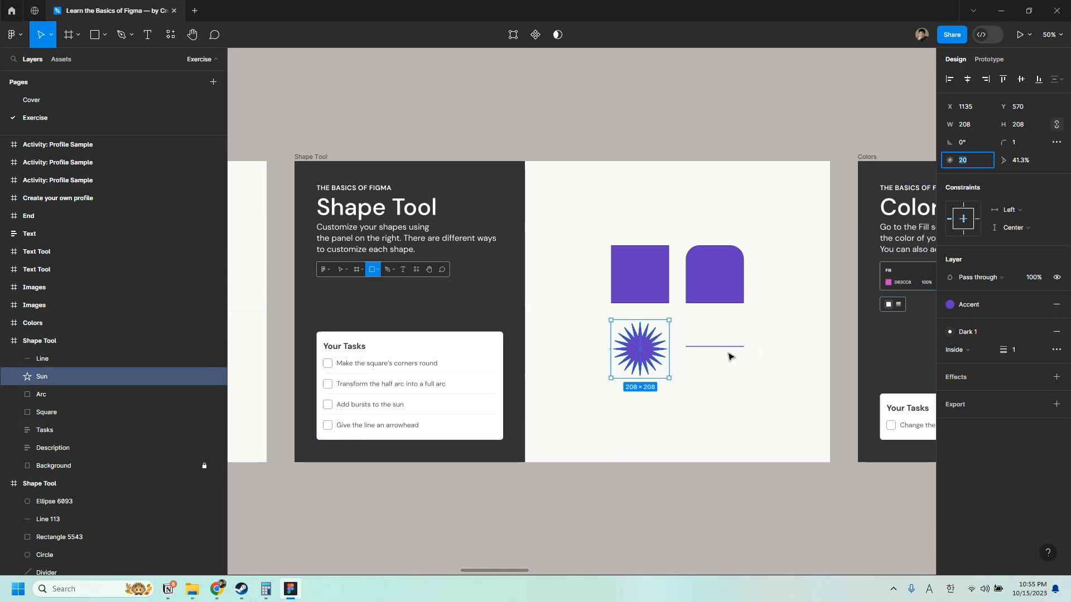
# Step: Choose a Line arrow ending for the horizontal line from the stroke end-point styles
pyautogui.click(714, 347)
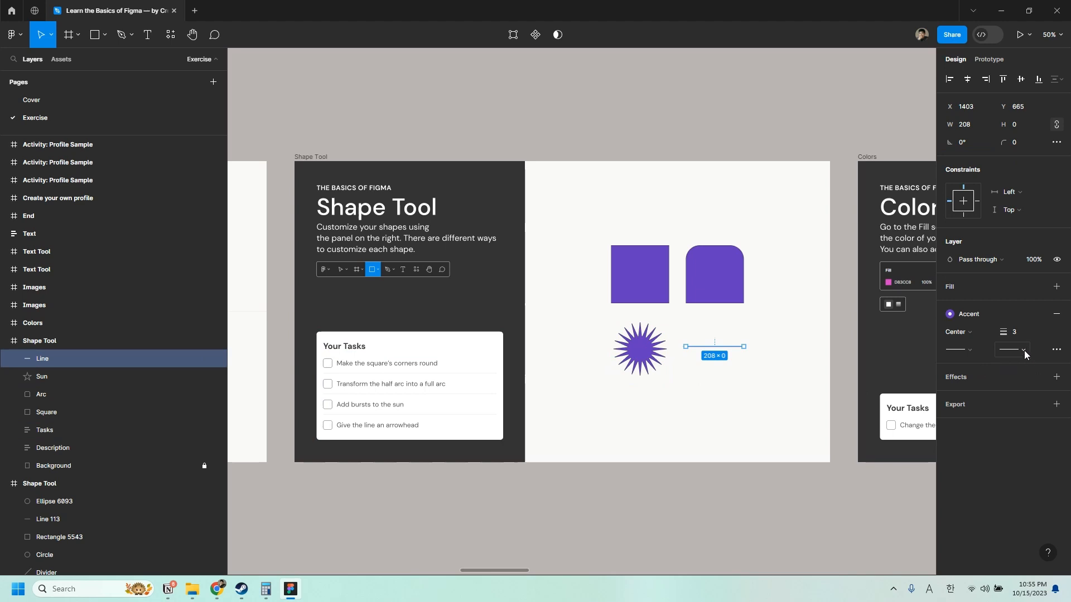
pyautogui.click(1022, 349)
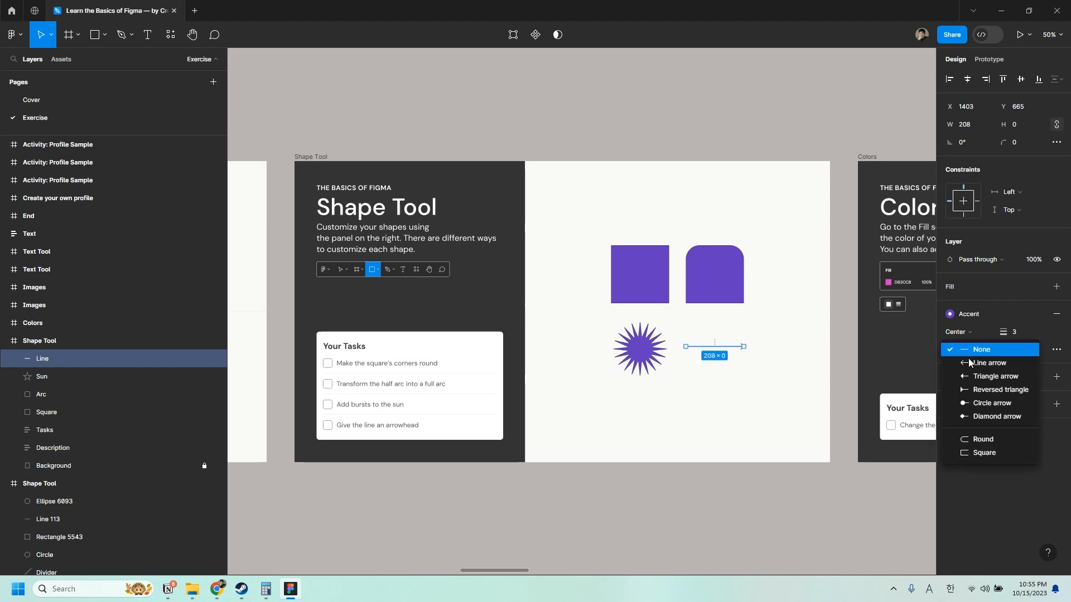
pyautogui.click(989, 363)
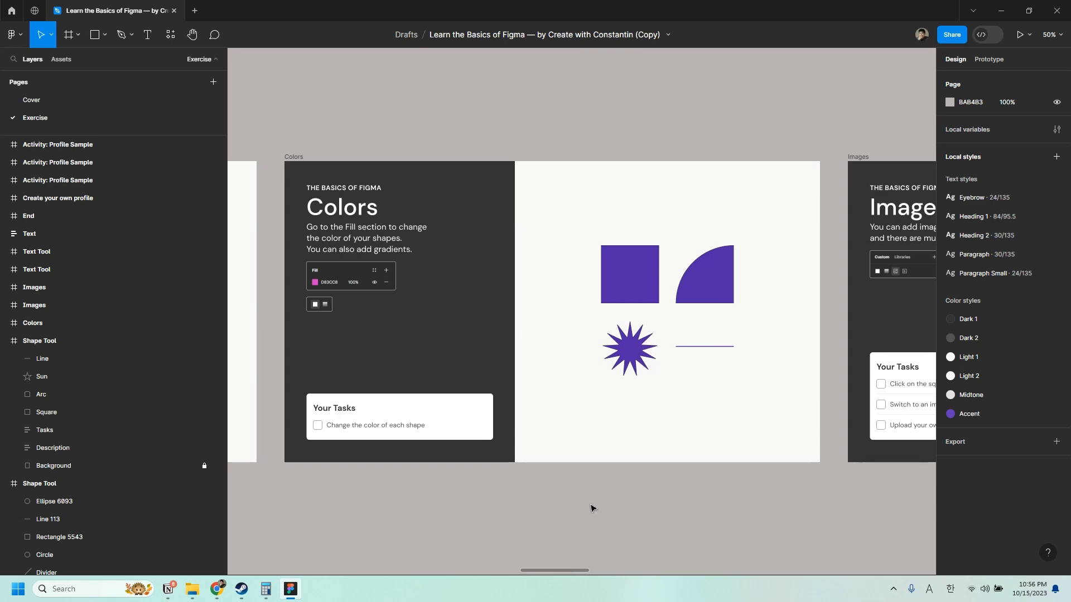
# Step: Recolour the square green, the arc pink, the sun yellow and the line's stroke blue
pyautogui.click(629, 274)
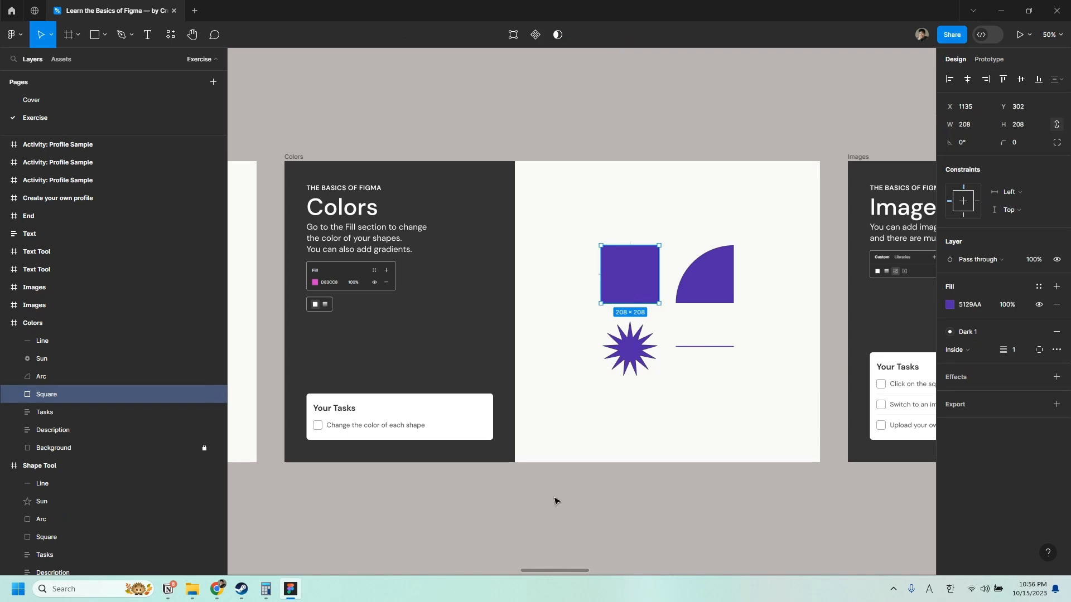
pyautogui.moveTo(568, 484)
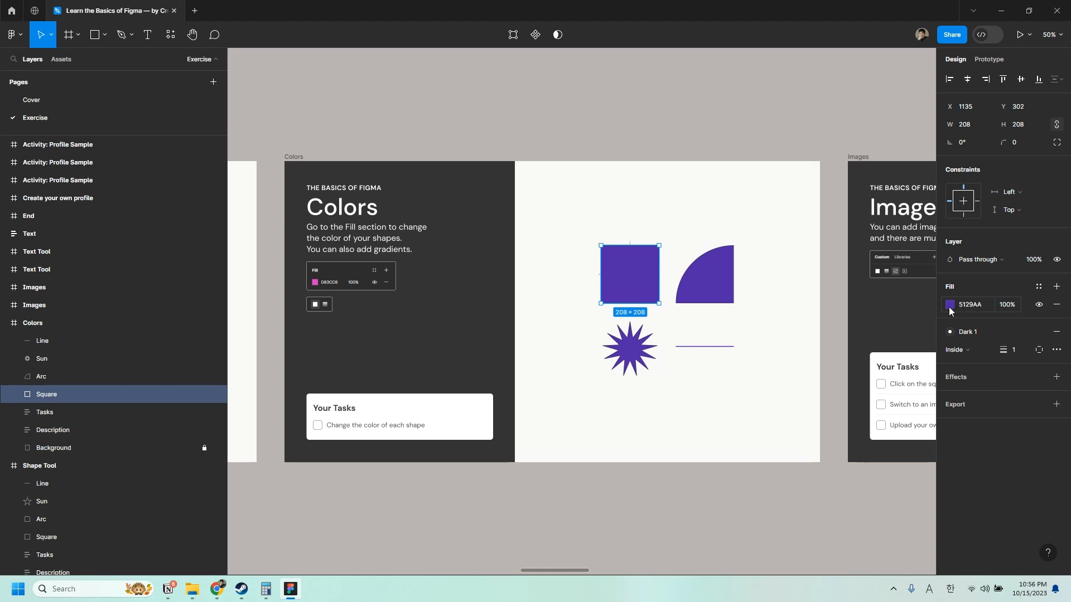
pyautogui.click(950, 305)
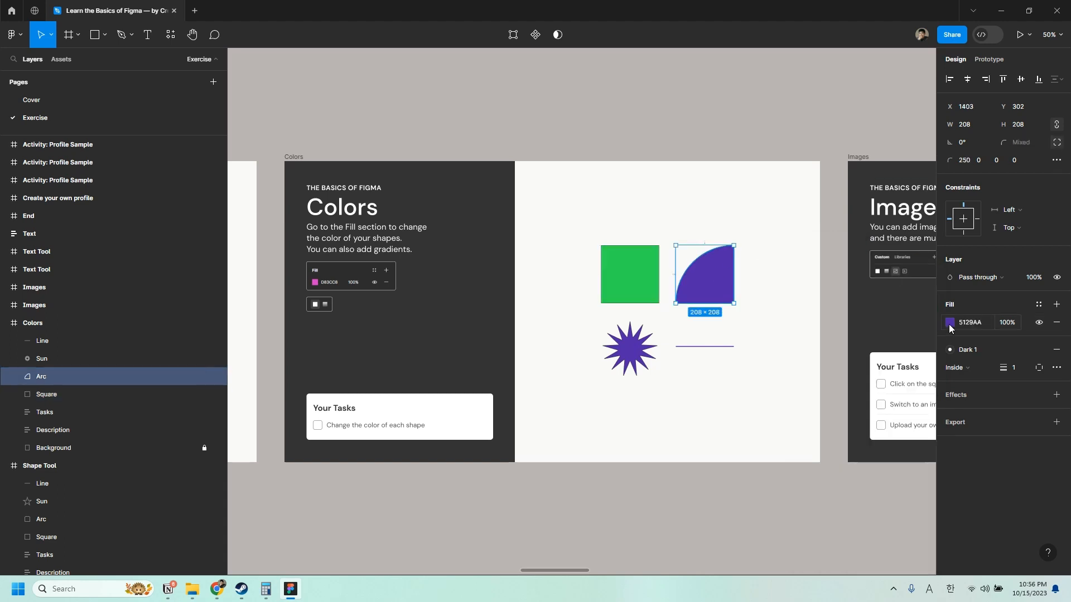
pyautogui.click(950, 322)
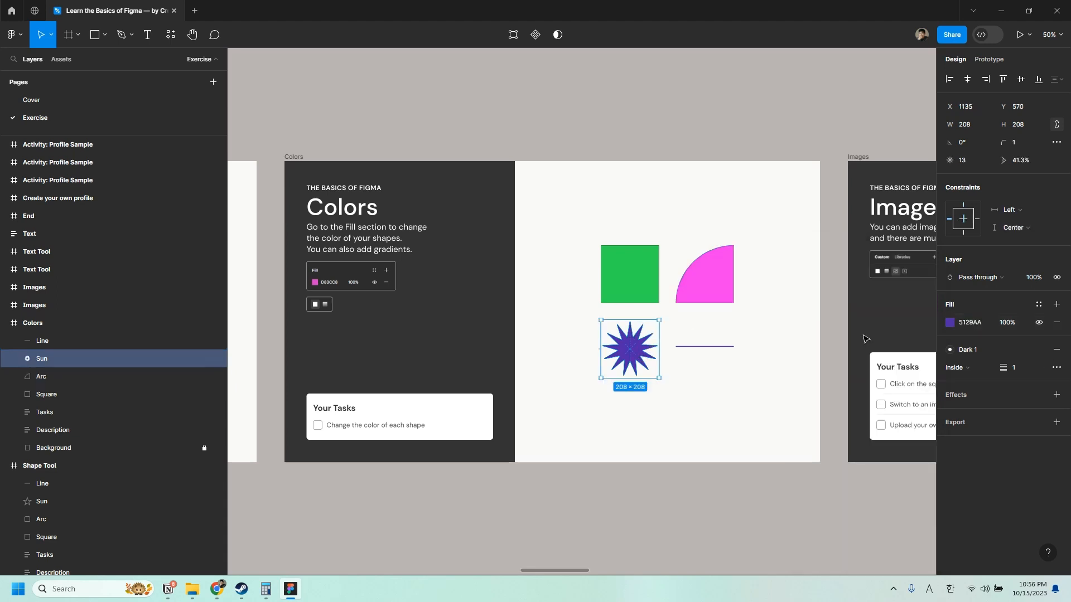
pyautogui.click(950, 323)
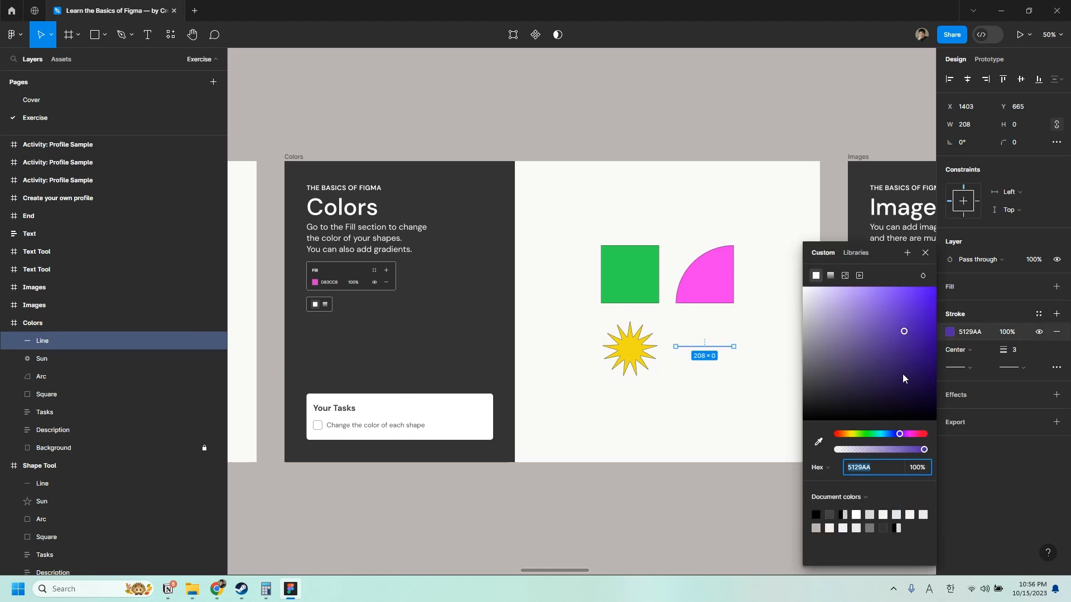
pyautogui.click(921, 289)
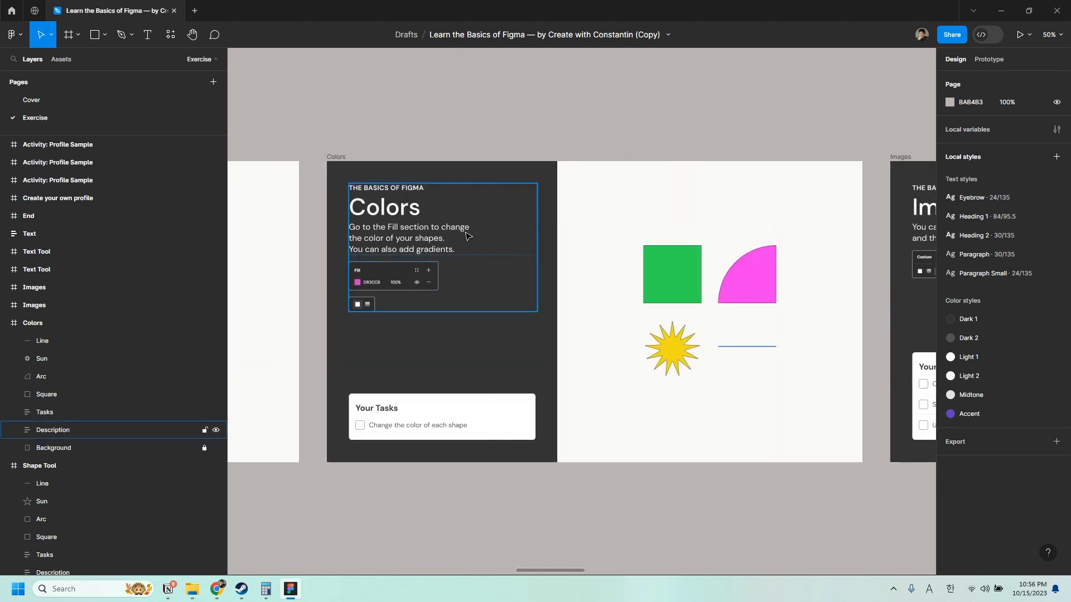
# Step: Reselect the green square and reopen its fill colour settings
pyautogui.click(670, 274)
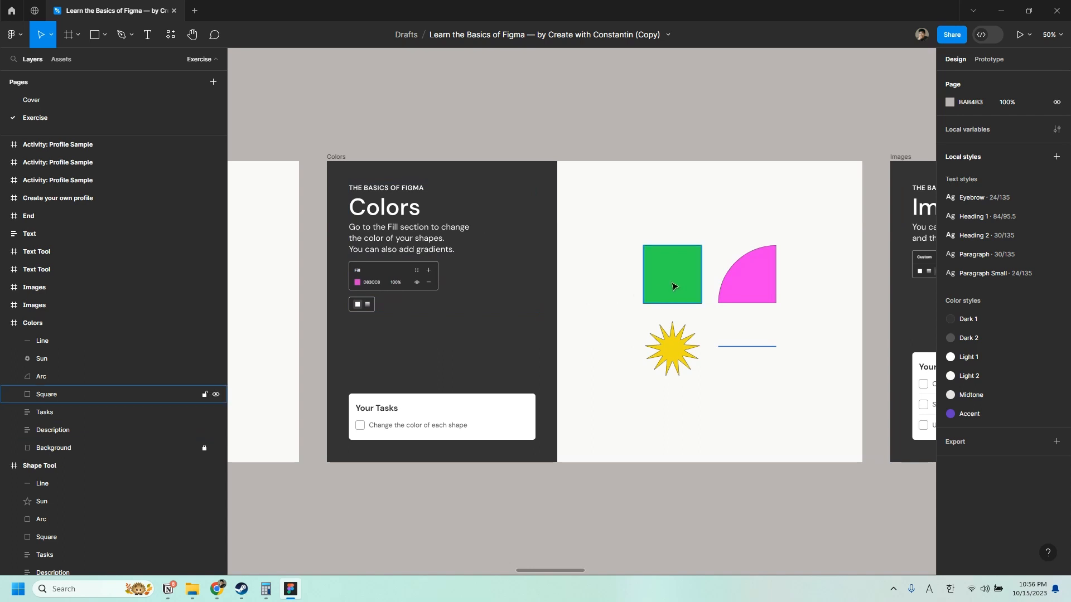
pyautogui.click(671, 274)
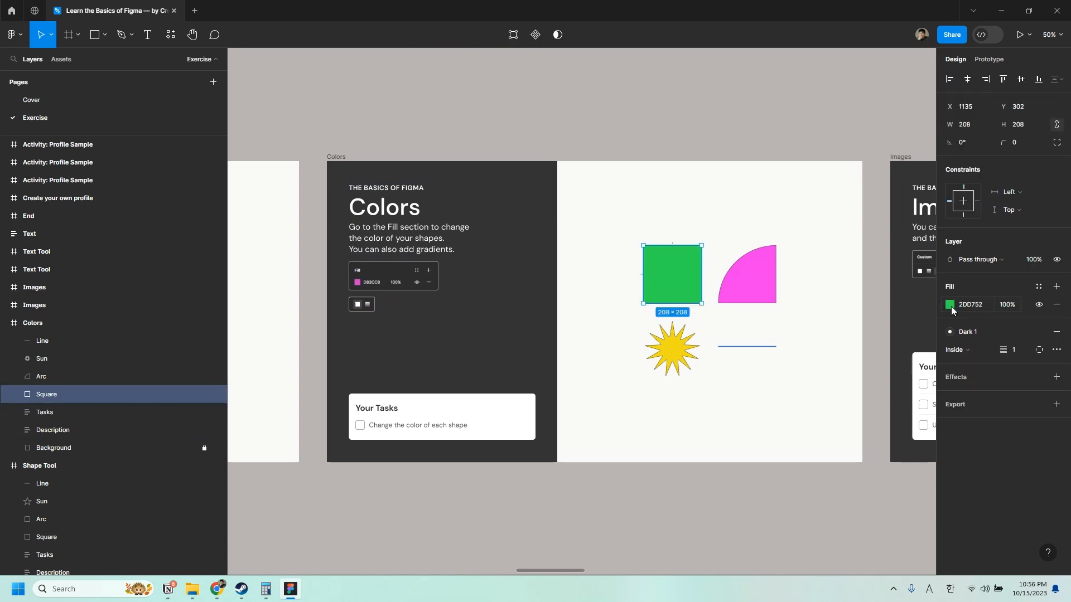
pyautogui.click(950, 304)
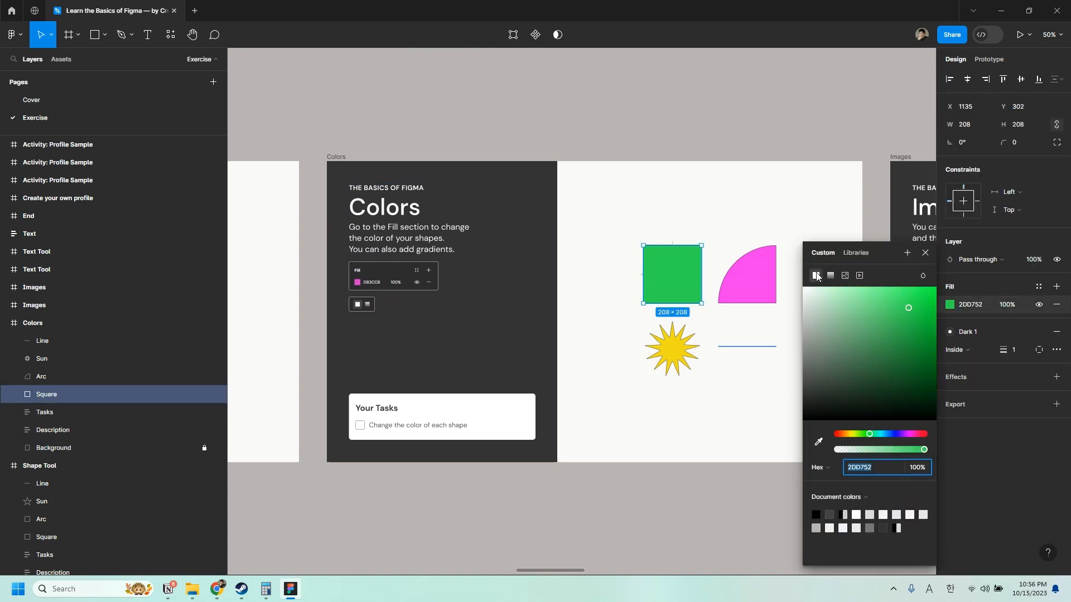
pyautogui.moveTo(830, 275)
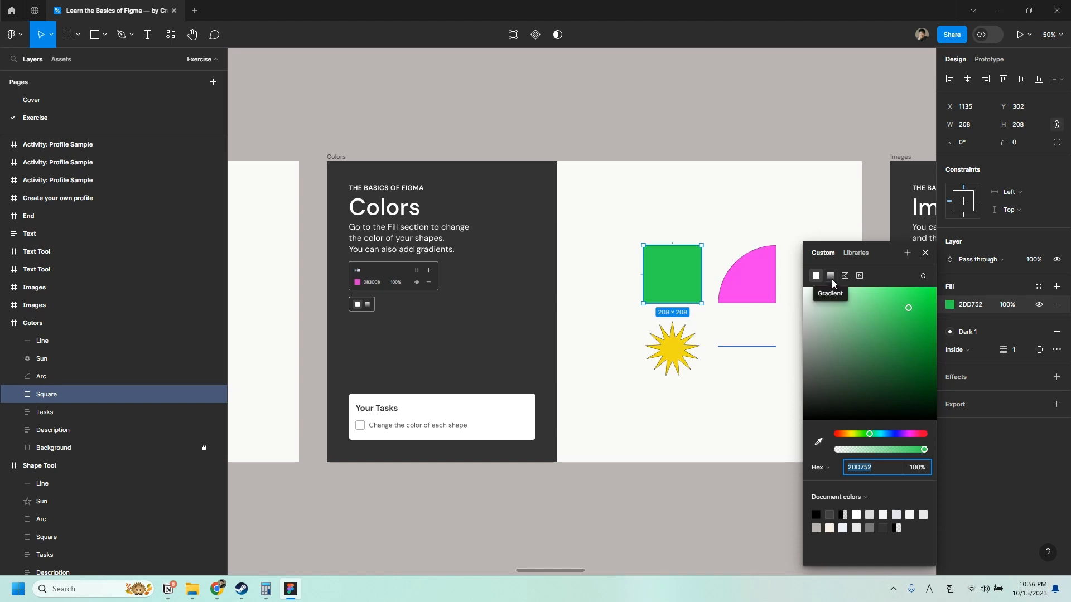
# Step: Make the square's fill a linear gradient from green to blue 2853EE
pyautogui.click(830, 275)
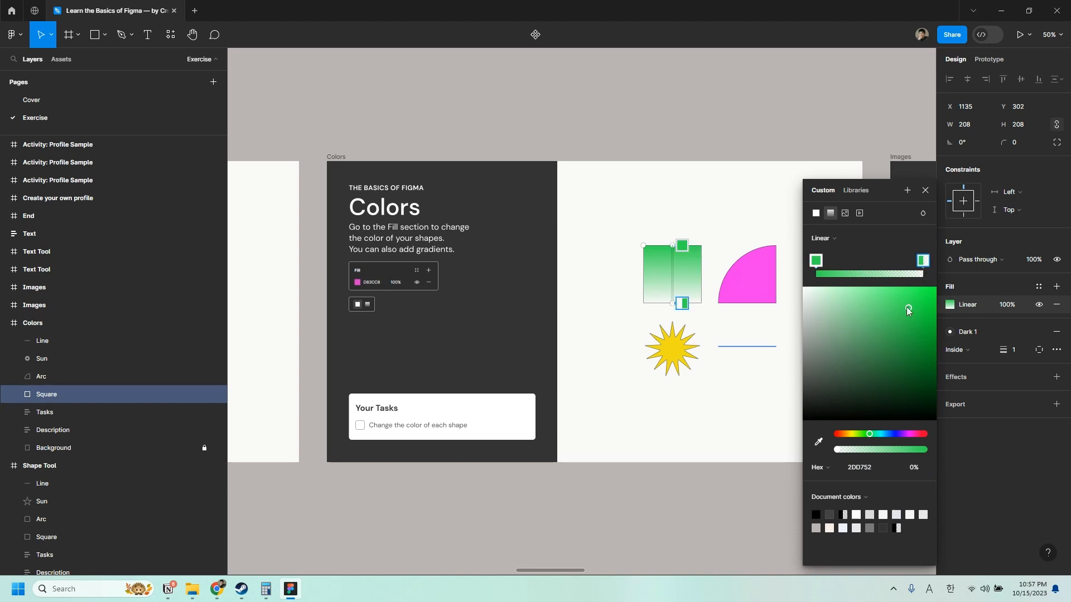
pyautogui.moveTo(716, 298)
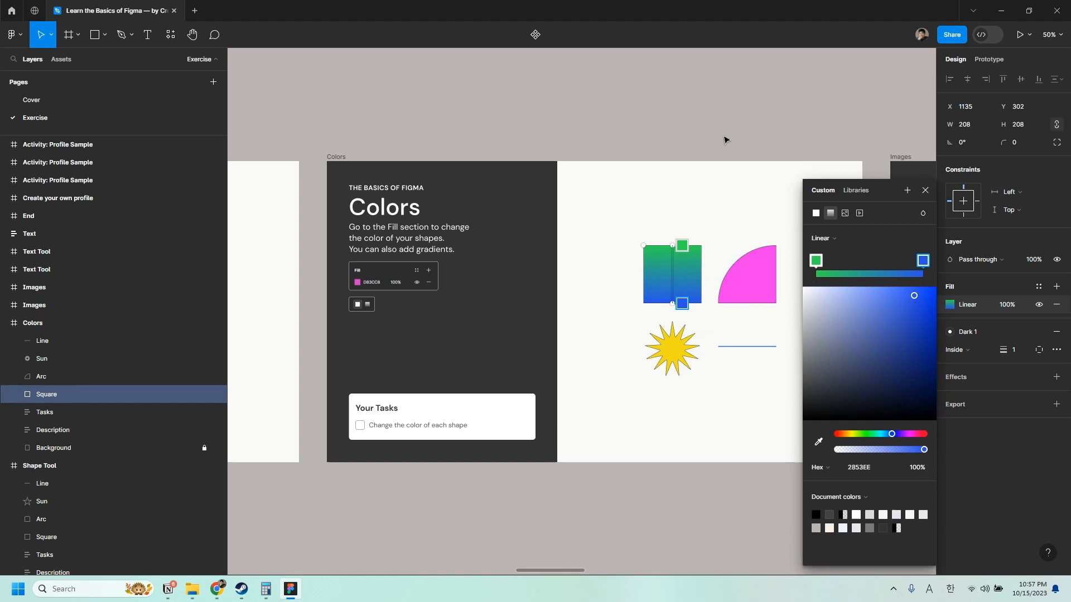
pyautogui.moveTo(738, 126)
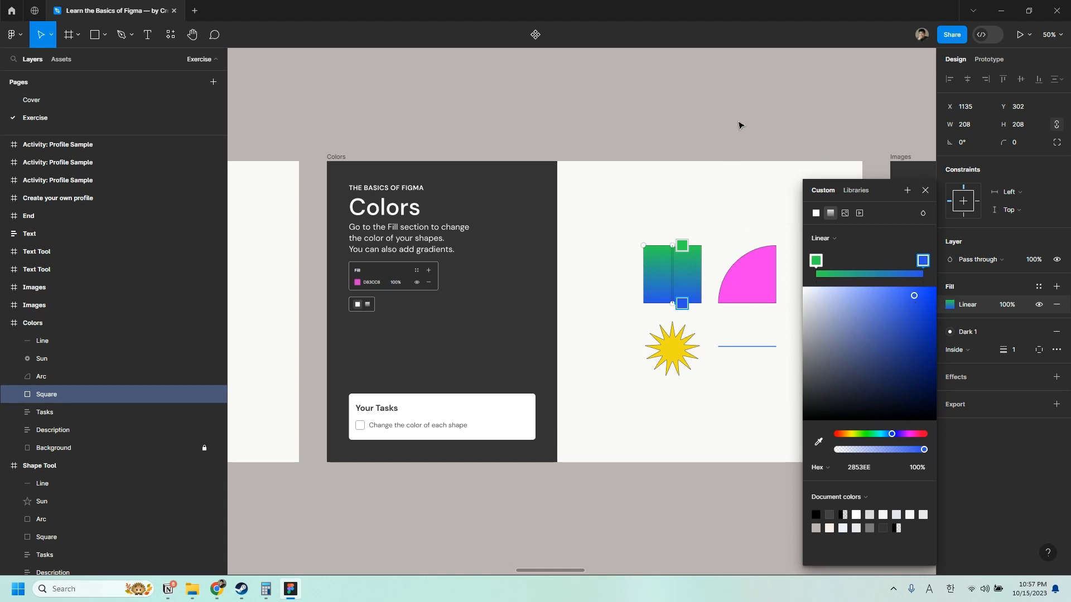
pyautogui.click(638, 362)
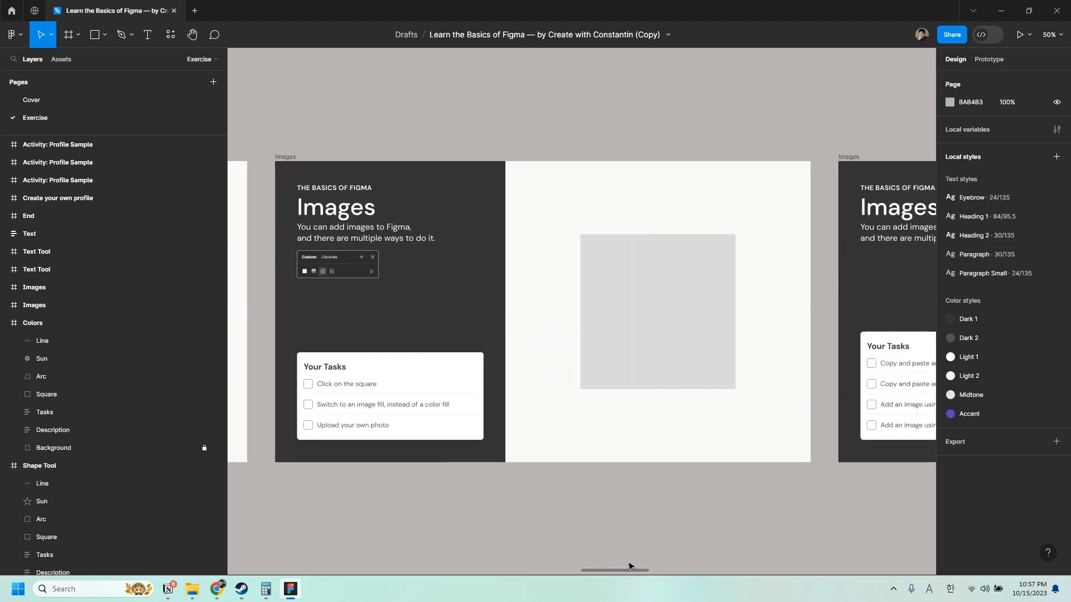
pyautogui.moveTo(625, 552)
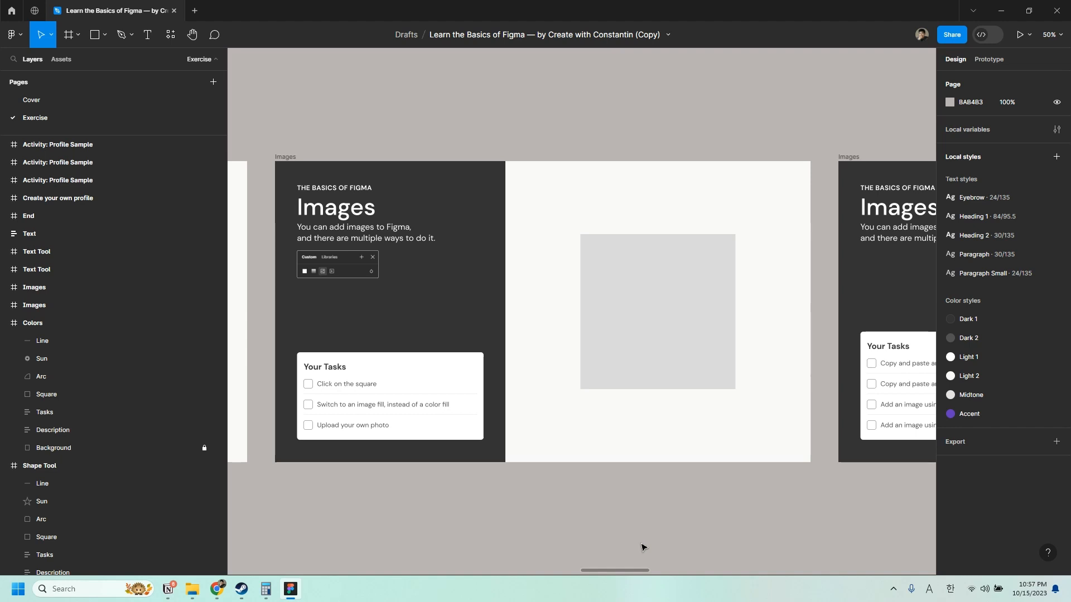
# Step: Change the grey square's fill type from solid colour to Image
pyautogui.click(657, 311)
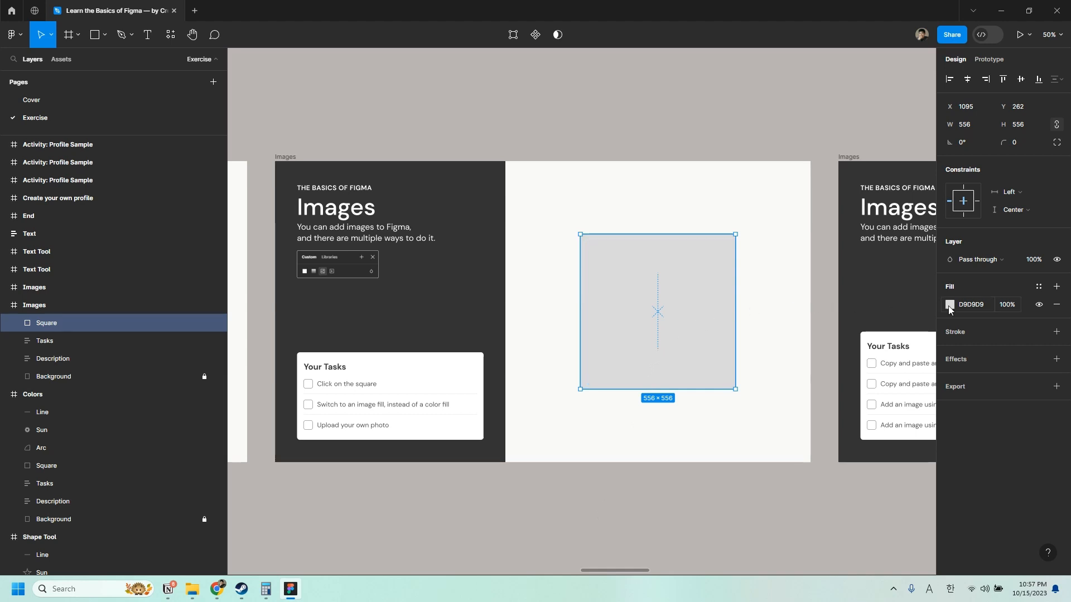
pyautogui.click(948, 304)
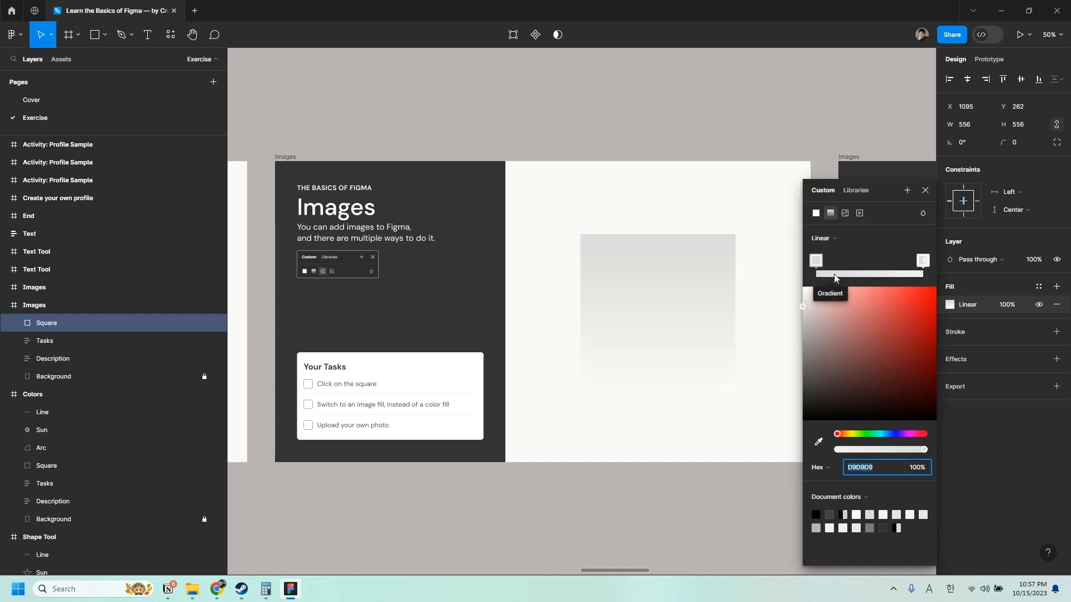
pyautogui.click(844, 213)
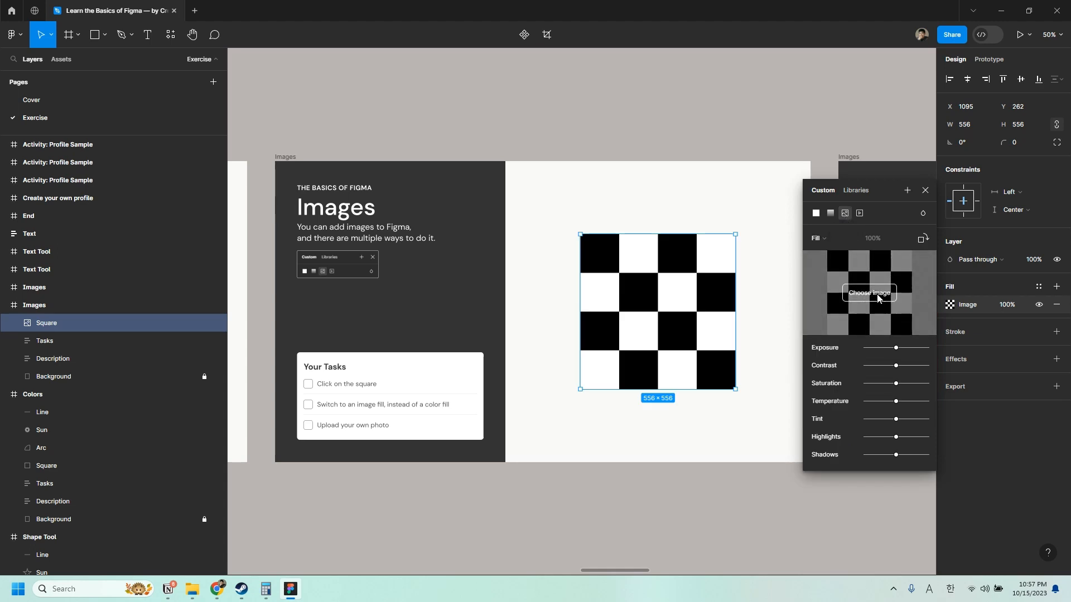
pyautogui.moveTo(875, 299)
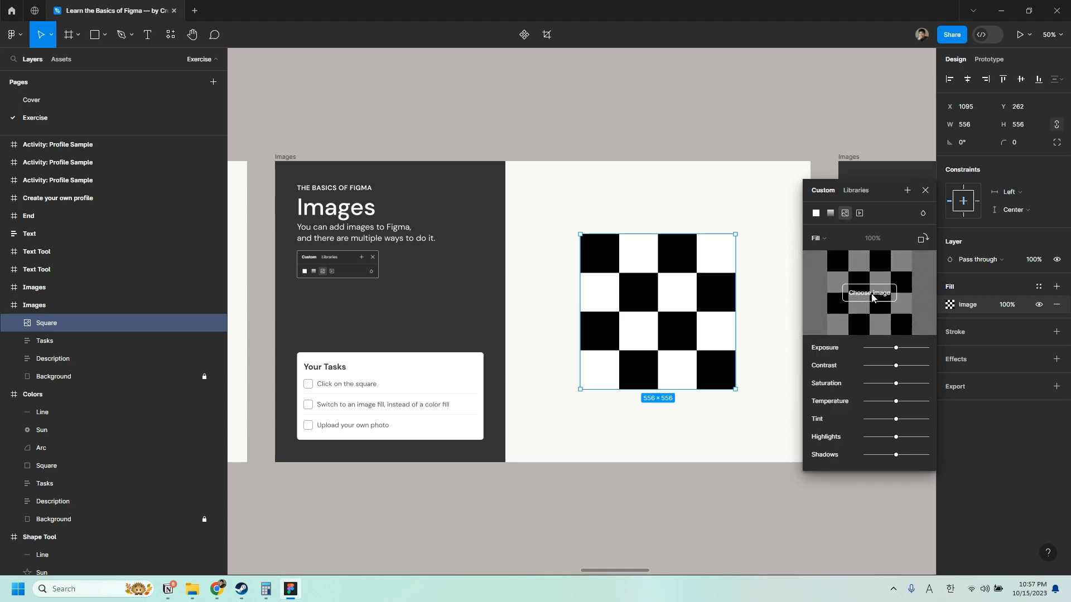
# Step: Choose a JPG photo from Downloads > Images as the square's image fill
pyautogui.click(869, 293)
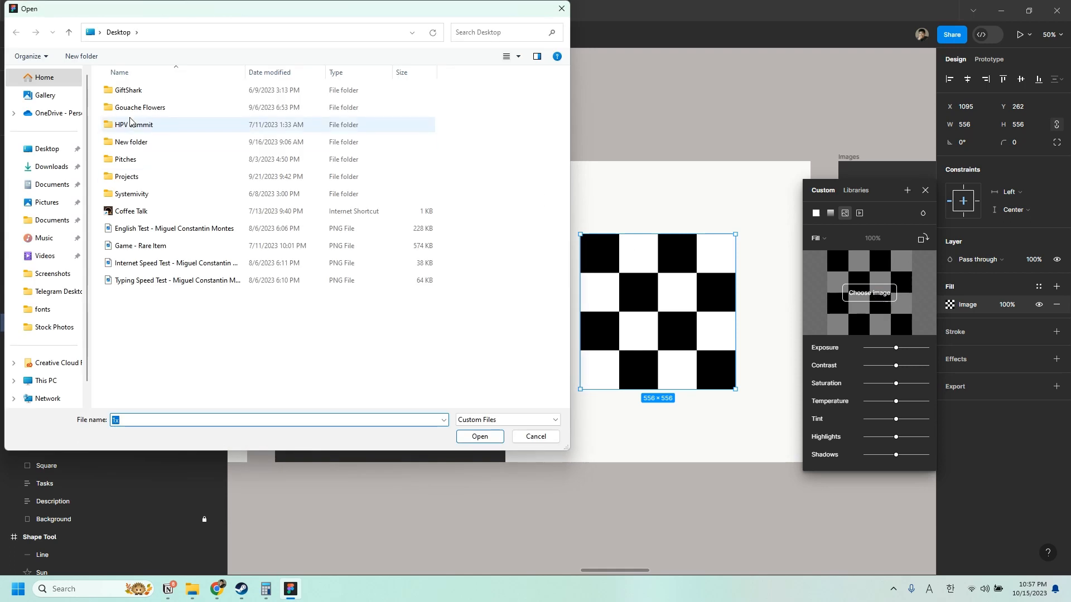
pyautogui.moveTo(54, 167)
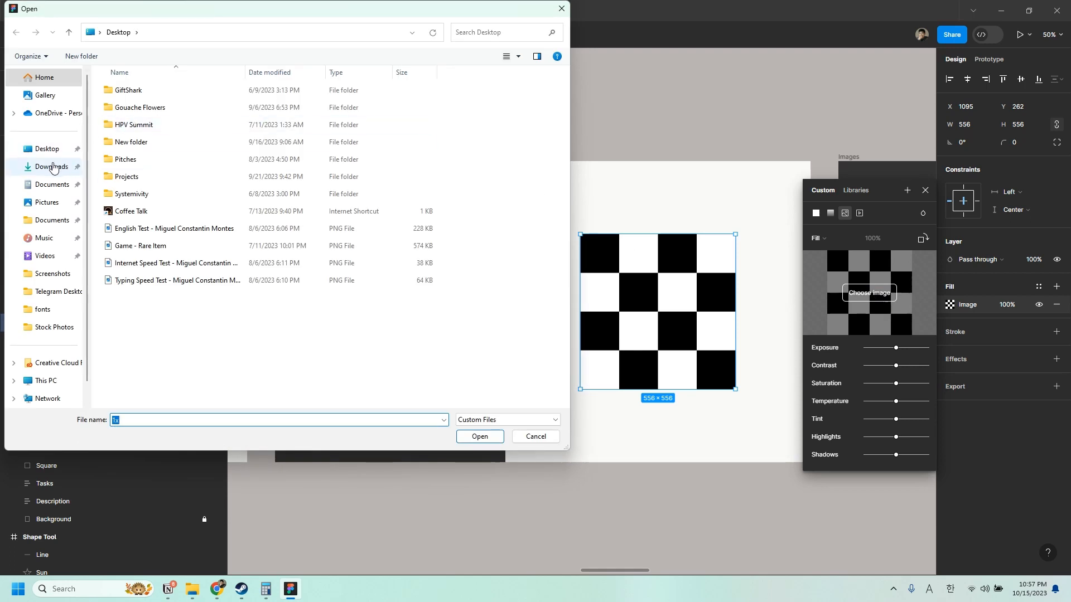
pyautogui.click(48, 166)
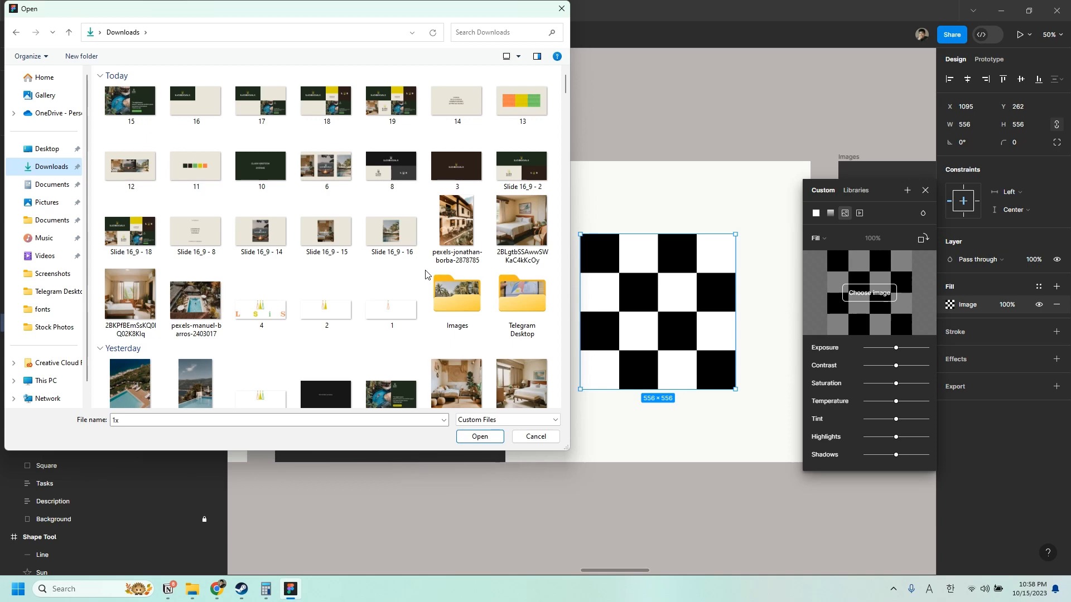
pyautogui.doubleClick(456, 293)
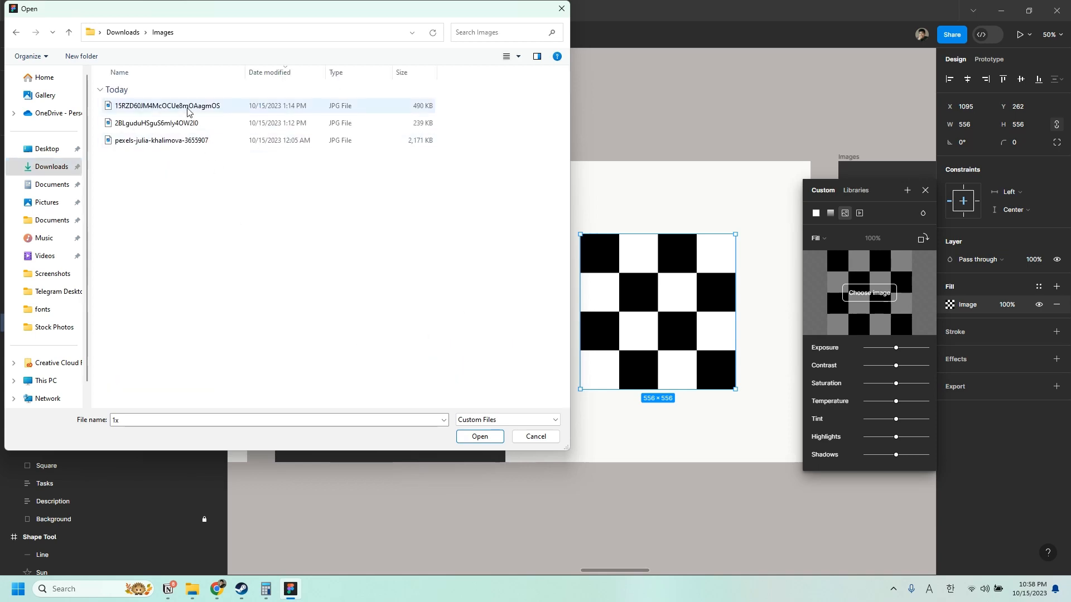
pyautogui.click(478, 436)
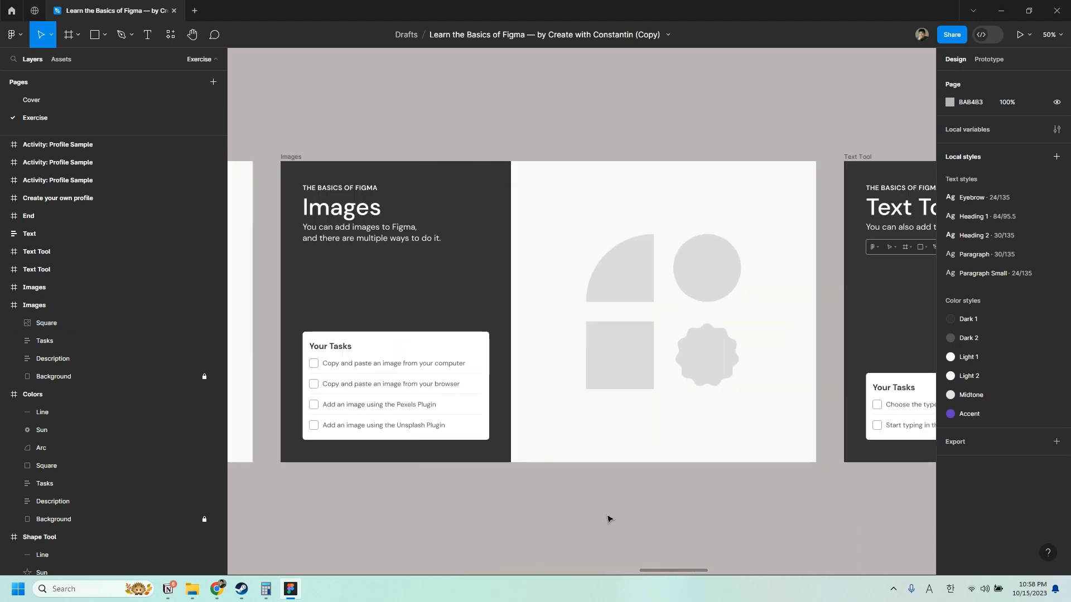
pyautogui.moveTo(513, 530)
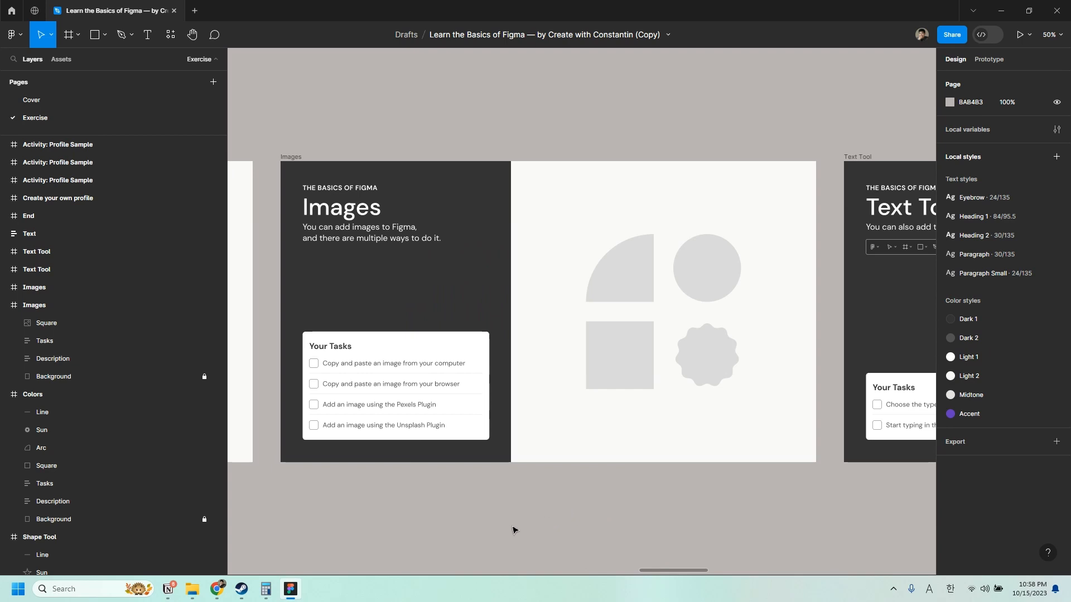
pyautogui.moveTo(446, 510)
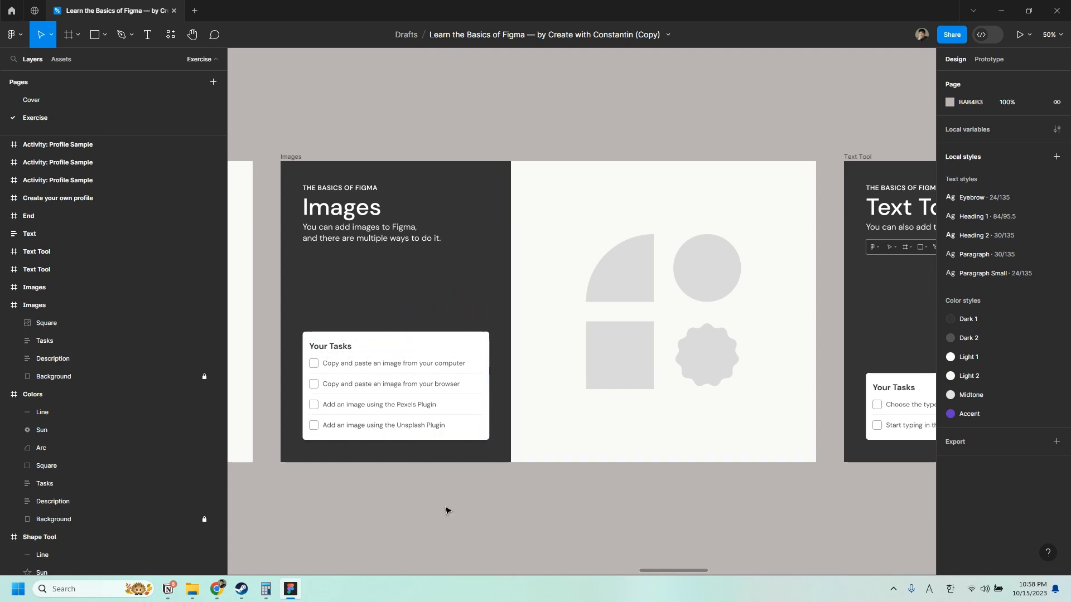
# Step: Show Downloads > Images as large thumbnails and drag the bedroom photo onto the arc
pyautogui.click(192, 589)
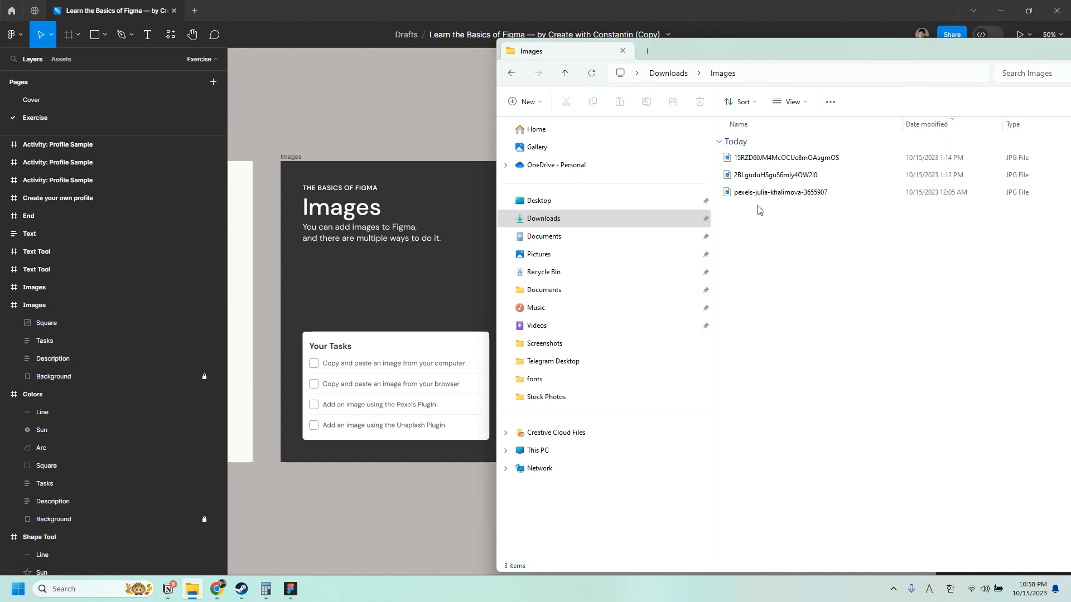
pyautogui.rightClick(759, 211)
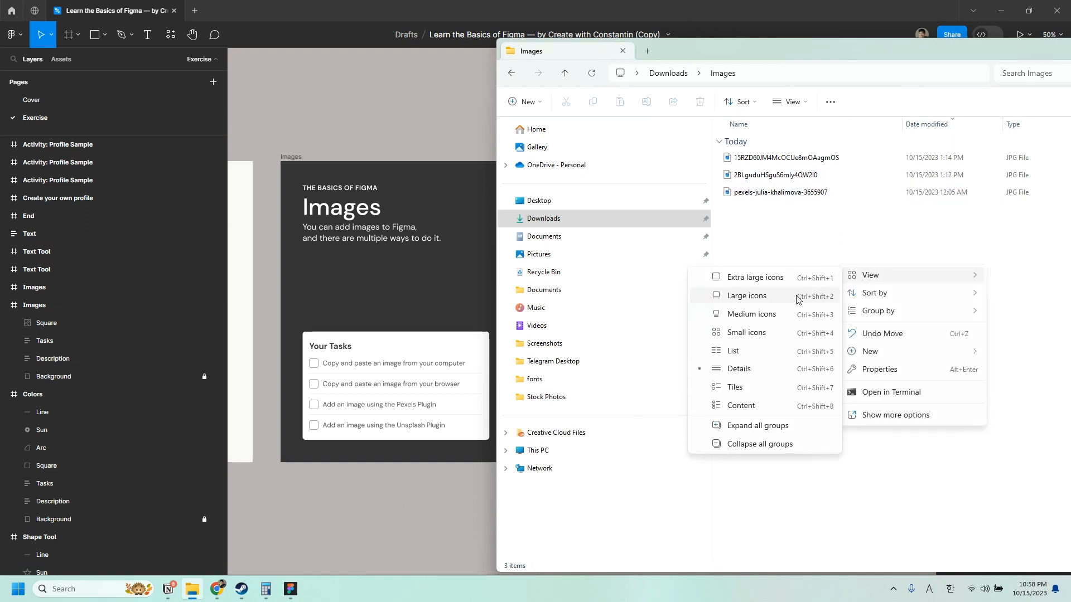
pyautogui.click(746, 294)
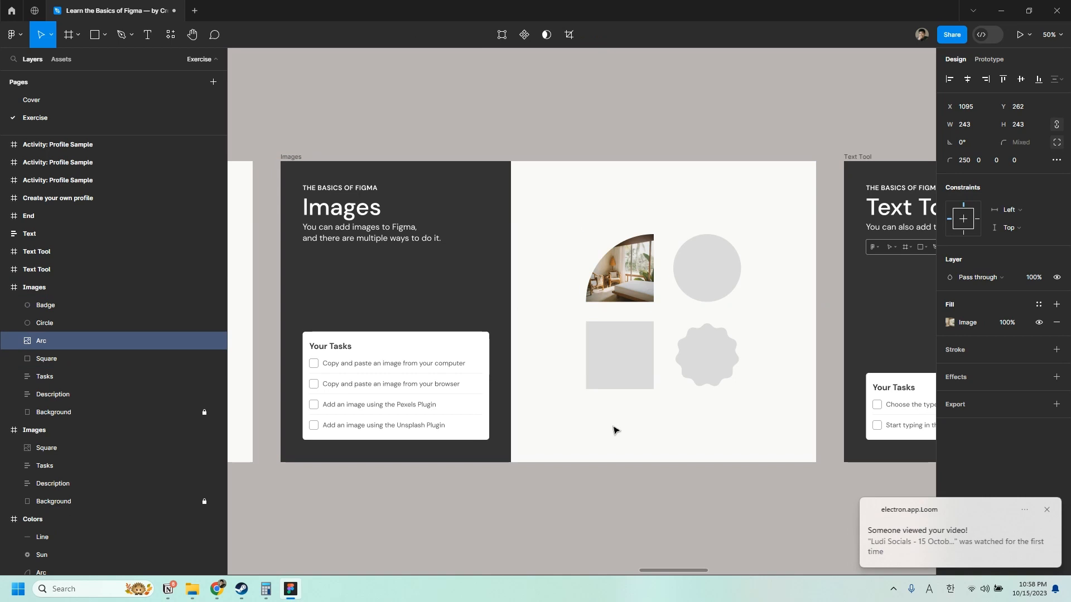
pyautogui.click(619, 268)
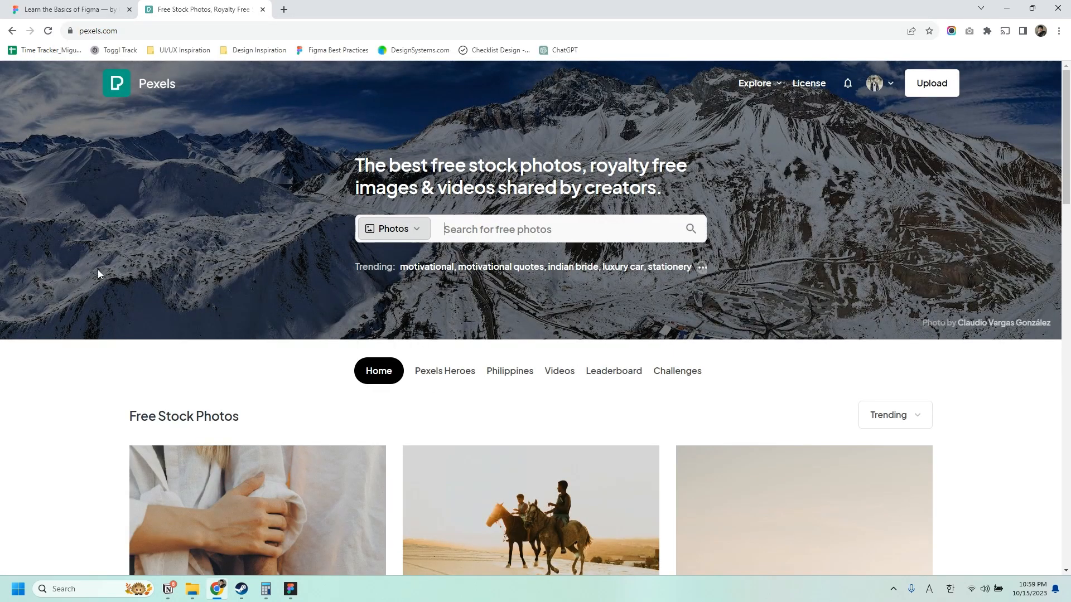
# Step: Pick the two-boys-riding-horses photo on Pexels and return to the Figma file
pyautogui.scroll(-3)
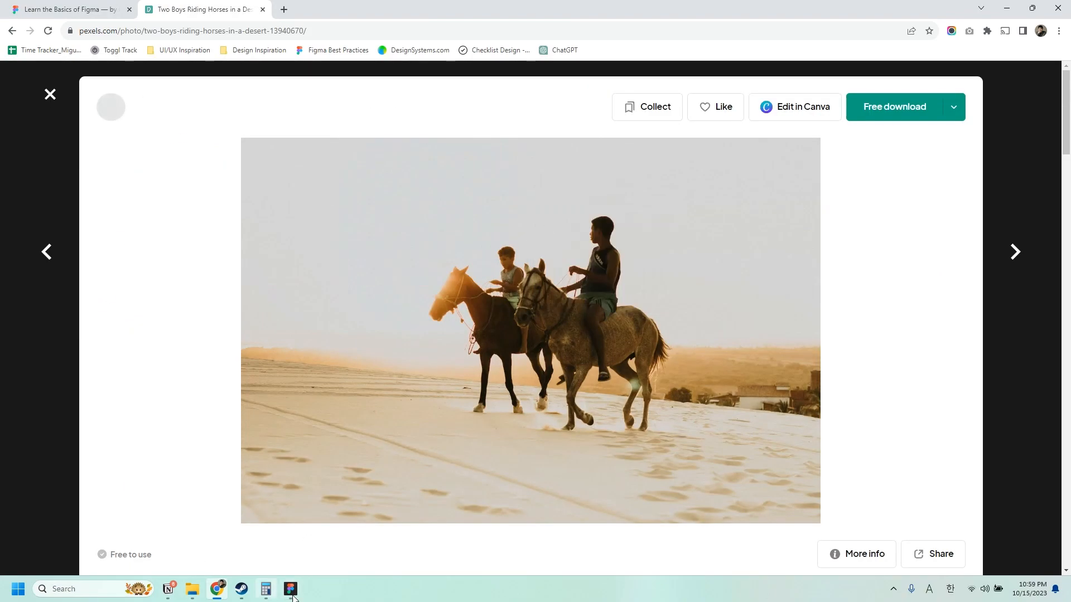
pyautogui.click(290, 589)
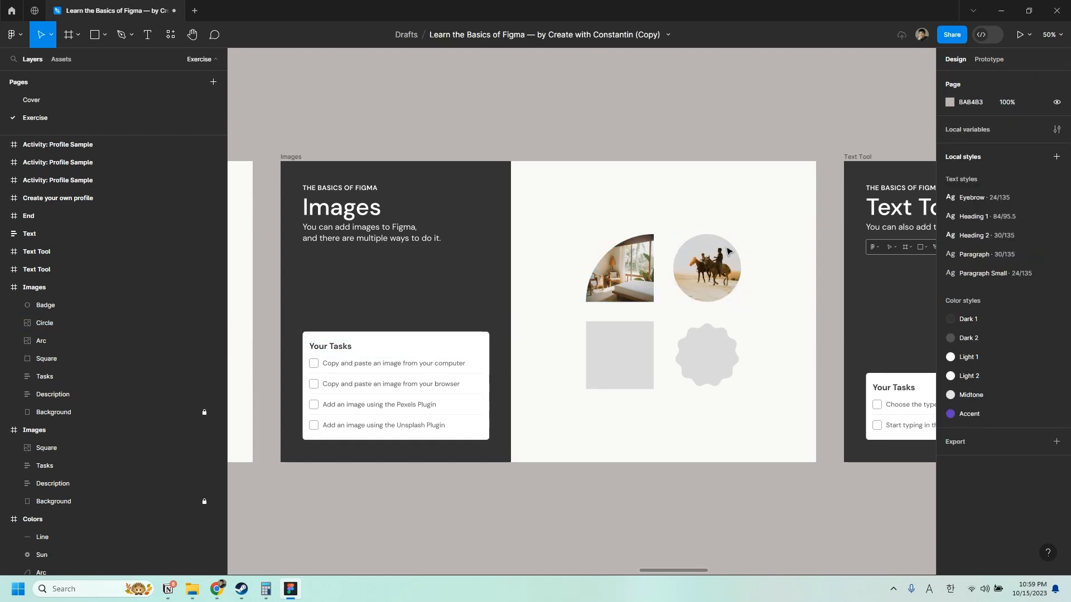
# Step: Check the circle holding the horses photo and the Your Tasks card, then deselect
pyautogui.click(707, 268)
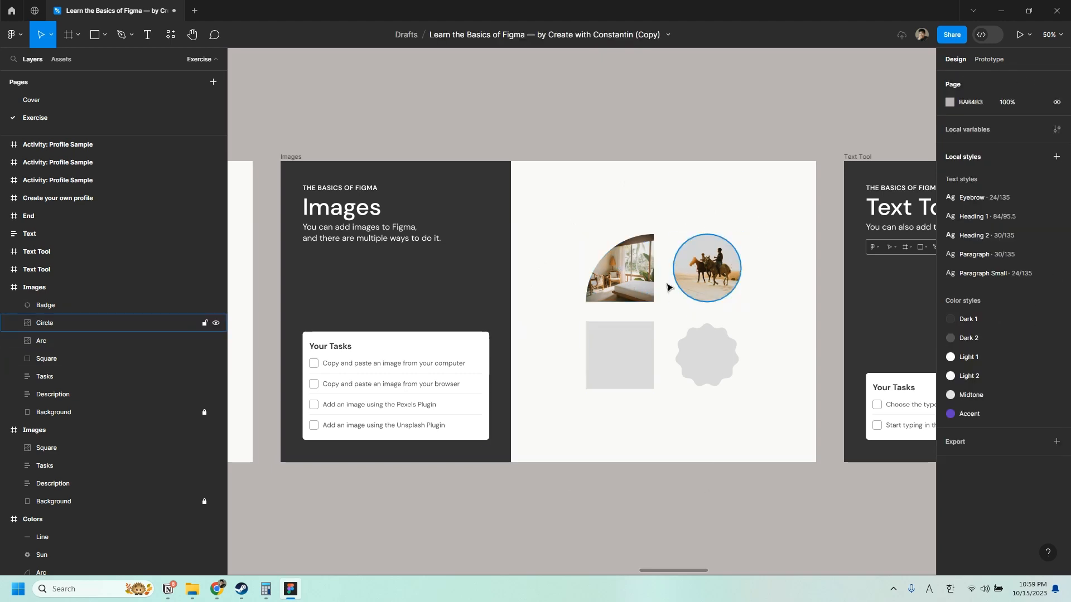
pyautogui.click(618, 355)
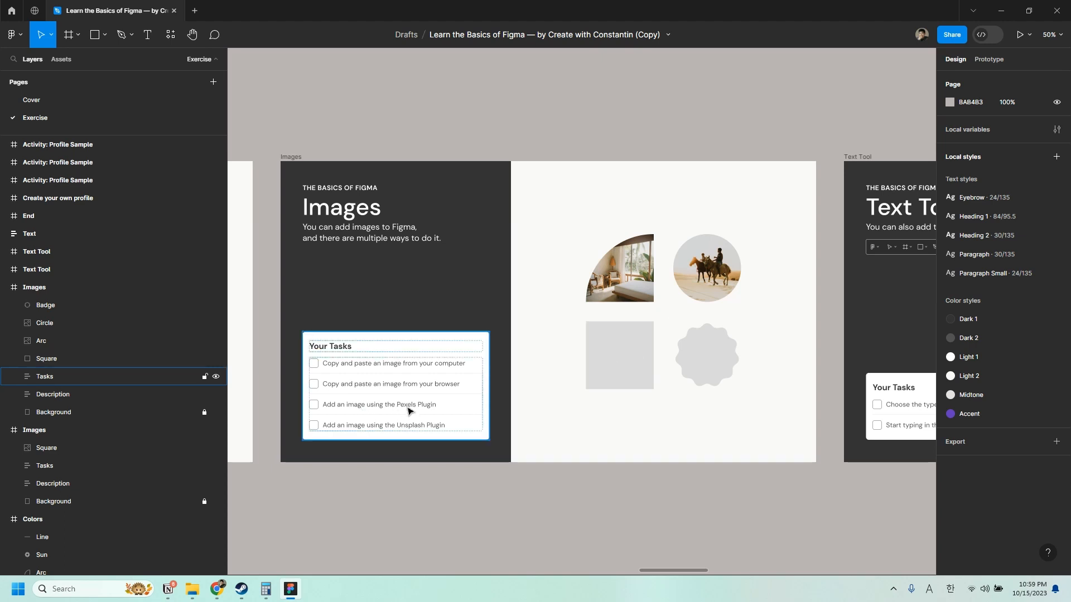
pyautogui.moveTo(409, 412)
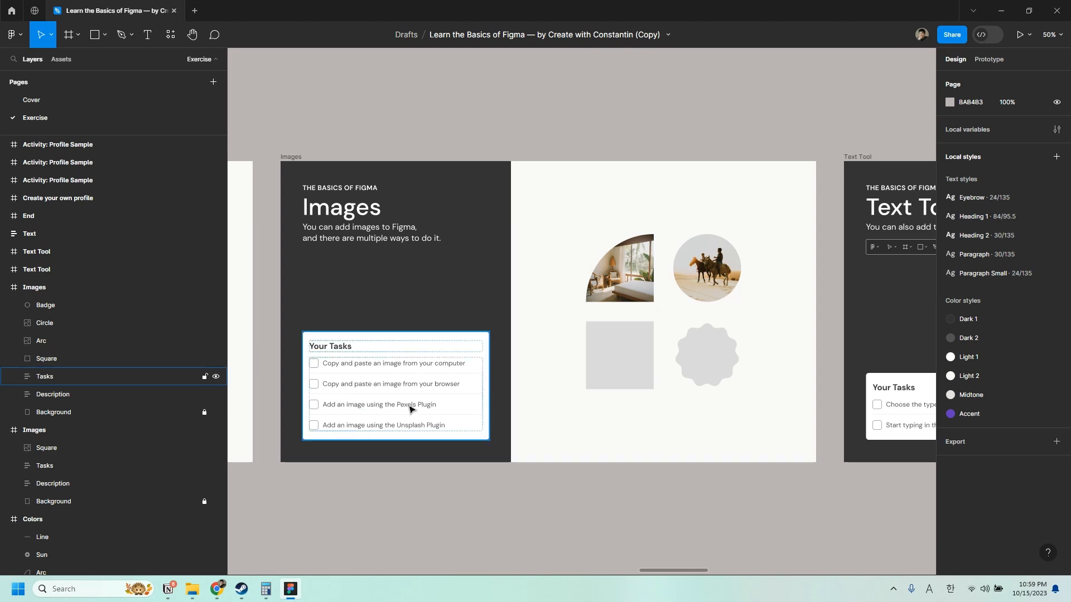
pyautogui.click(619, 355)
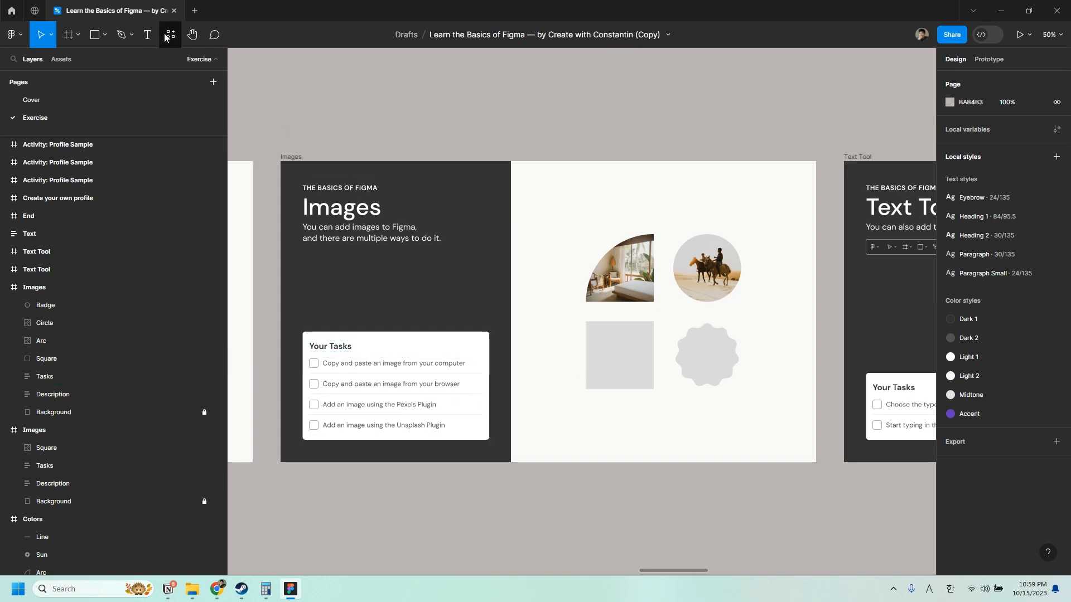
# Step: Select the grey square and run the Pexels plugin from Resources > Plugins
pyautogui.click(619, 354)
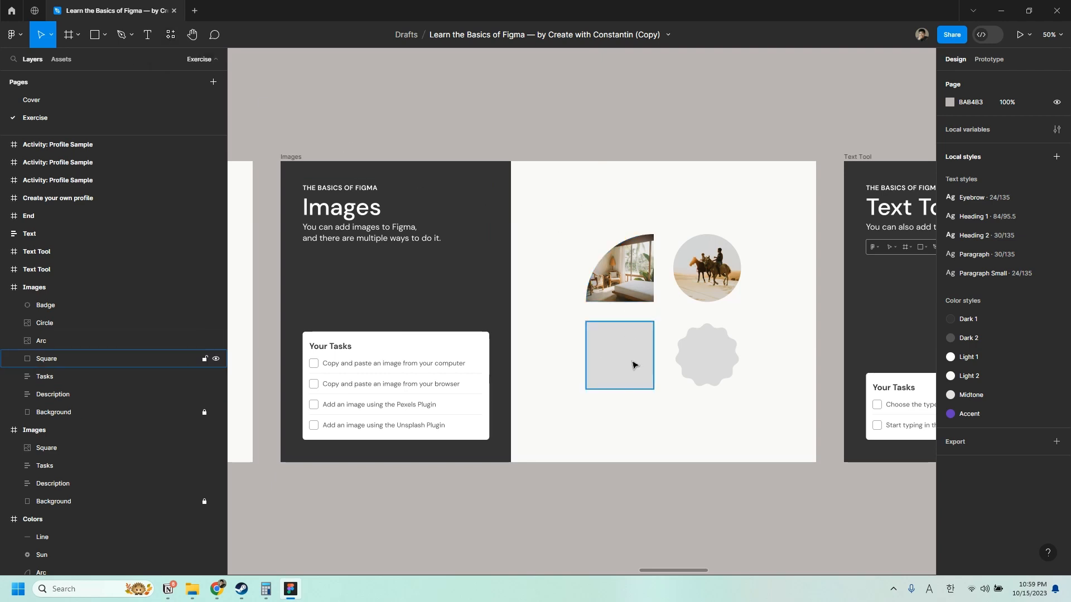
pyautogui.click(619, 355)
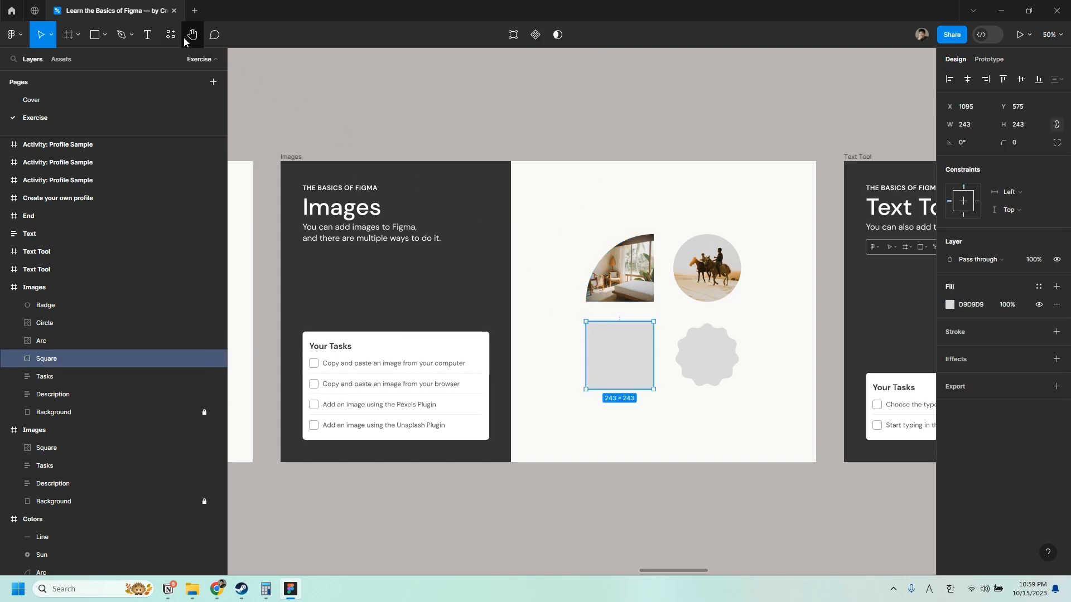
pyautogui.click(170, 35)
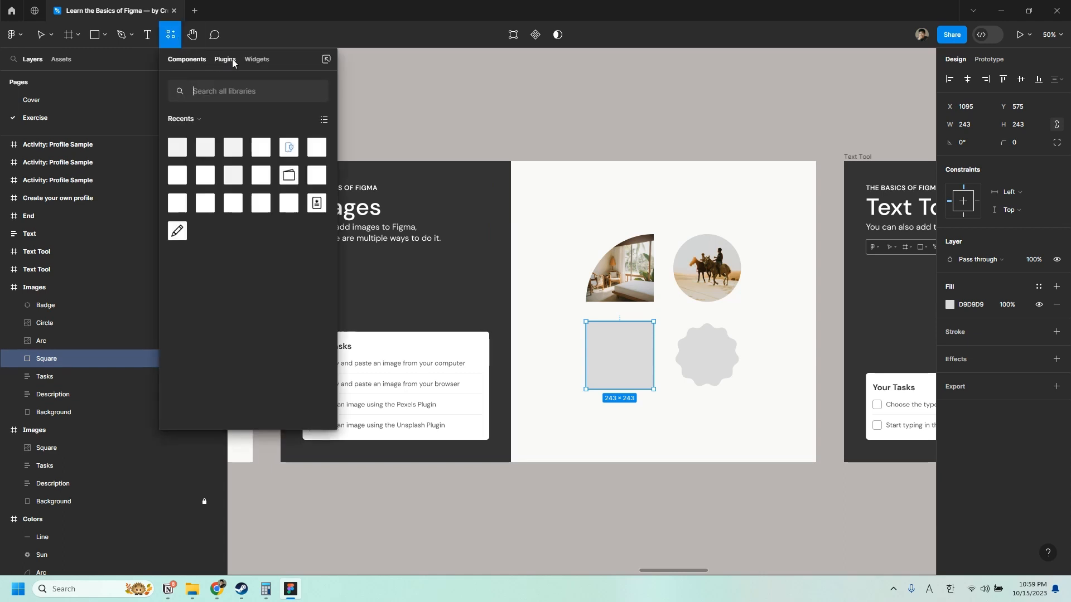
pyautogui.click(225, 59)
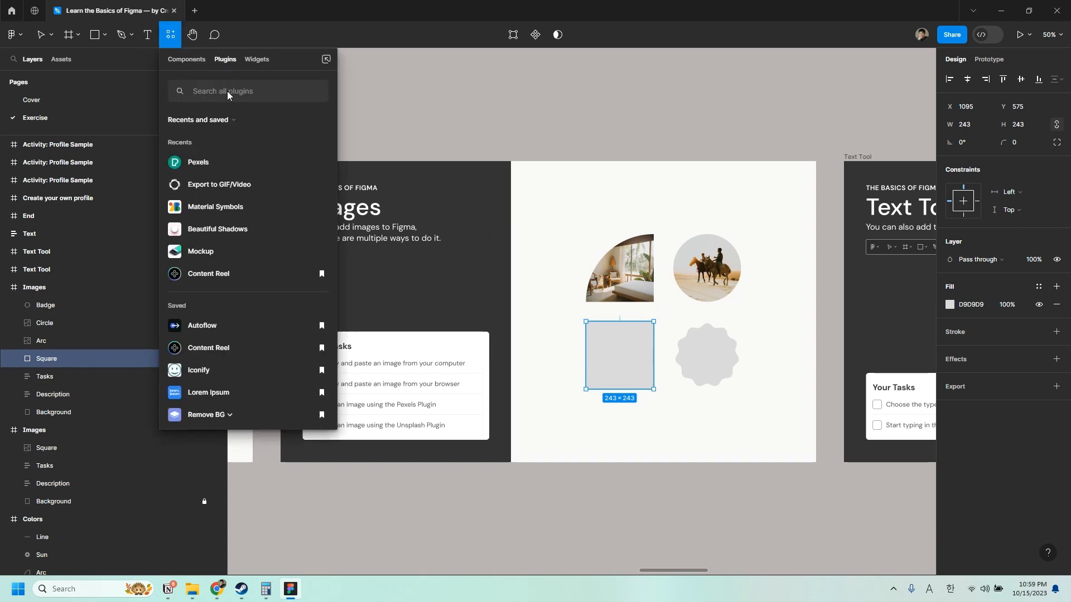
pyautogui.write('Pexe')
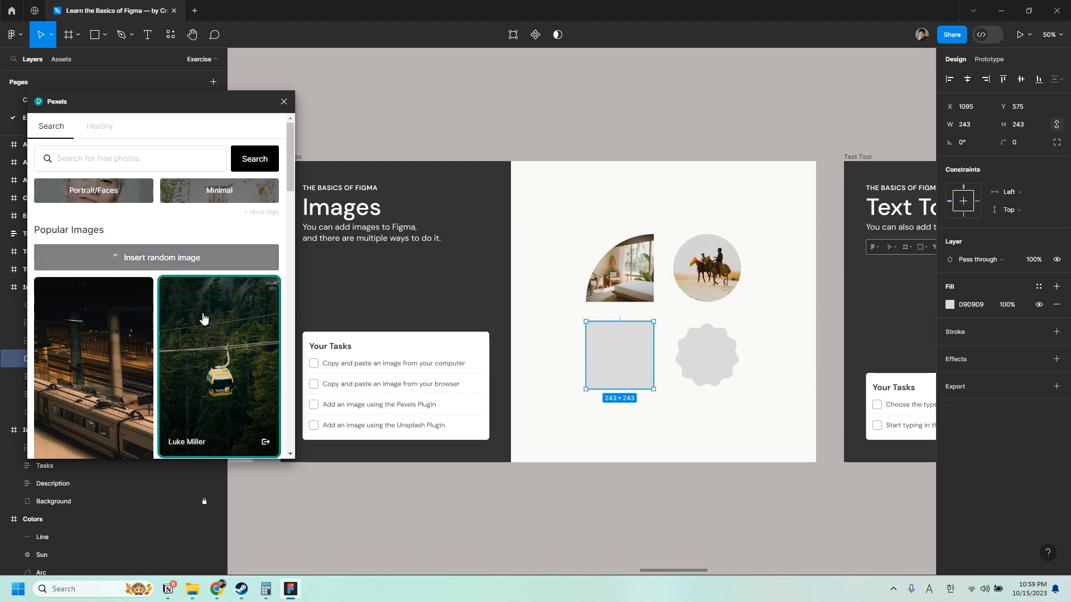
pyautogui.click(218, 367)
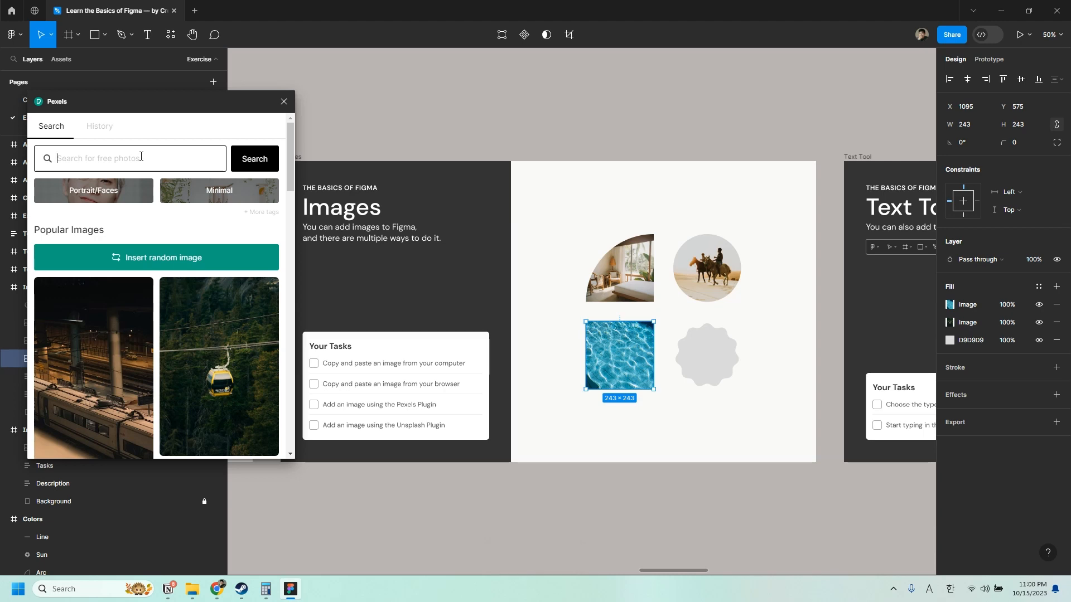
# Step: Search 'sky' in Pexels and fill the square with the pink-clouds sky photo
pyautogui.write('sky')
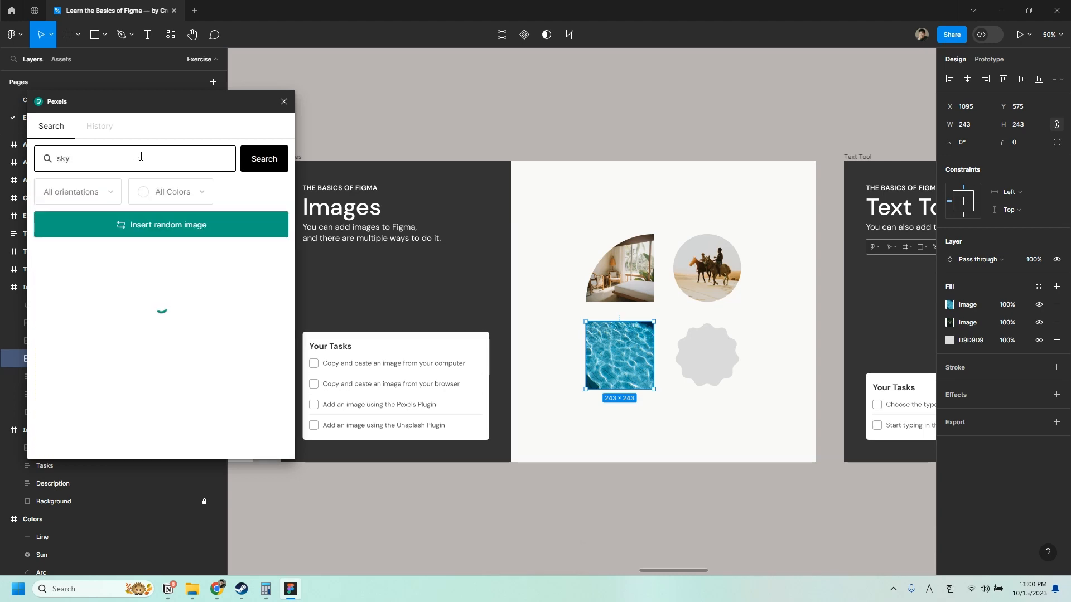
pyautogui.click(263, 160)
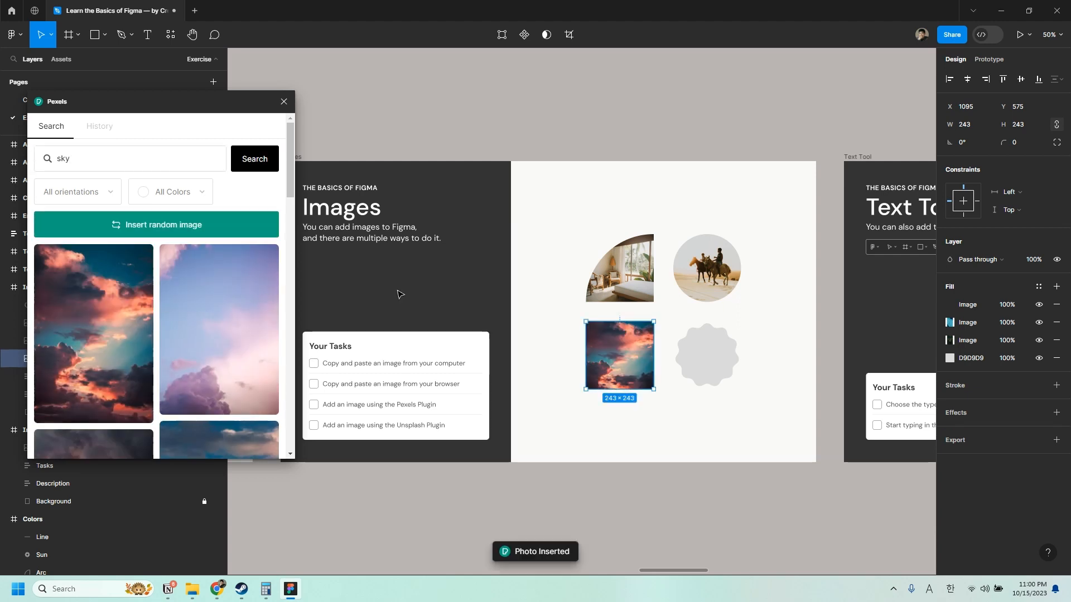
pyautogui.click(707, 355)
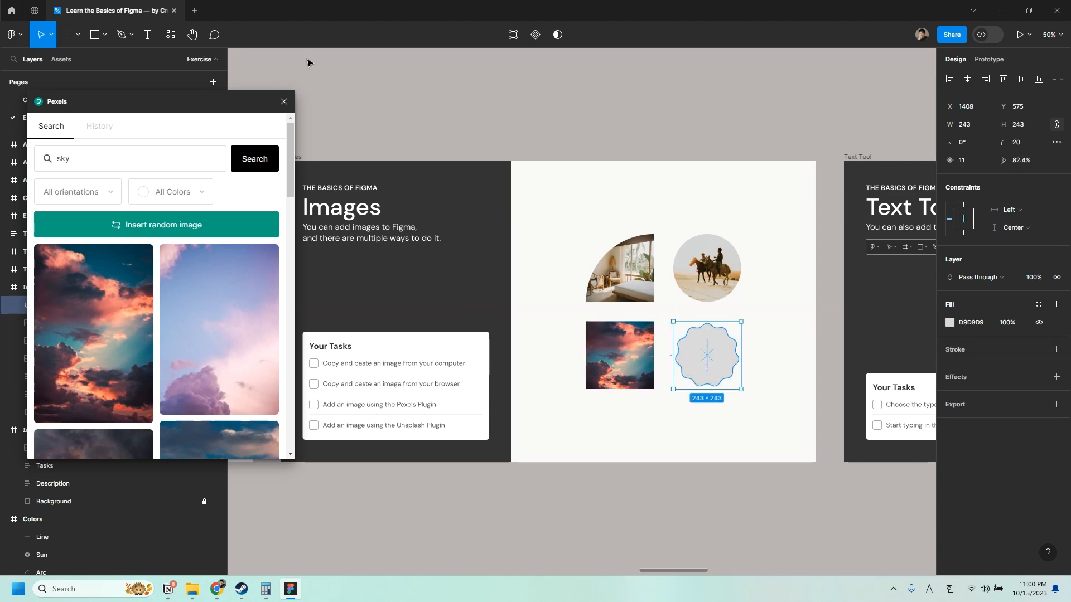
# Step: Close Pexels and launch the Unsplash plugin from the plugins list
pyautogui.click(284, 101)
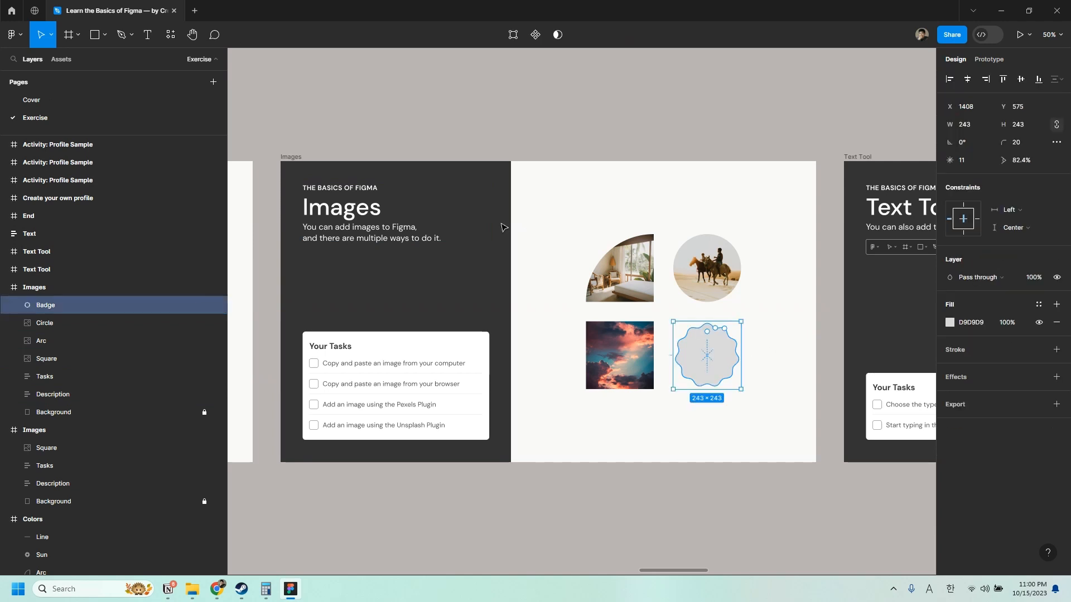
pyautogui.click(169, 34)
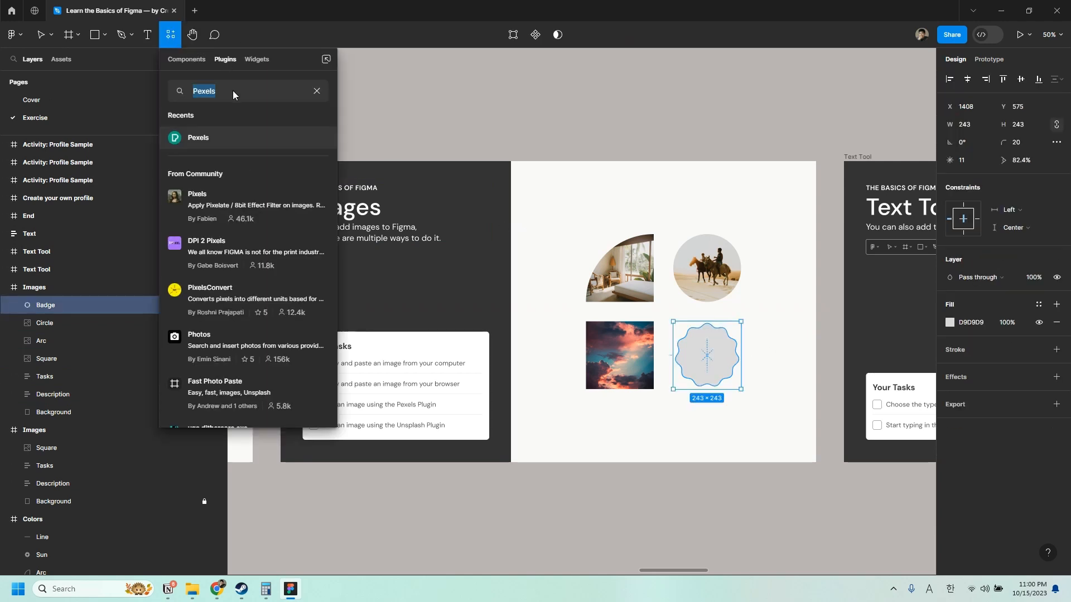
pyautogui.write('Unsplash')
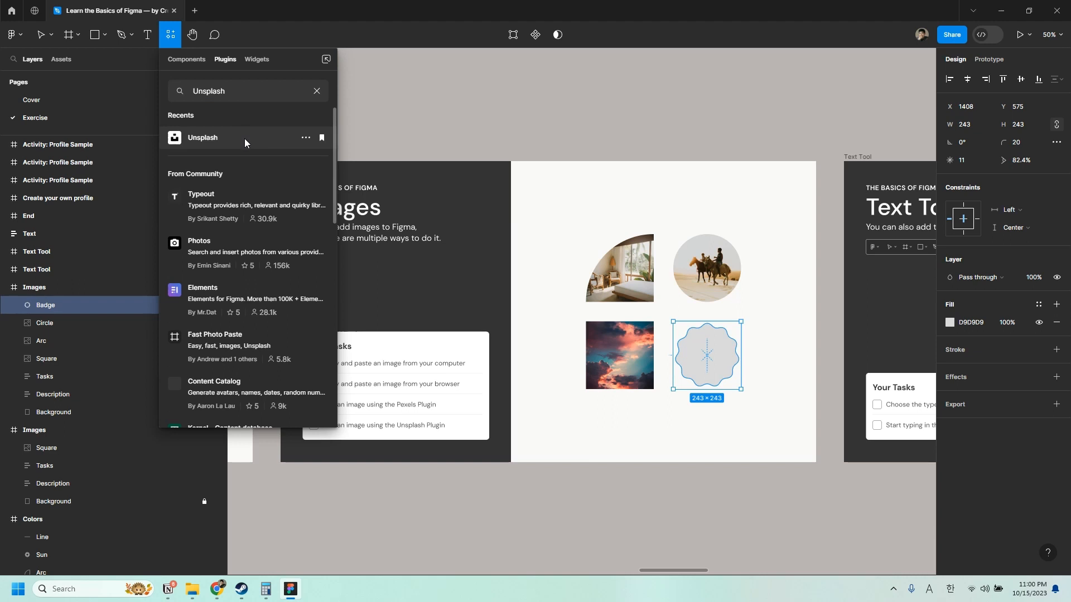
pyautogui.click(202, 137)
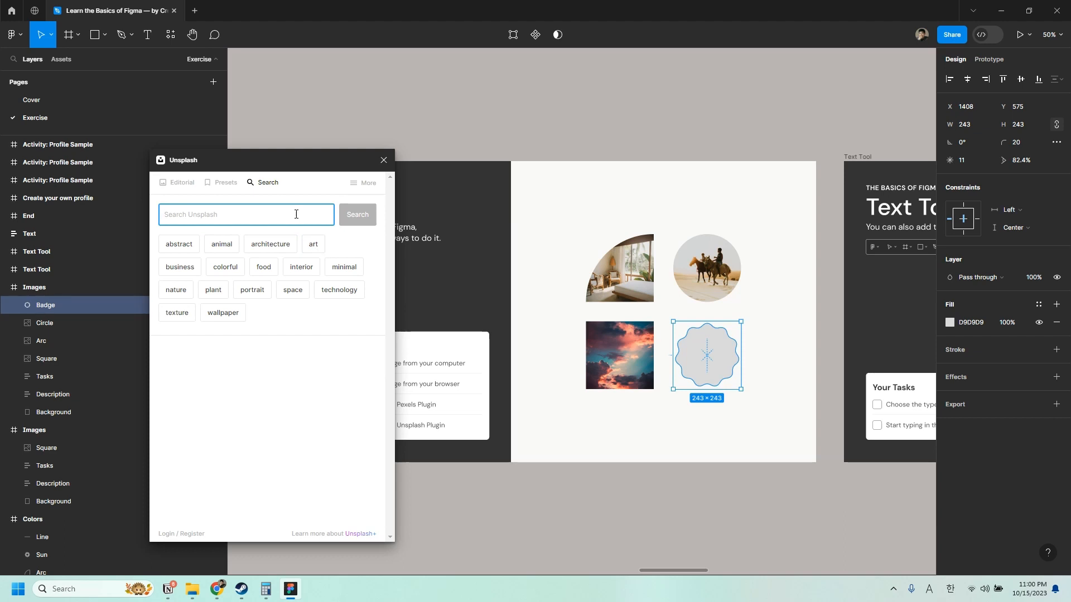
# Step: Search 'dog' in Unsplash and fill the scalloped badge with the pug photo
pyautogui.write('dd')
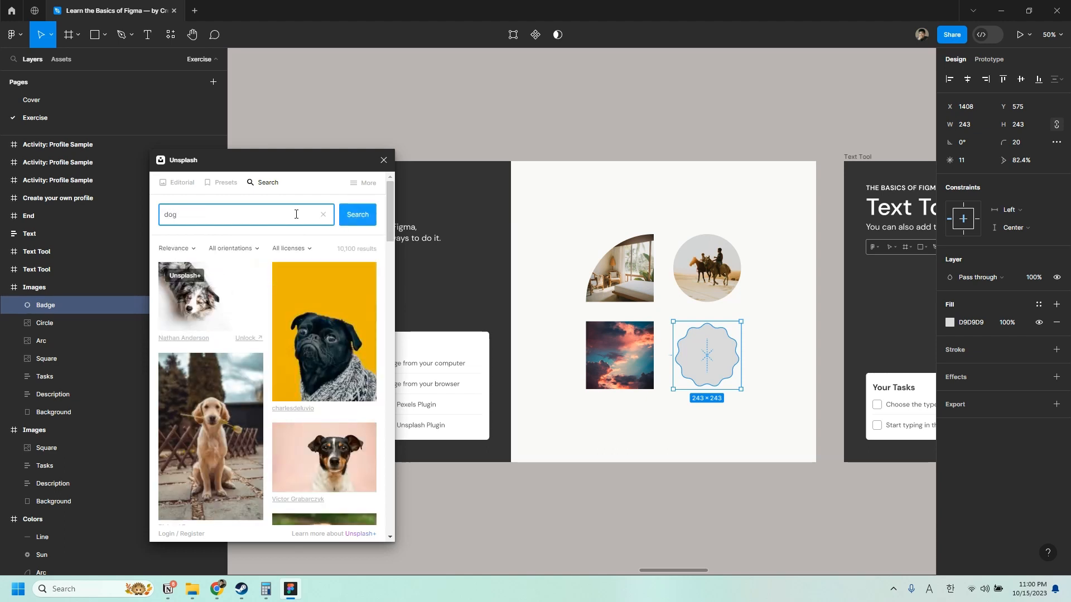
pyautogui.moveTo(331, 334)
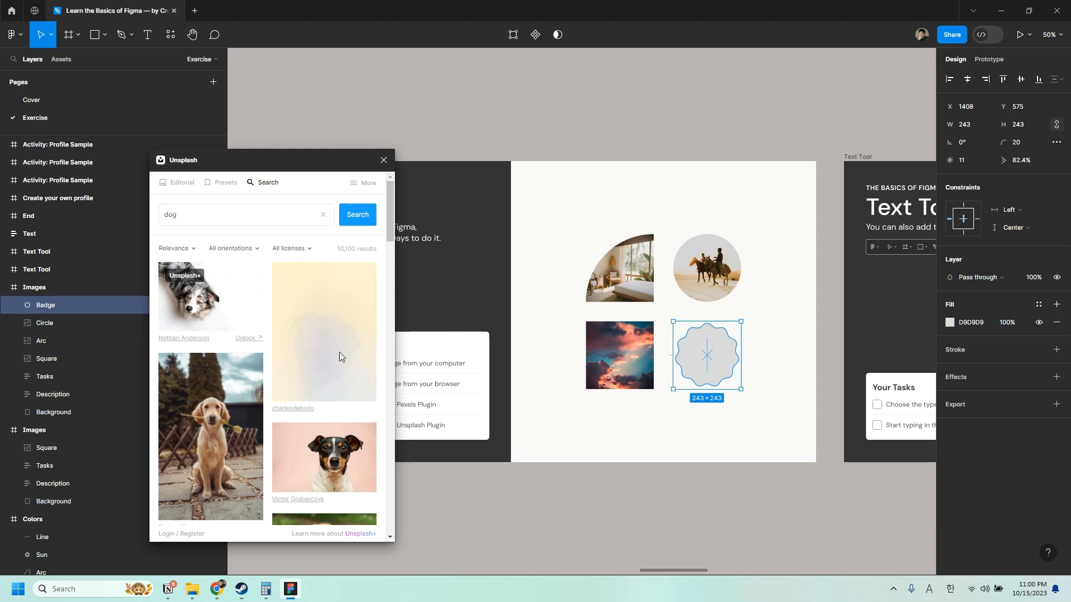
pyautogui.click(323, 332)
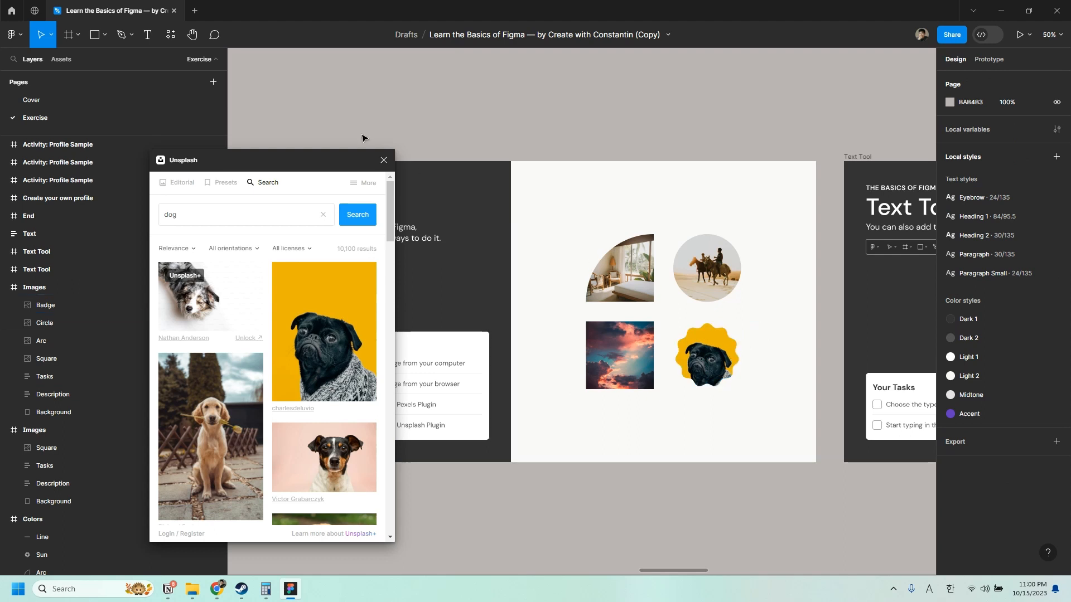
pyautogui.click(383, 159)
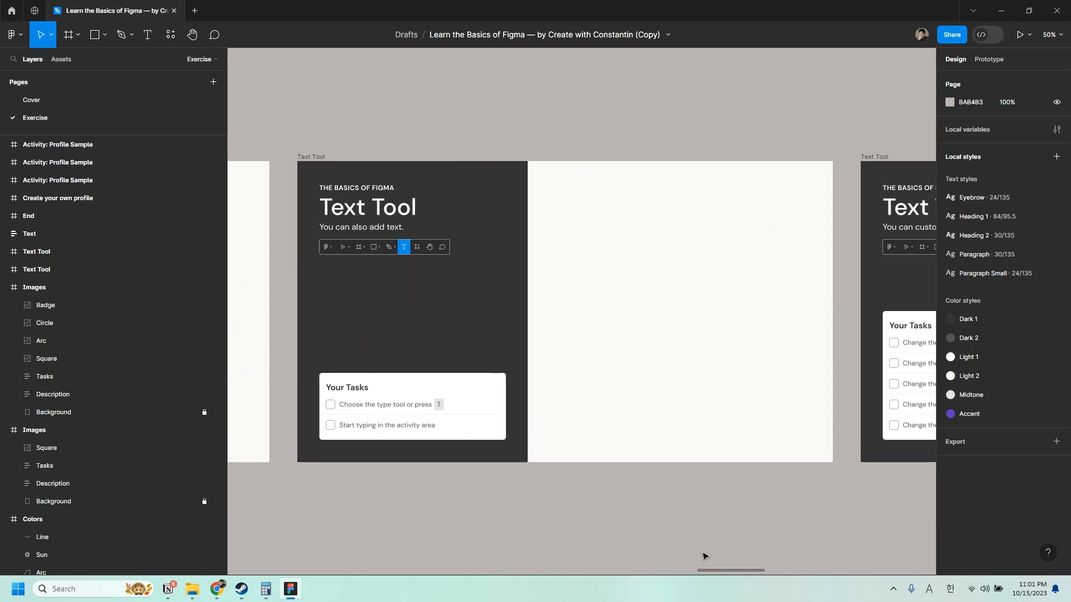
pyautogui.moveTo(655, 524)
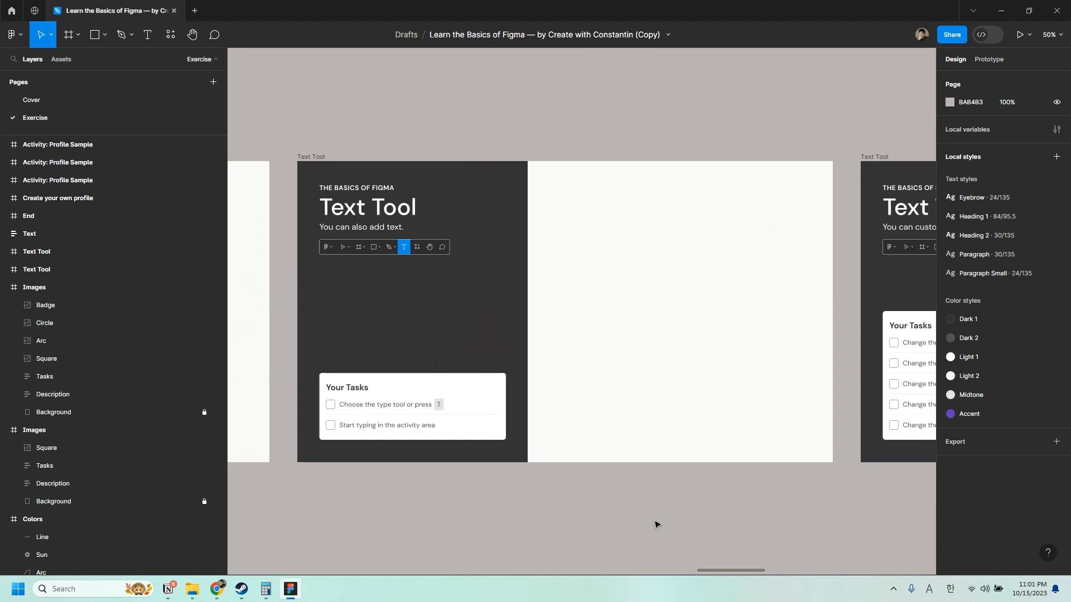
pyautogui.moveTo(595, 308)
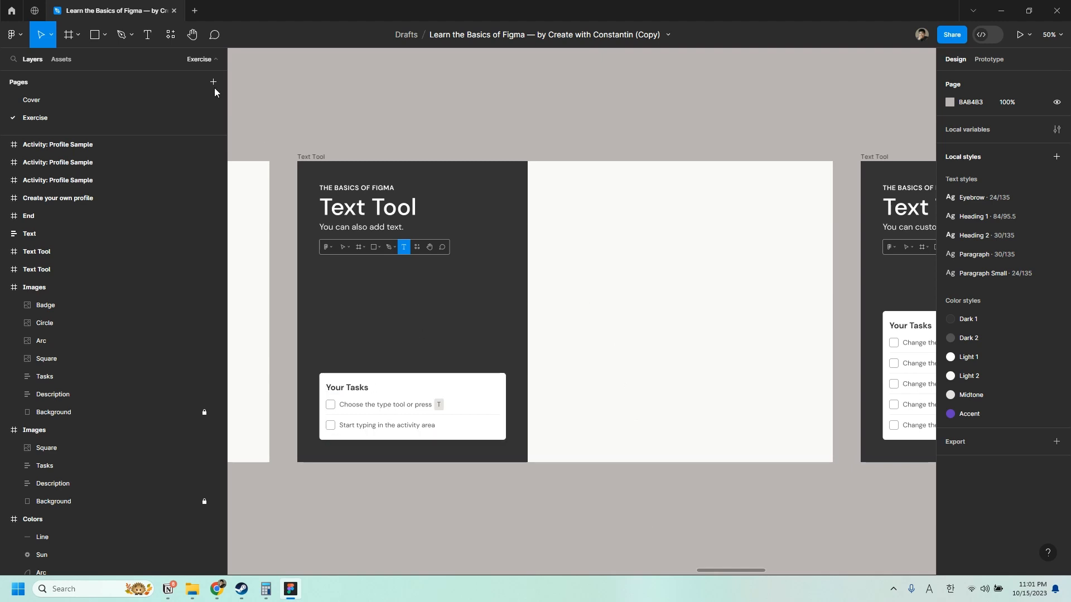
pyautogui.moveTo(148, 34)
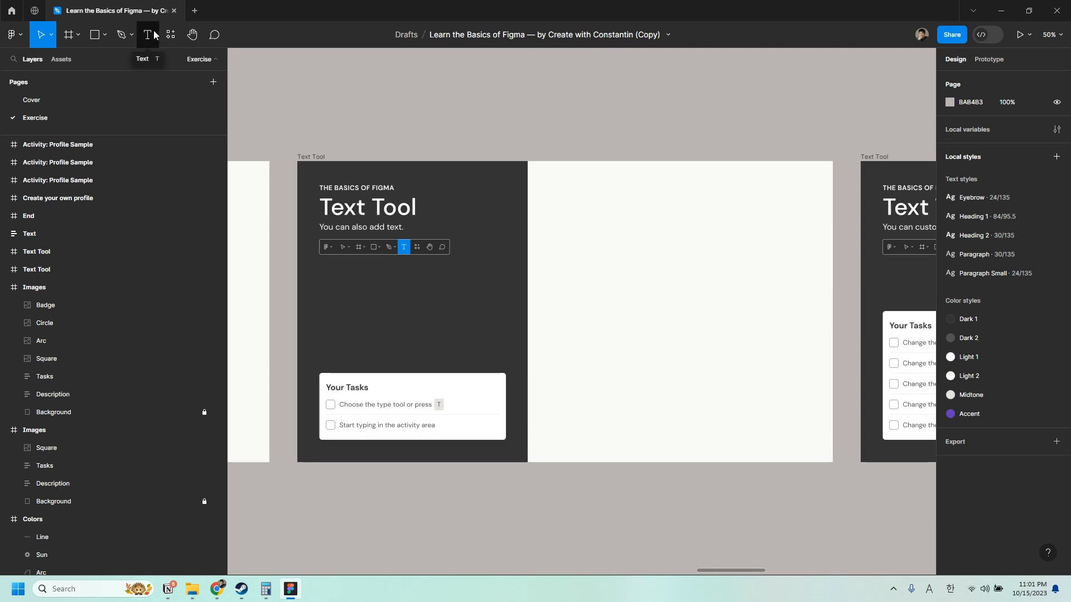
# Step: Pick the Text tool and start editing the first Text Tool task line
pyautogui.click(387, 404)
pyautogui.write('T')
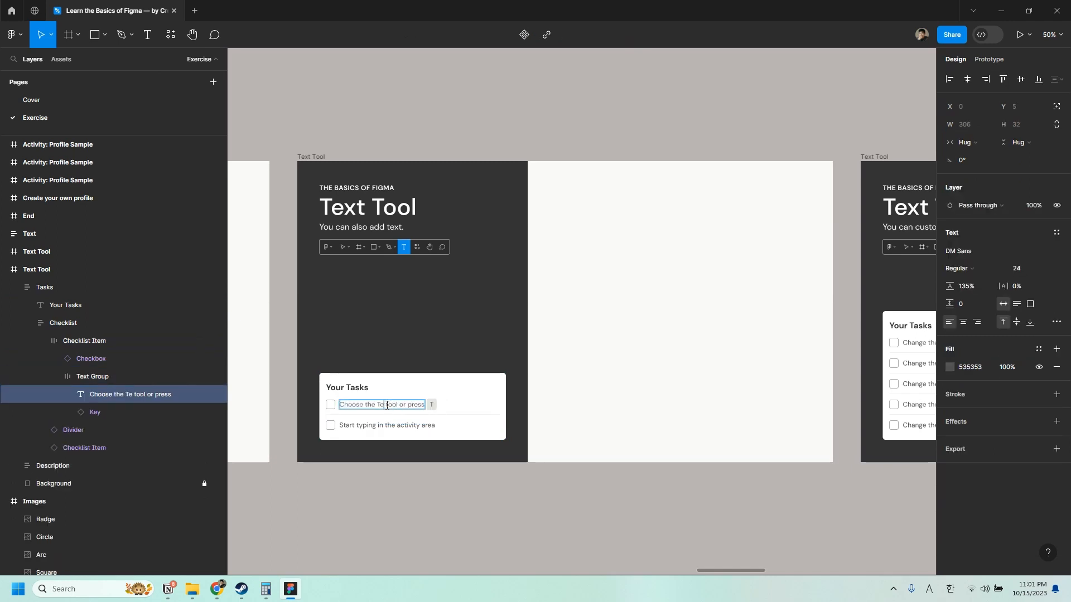
pyautogui.click(378, 119)
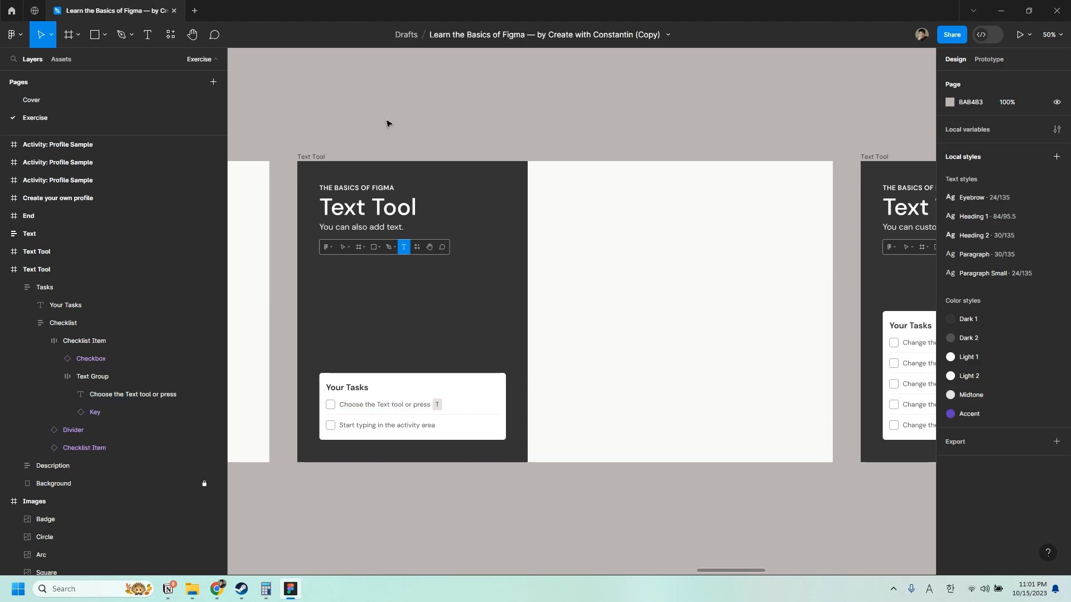
# Step: Add a text layer reading 'Anything you want' in the slide's activity area
pyautogui.click(148, 34)
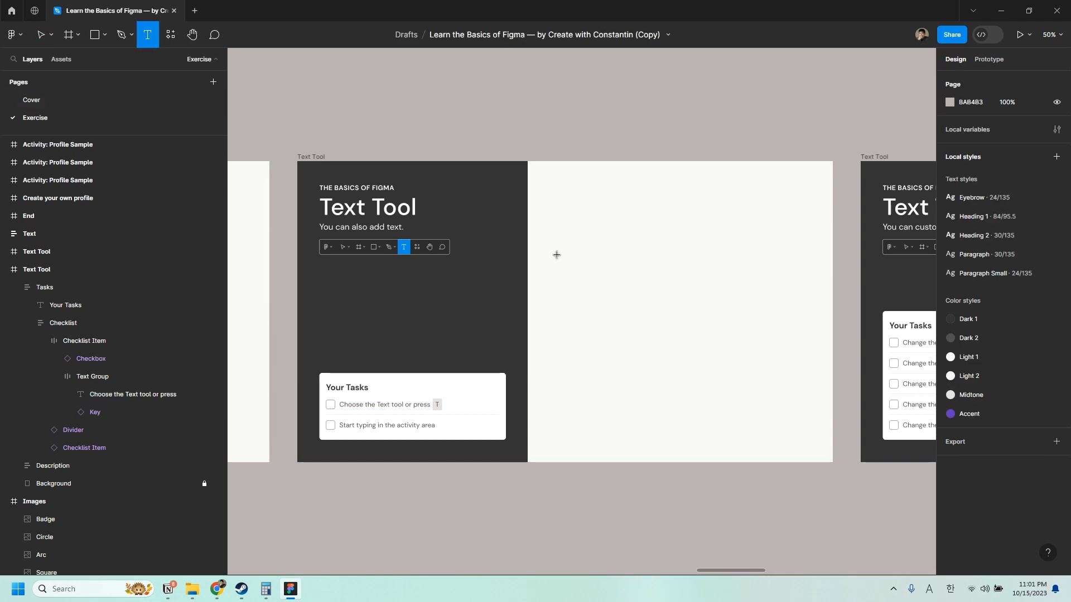
pyautogui.moveTo(601, 287)
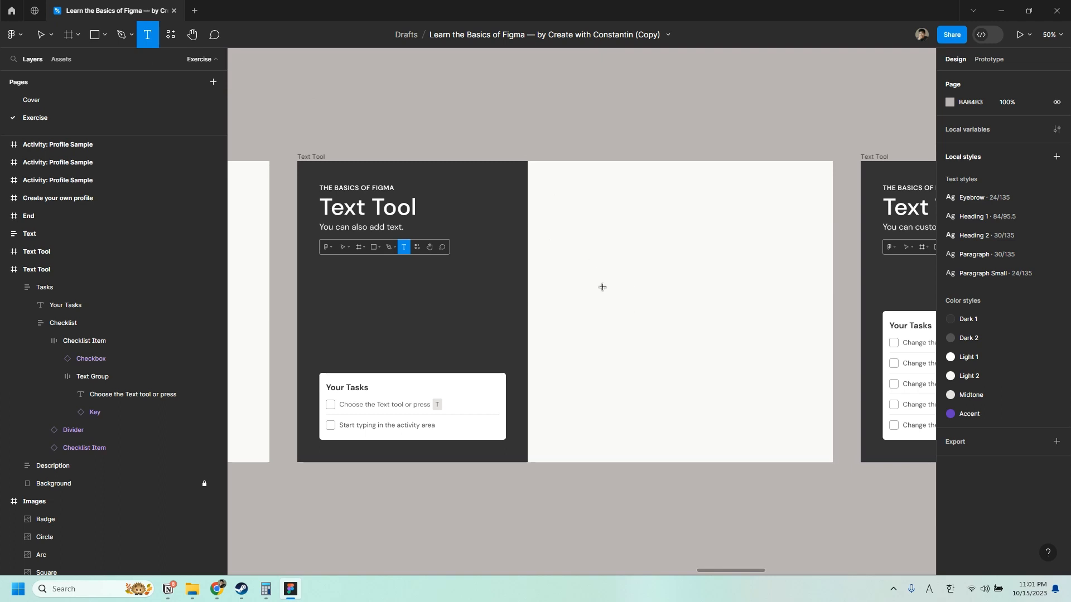
pyautogui.moveTo(603, 287); pyautogui.dragTo(747, 337)
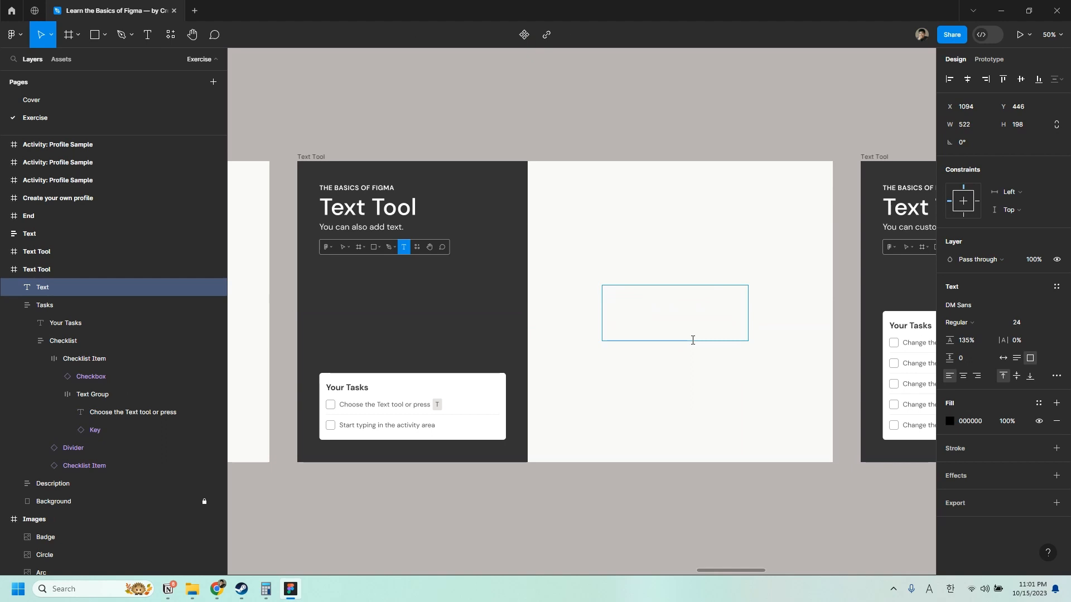
pyautogui.write('Anything')
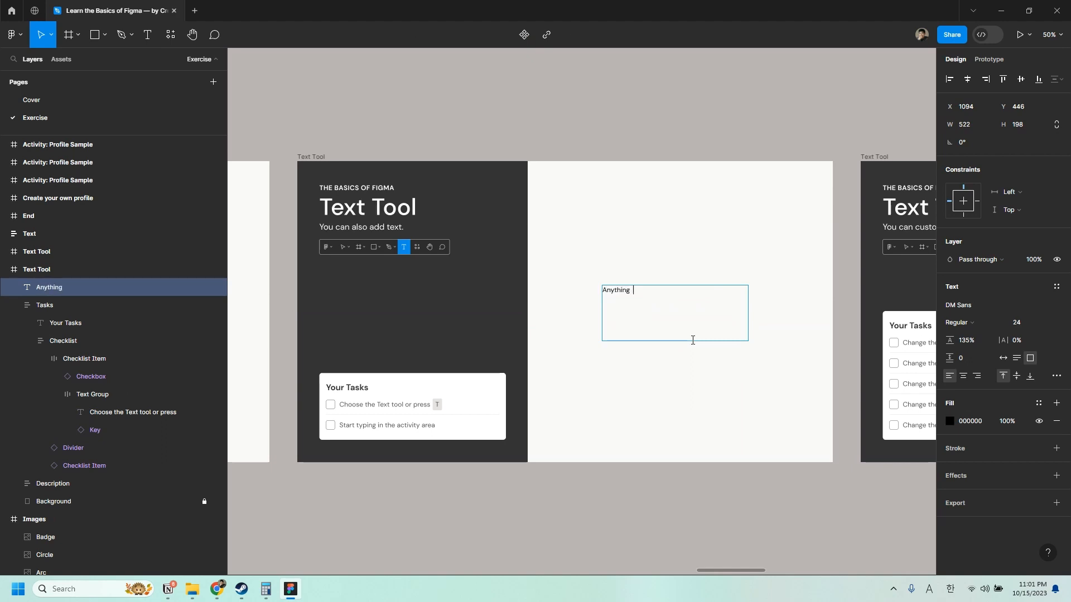
pyautogui.write('you want')
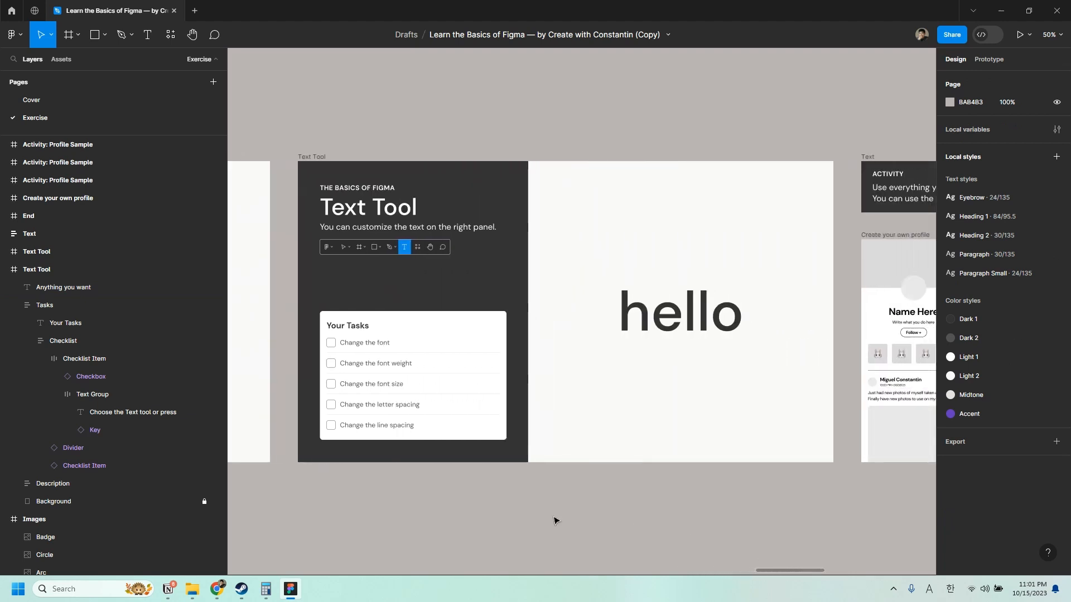
# Step: Change the hello text's font to Playfair Display
pyautogui.click(679, 311)
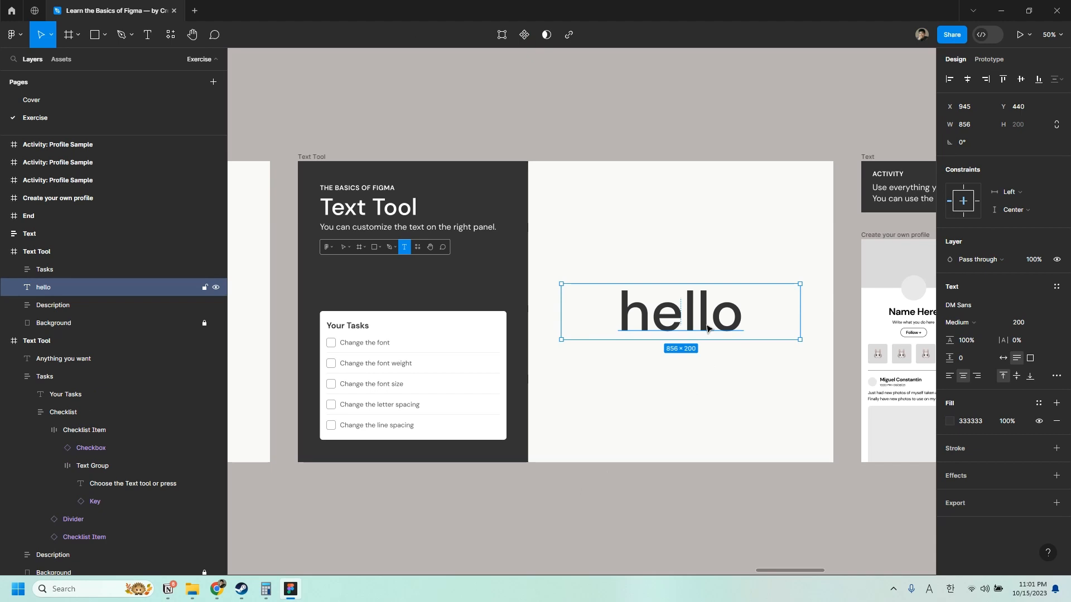
pyautogui.click(959, 305)
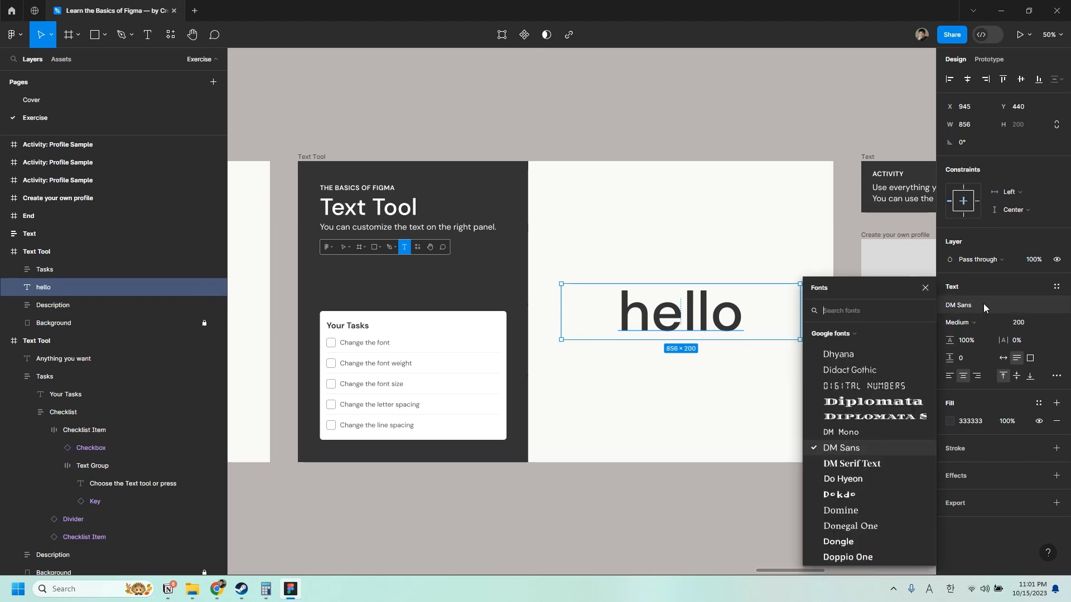
pyautogui.write('play')
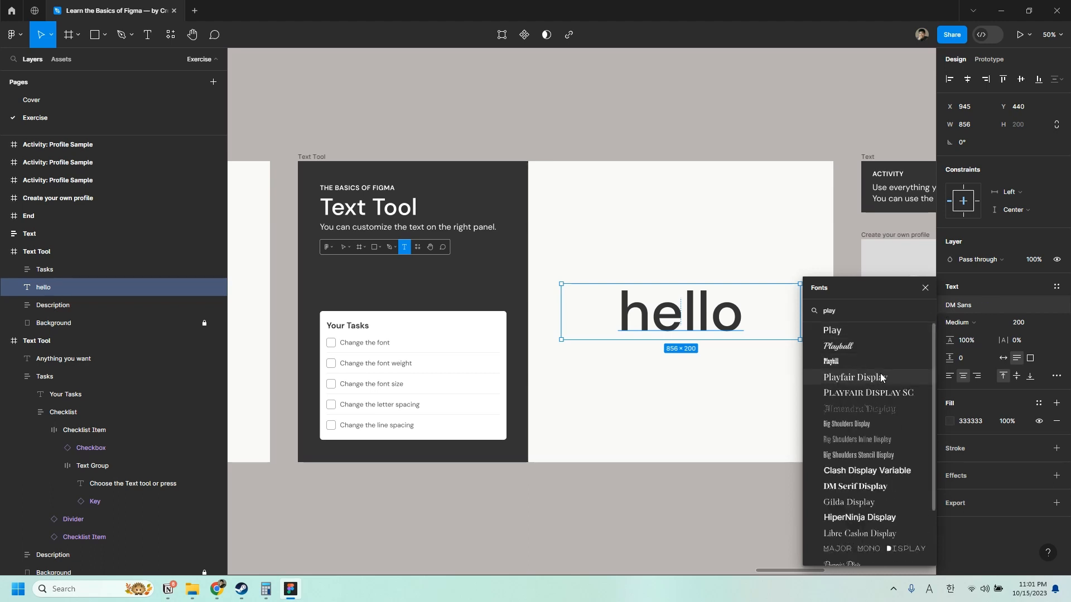
pyautogui.click(853, 378)
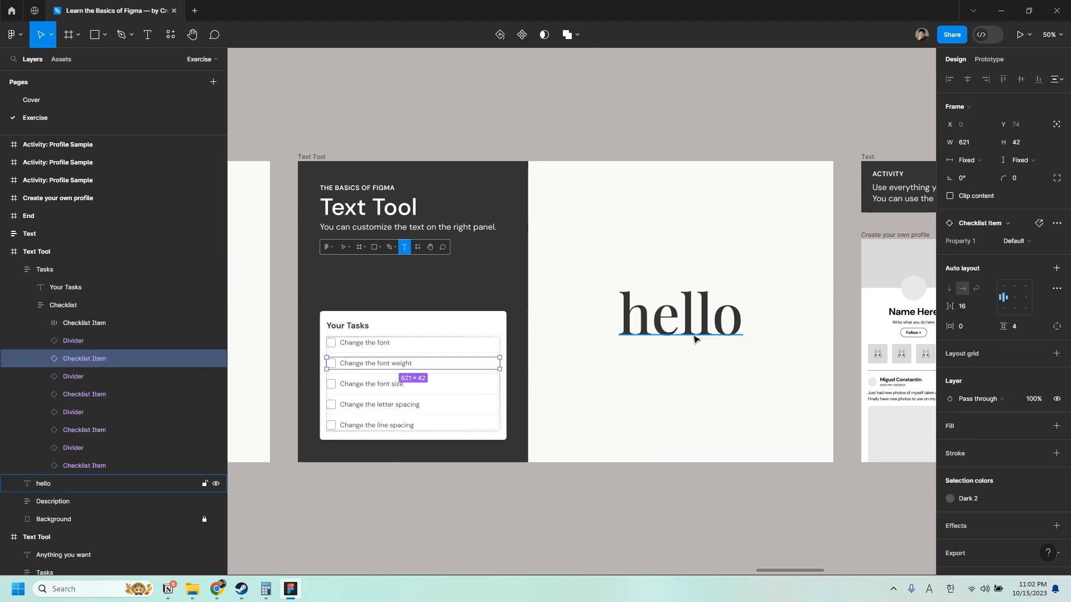
# Step: Switch the hello text to the SemiBold Italic style
pyautogui.click(990, 313)
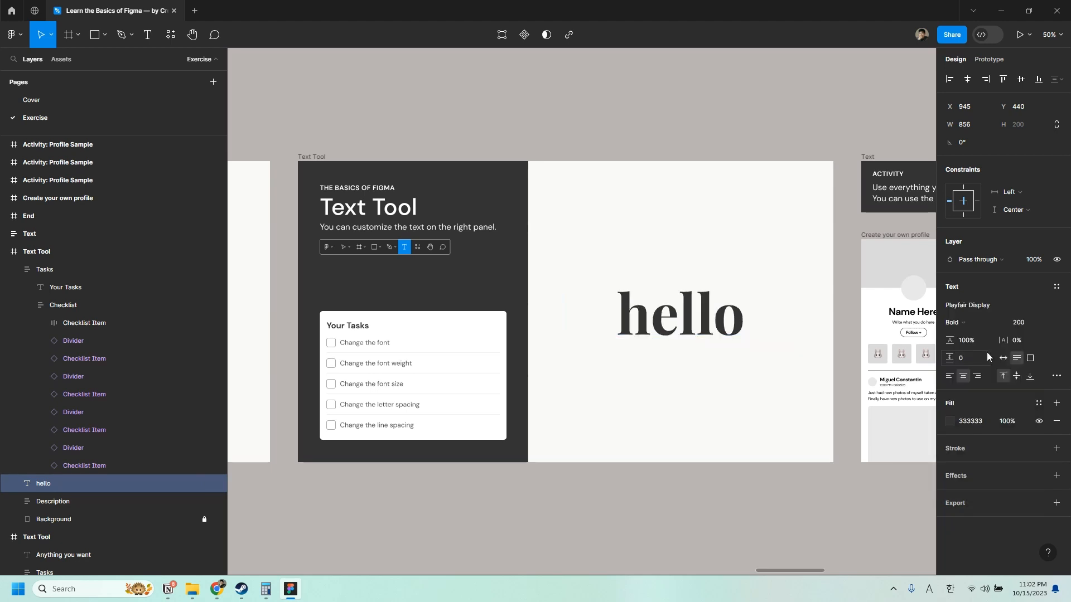
pyautogui.click(956, 322)
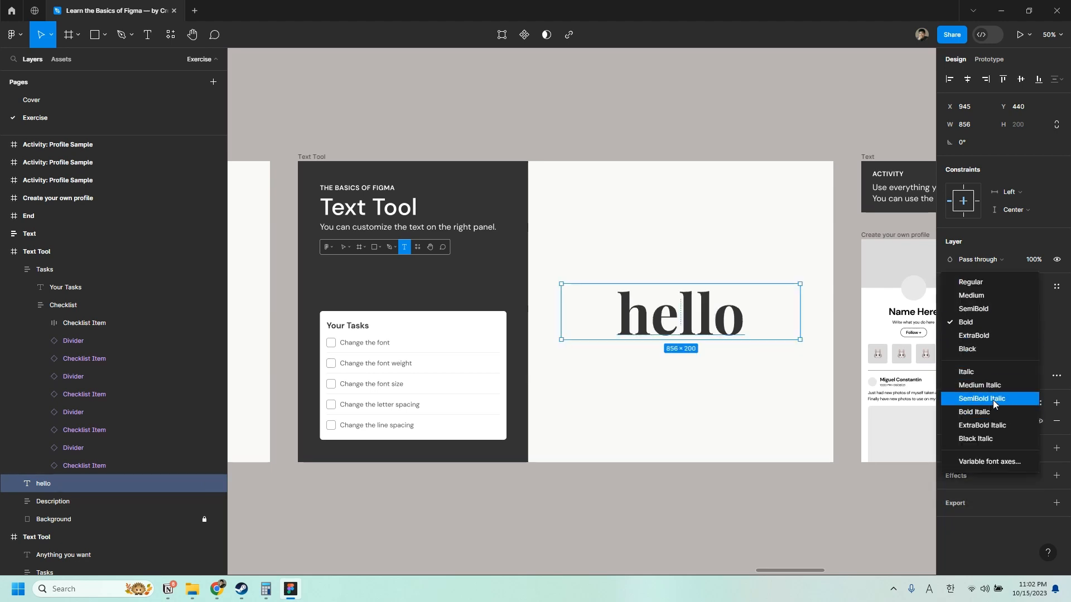
pyautogui.click(980, 398)
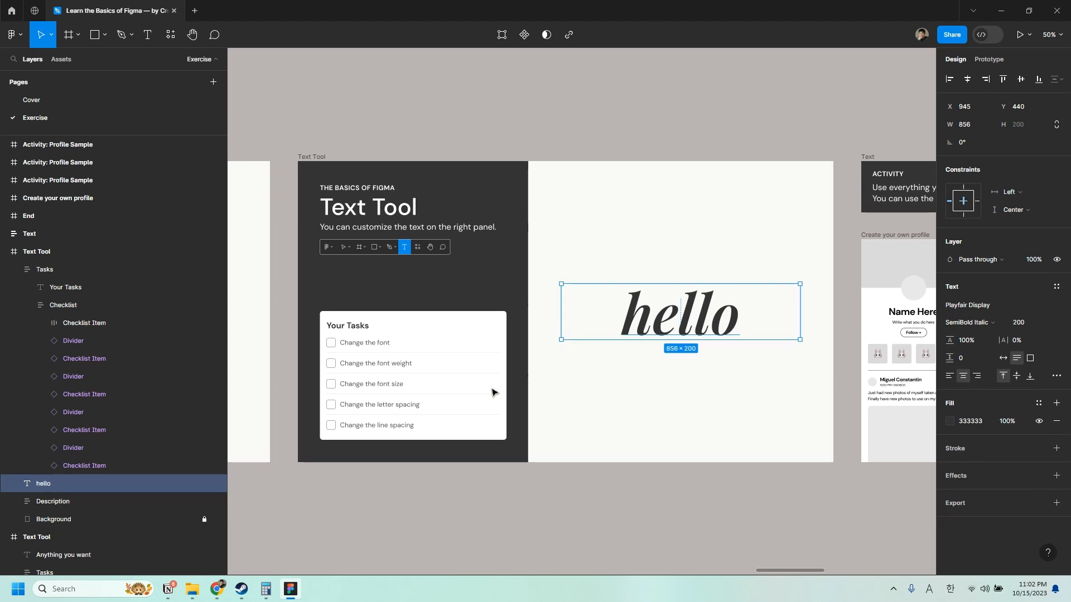
# Step: Try font sizes 250 and 230 on hello, settling back at 200
pyautogui.click(1024, 321)
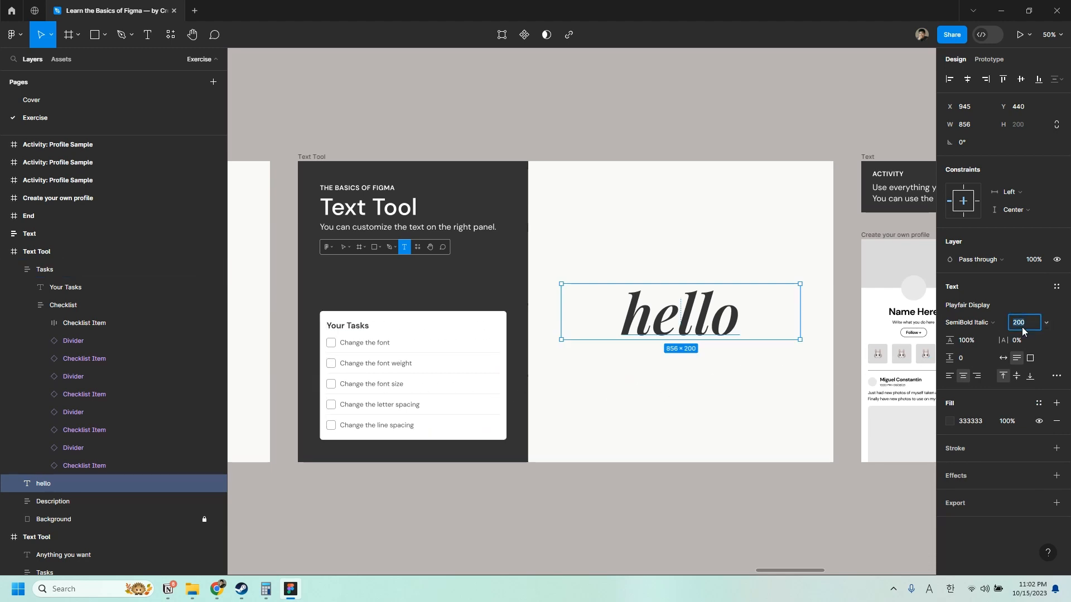
pyautogui.write('250')
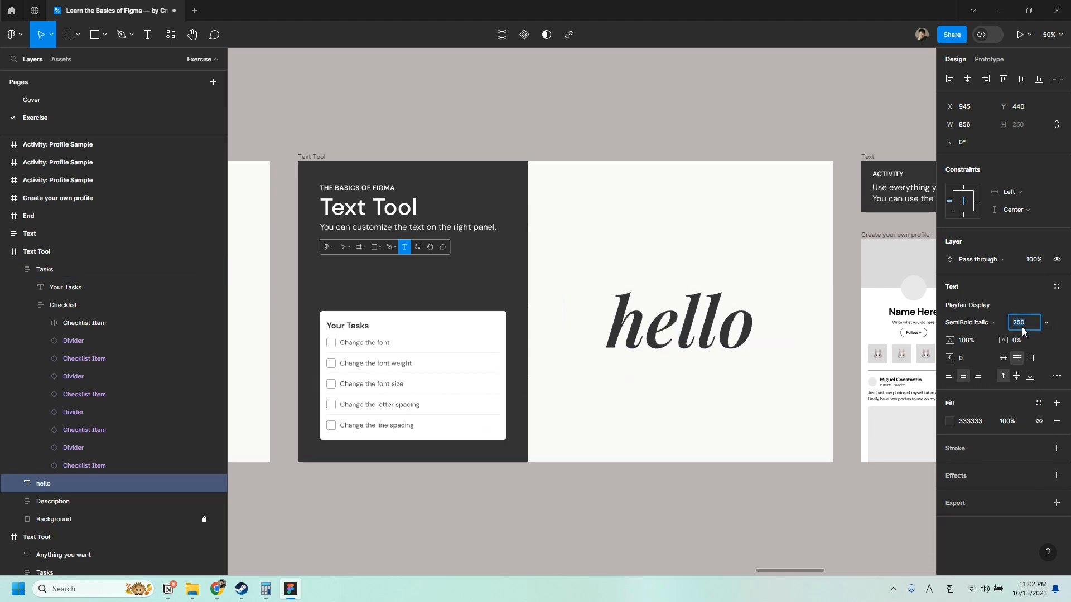
pyautogui.write('230')
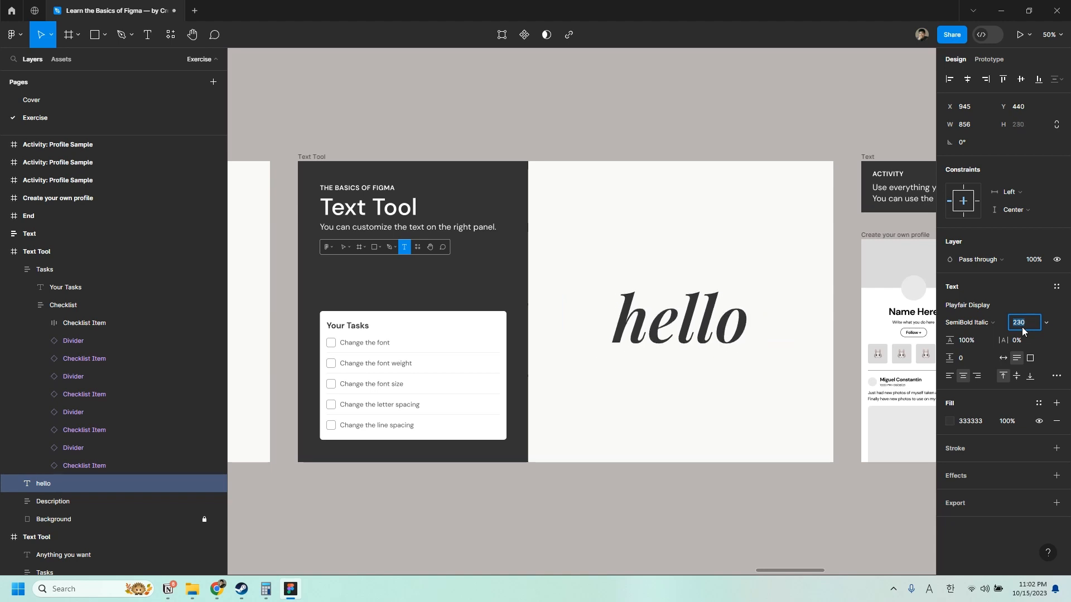
pyautogui.write('200')
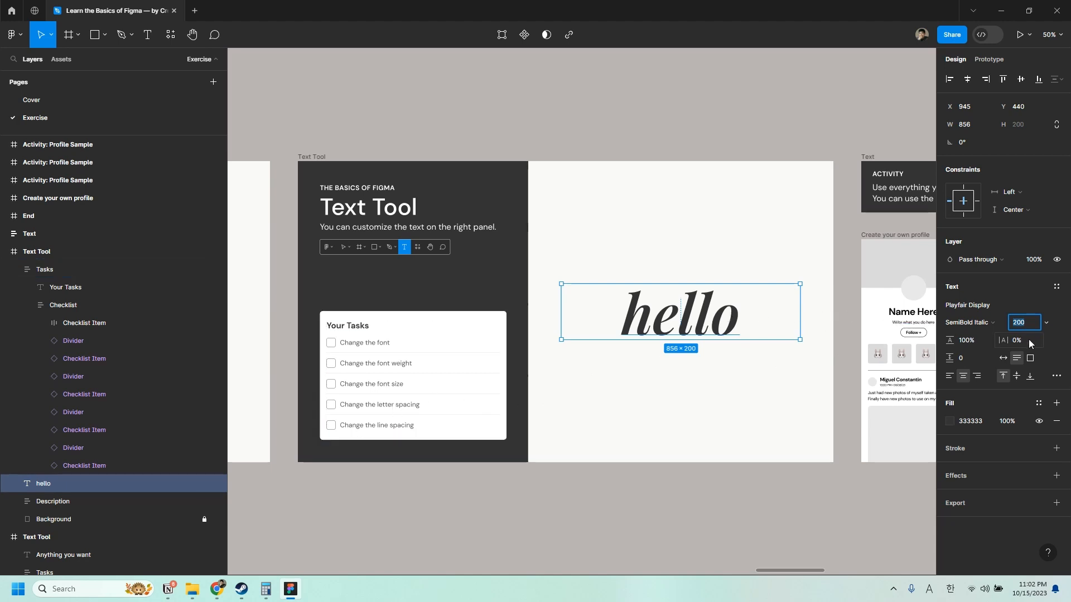
# Step: Try letter spacings 20%, -4% and 12% on hello, ending back at 0%
pyautogui.click(1020, 341)
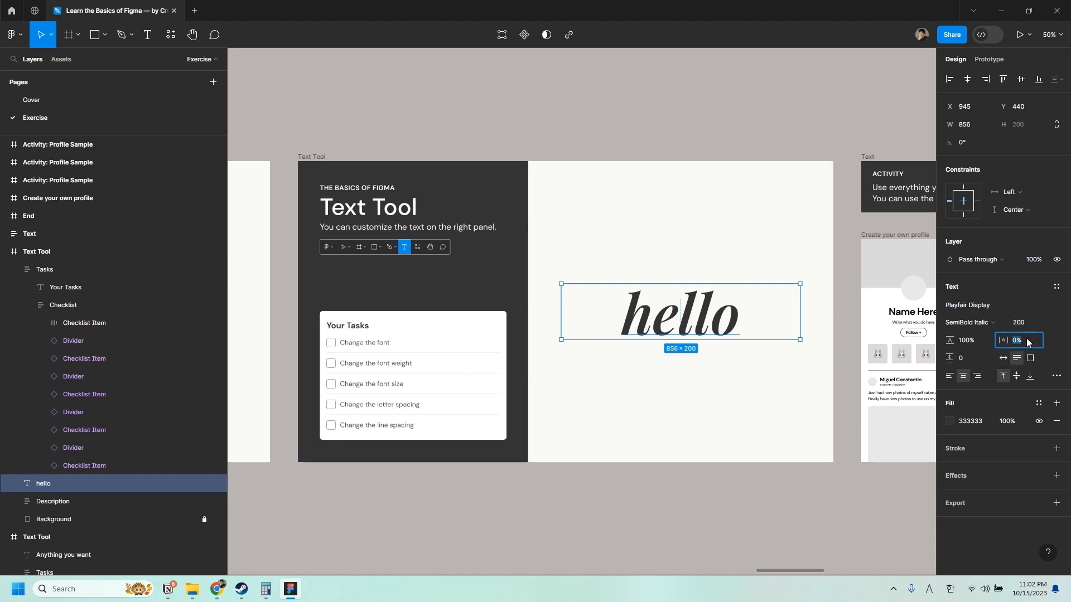
pyautogui.write('20%')
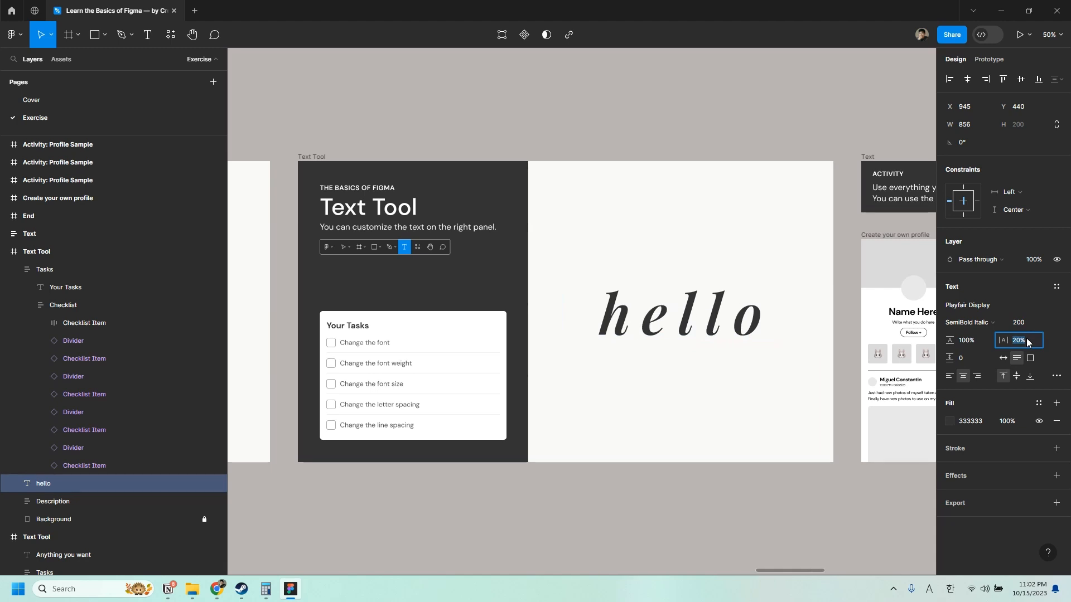
pyautogui.write('0%')
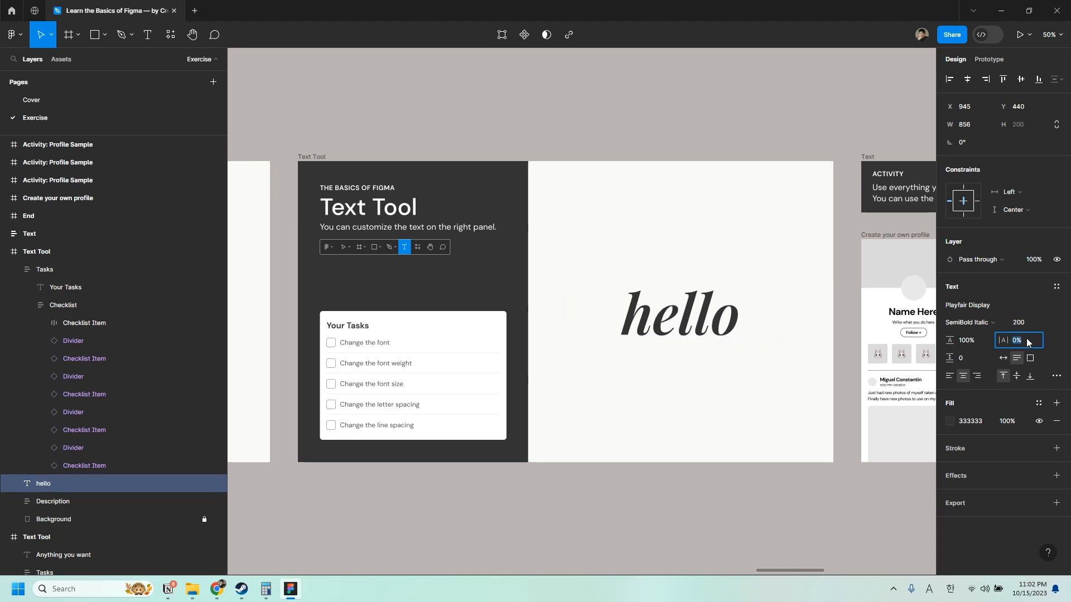
pyautogui.write('-4%')
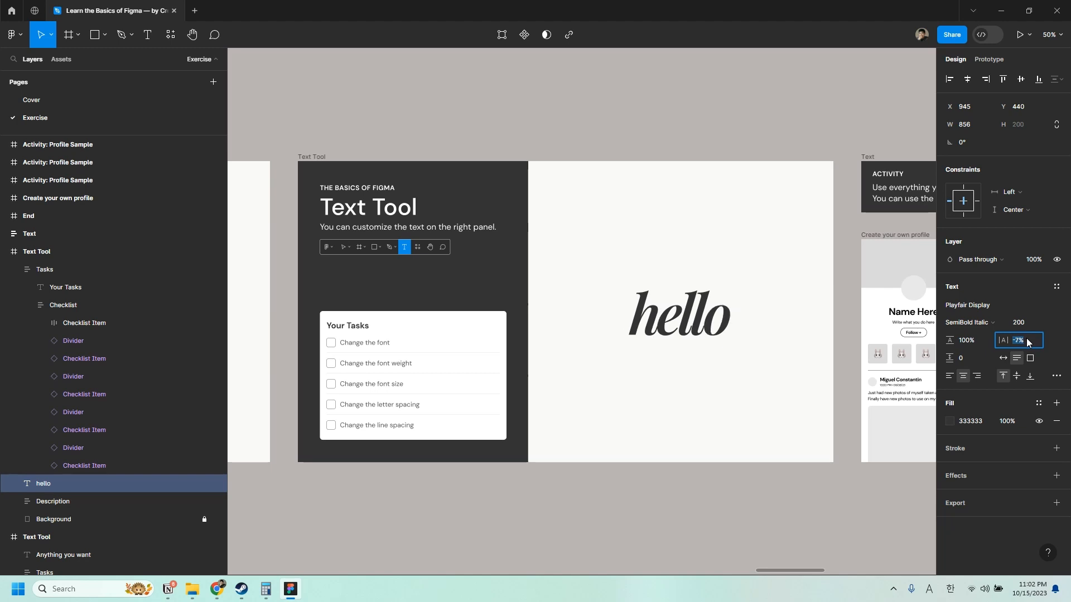
pyautogui.write('0%')
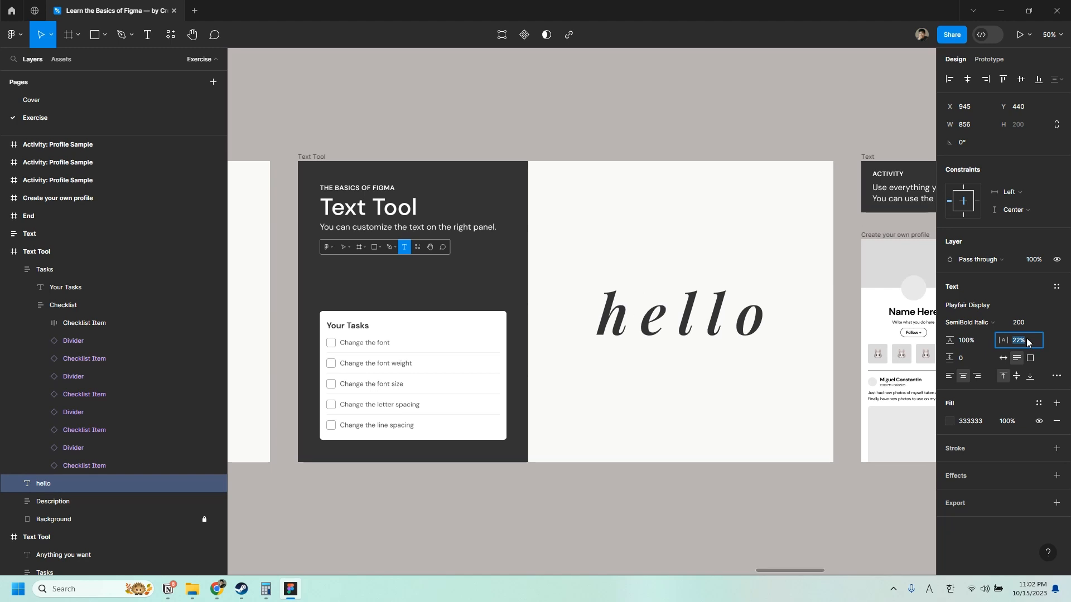
pyautogui.write('12%')
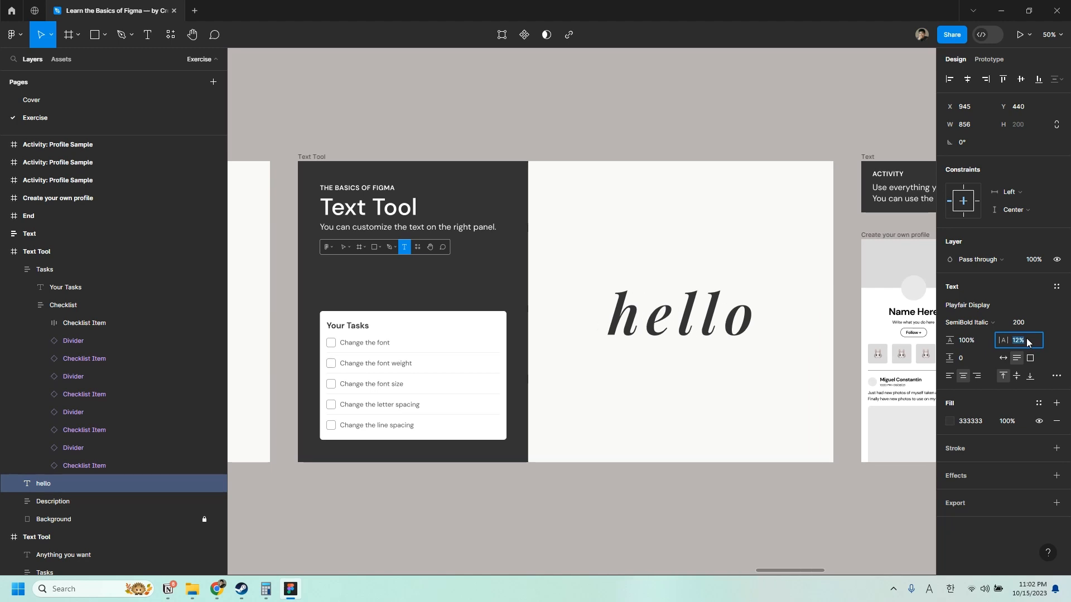
pyautogui.write('0%')
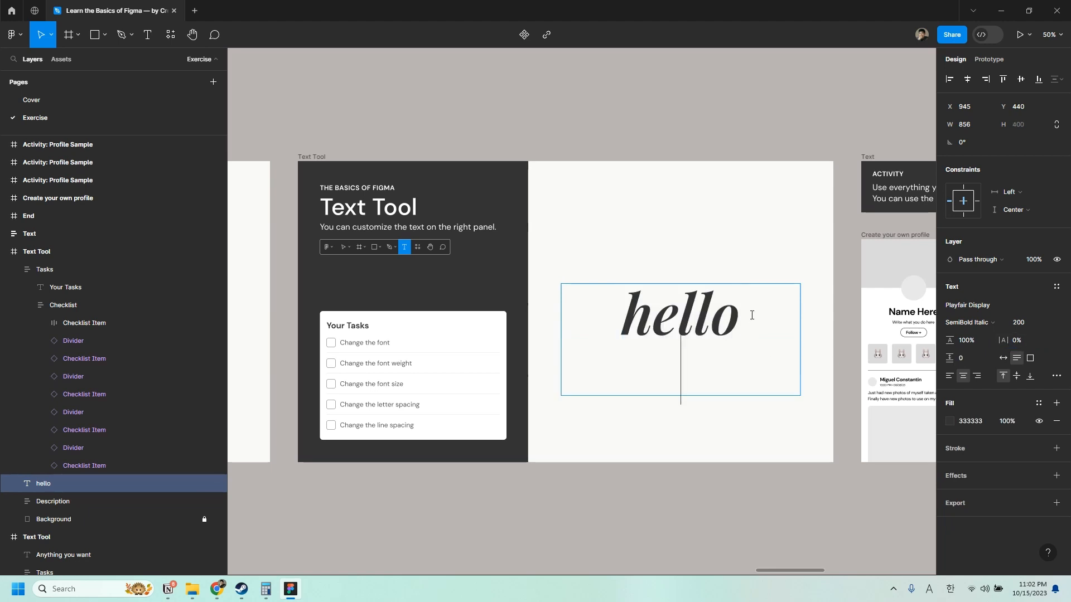
# Step: Add 'world' on the second line so the heading reads 'hello world' and finish editing
pyautogui.write('world')
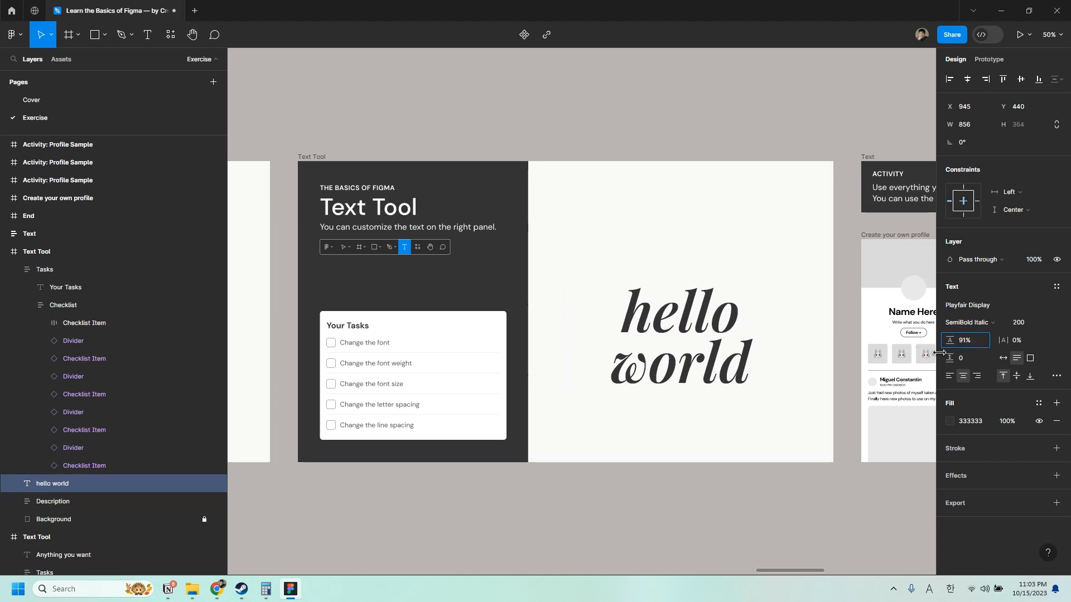
pyautogui.click(696, 501)
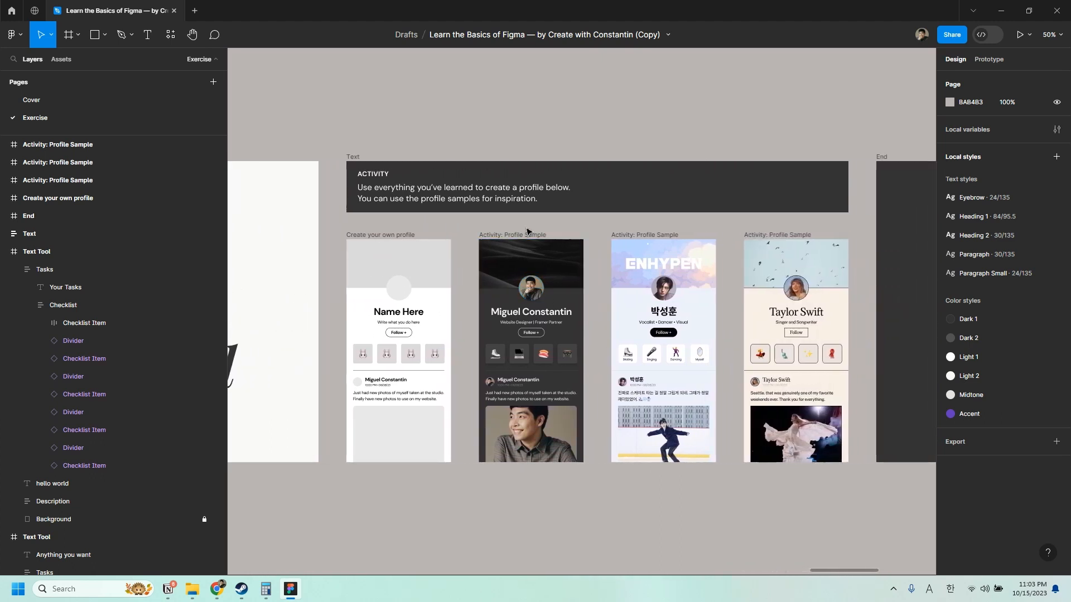
# Step: Select the profile card's grey banner and change its fill to yellow
pyautogui.click(794, 234)
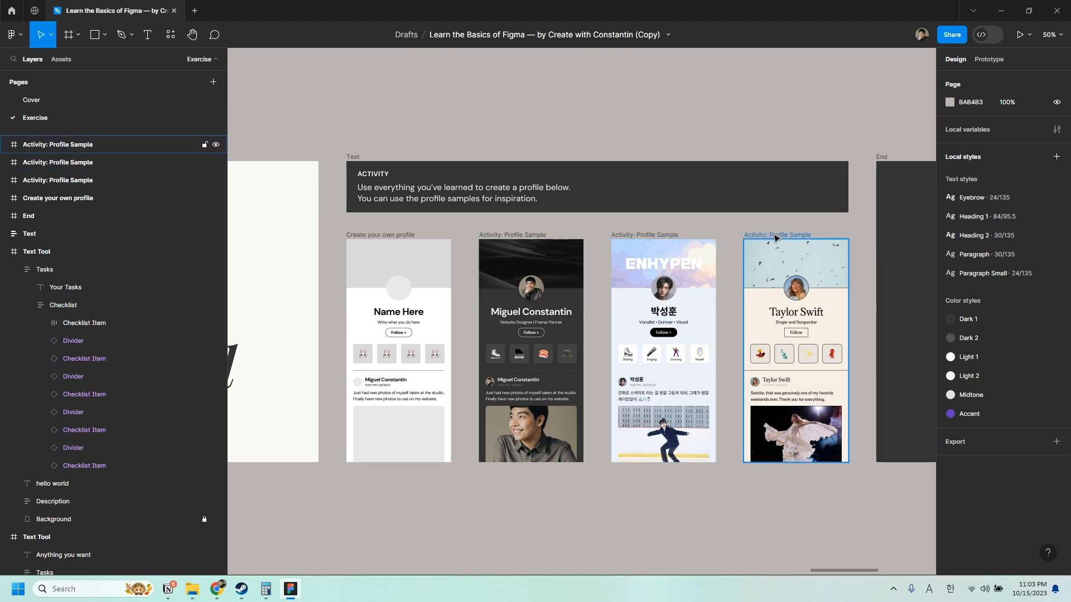
pyautogui.click(398, 264)
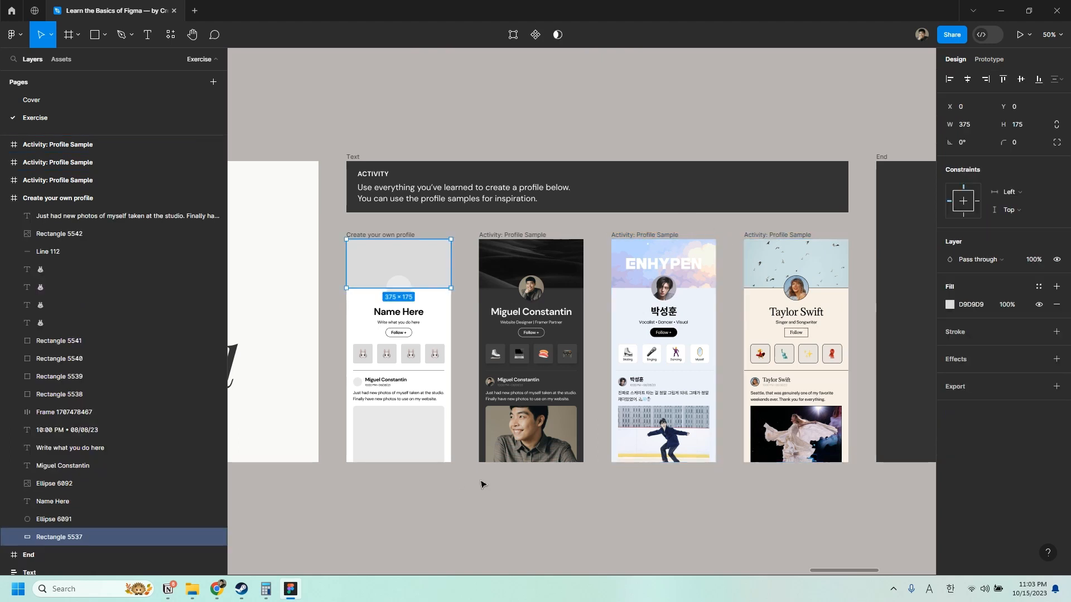
pyautogui.moveTo(531, 415)
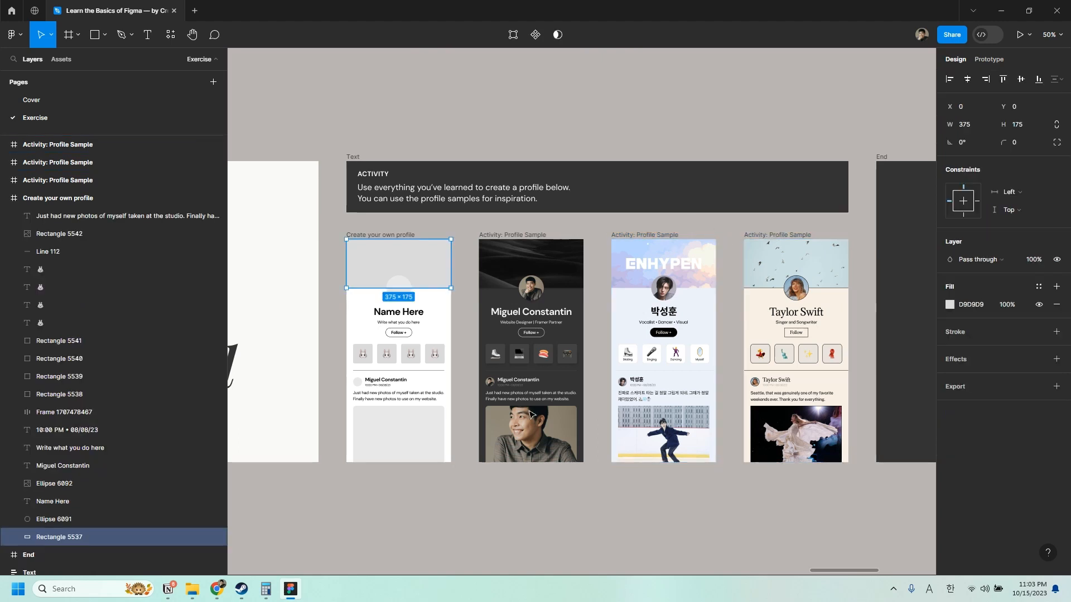
pyautogui.click(949, 305)
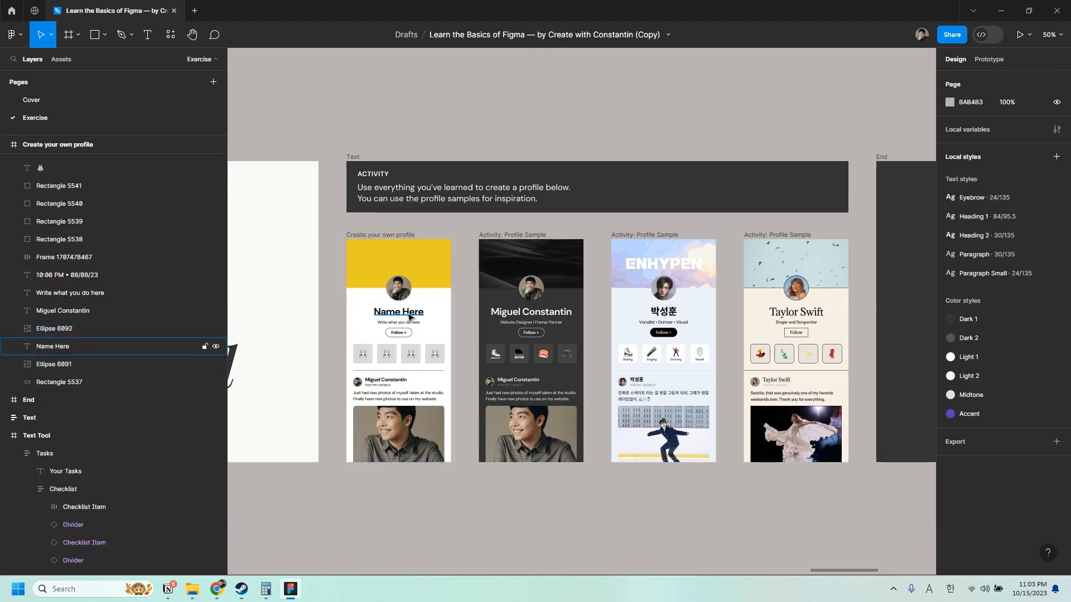
# Step: Retype the card's name heading to read 'Create w Constantin'
pyautogui.write('Create wu')
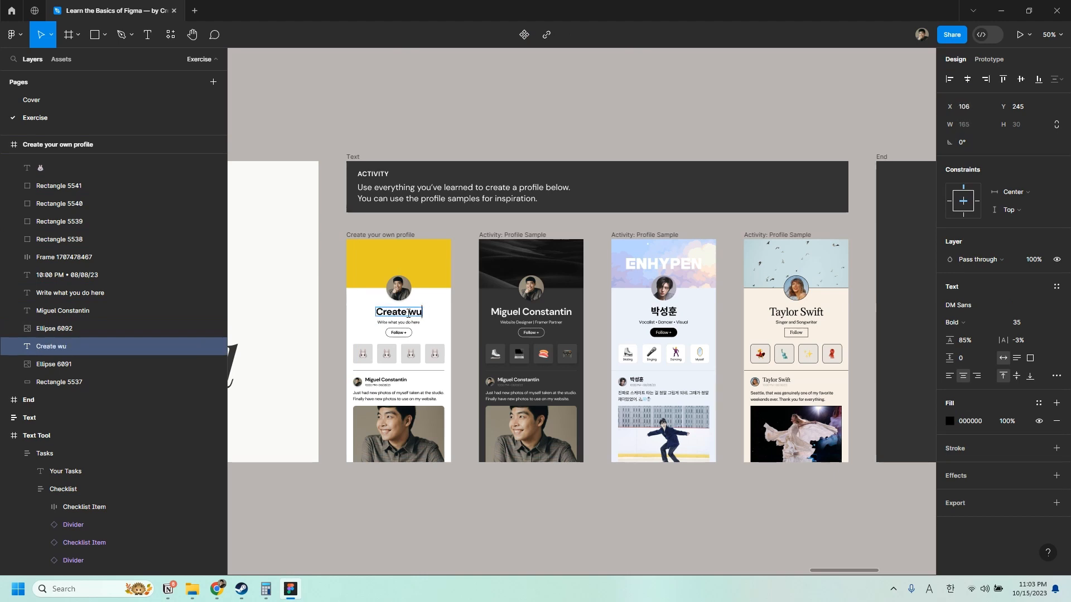
pyautogui.press('Backspace')
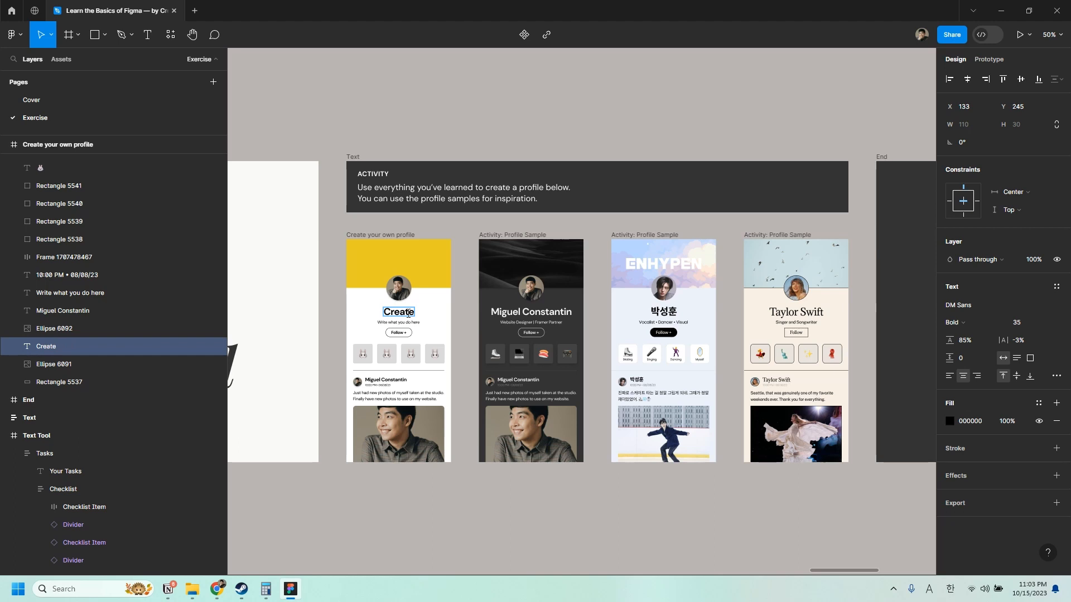
pyautogui.write('with Constantin')
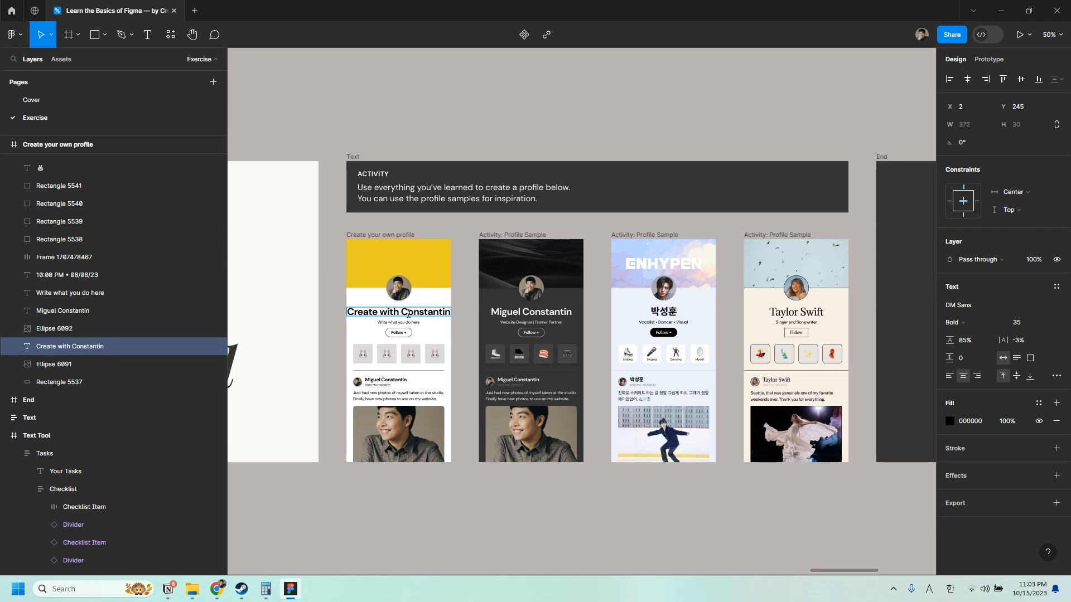
pyautogui.write('Create w Constantin')
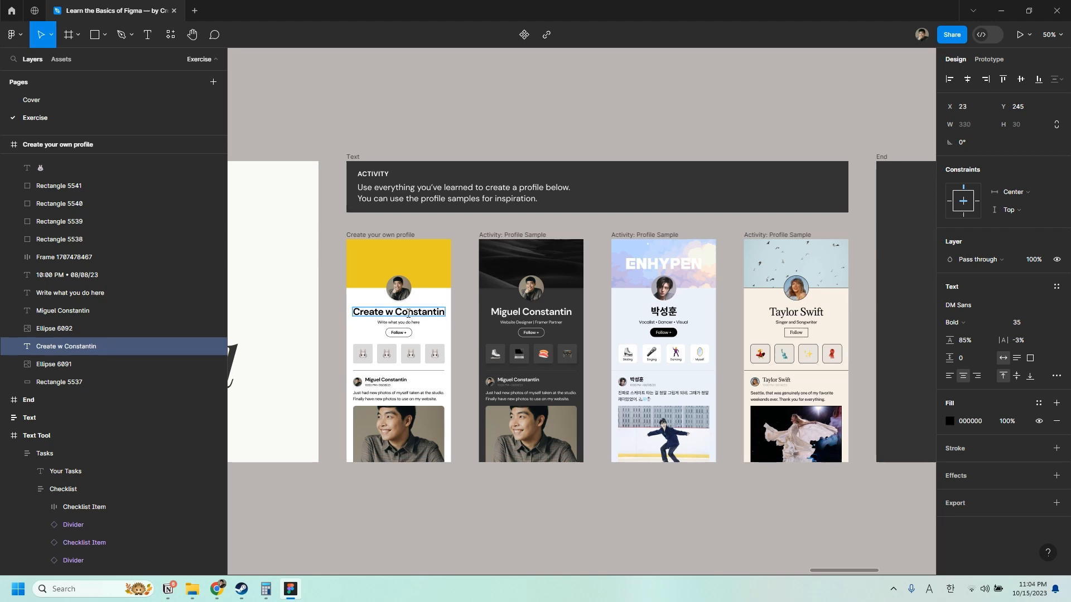
# Step: Reduce the name's font size to 33
pyautogui.click(1024, 321)
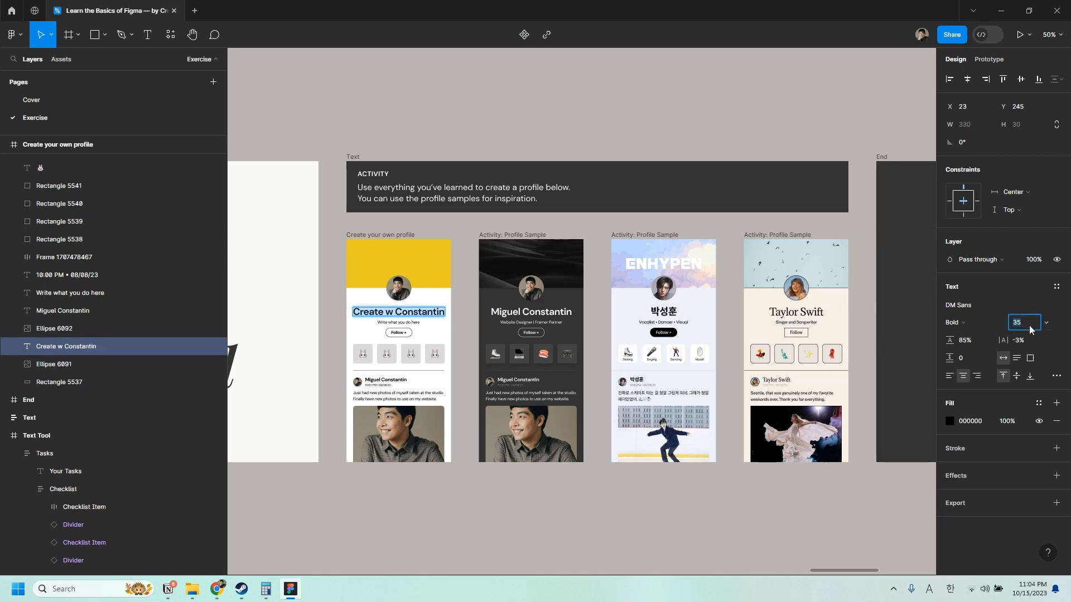
pyautogui.write('33')
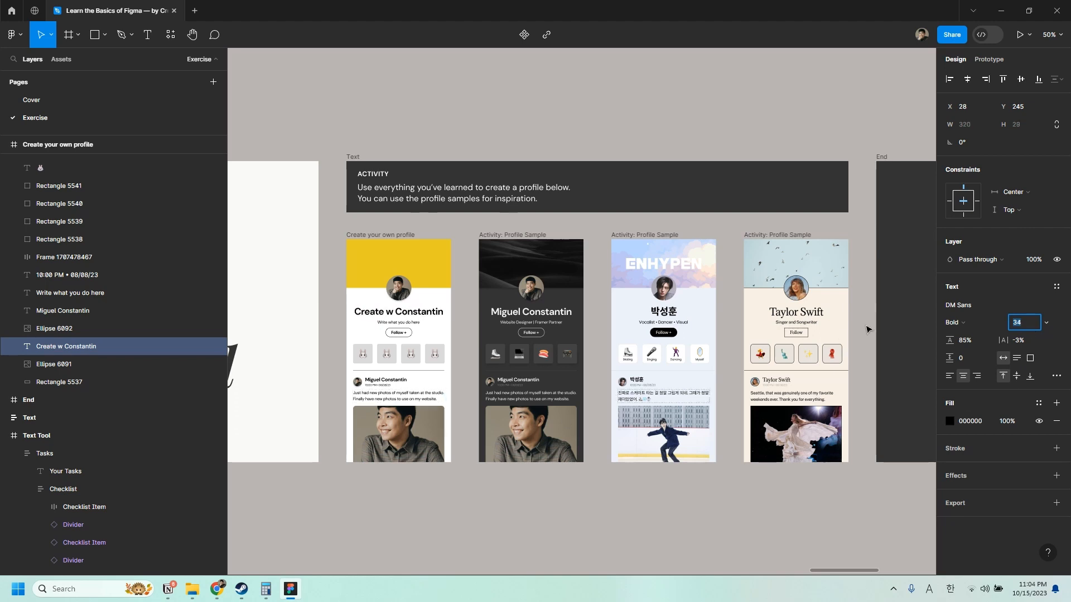
pyautogui.click(963, 305)
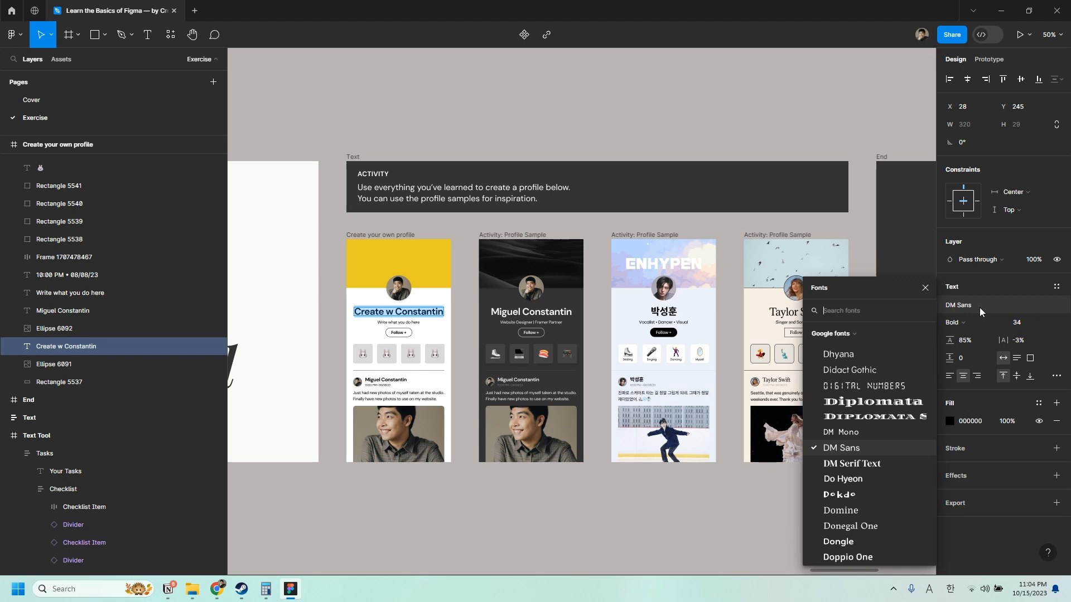
pyautogui.write('play')
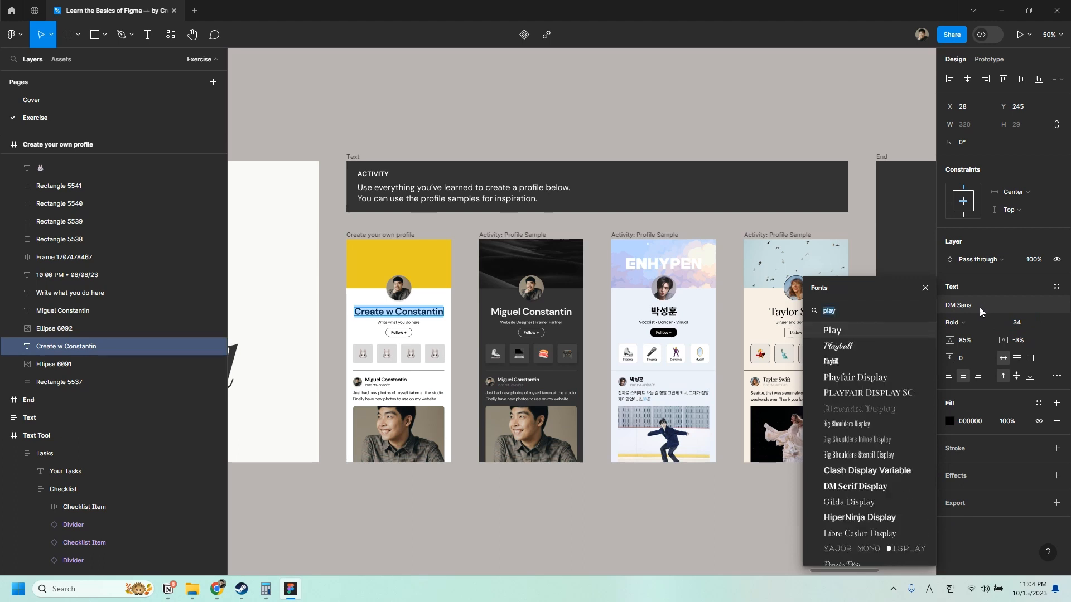
pyautogui.write('mont')
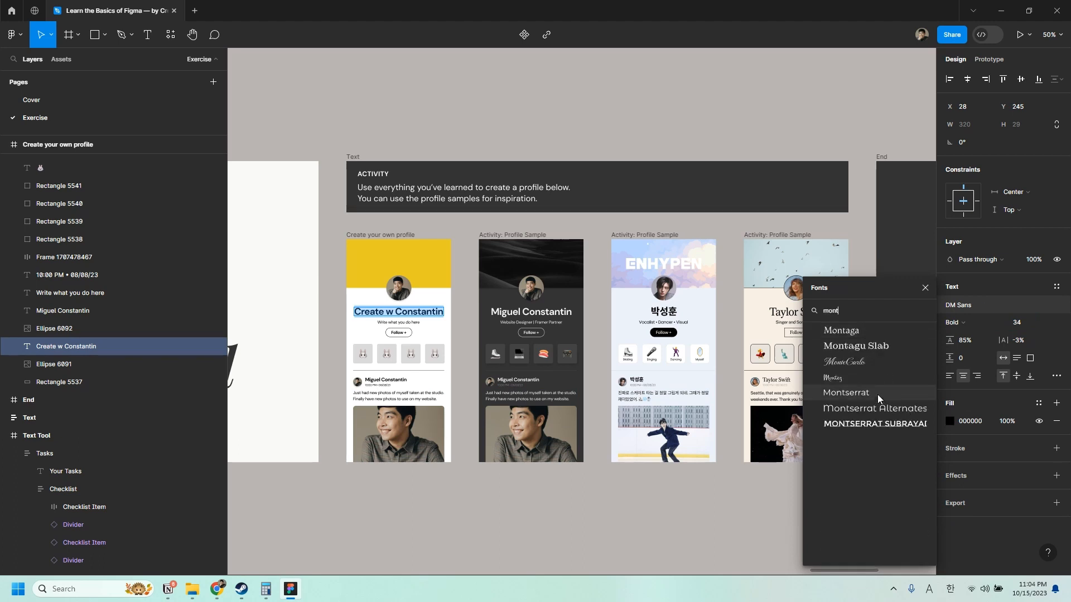
pyautogui.click(925, 288)
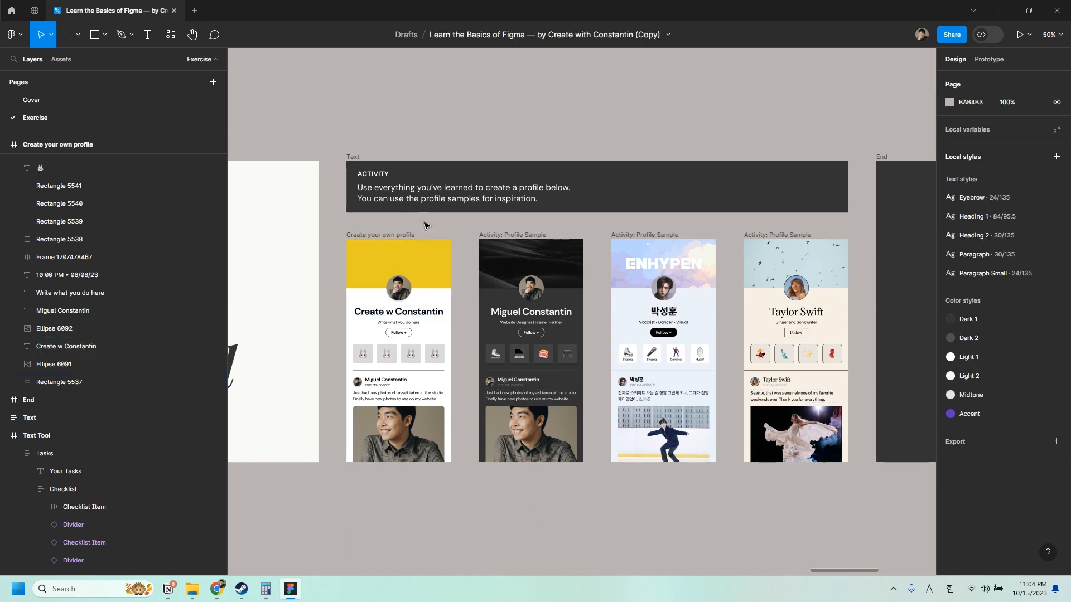
pyautogui.click(398, 263)
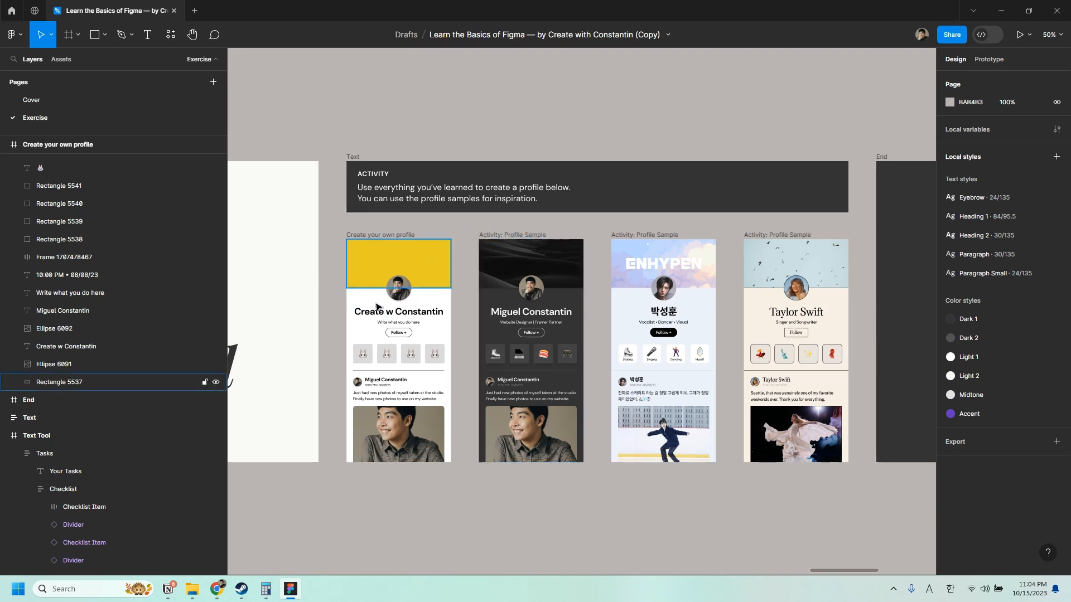